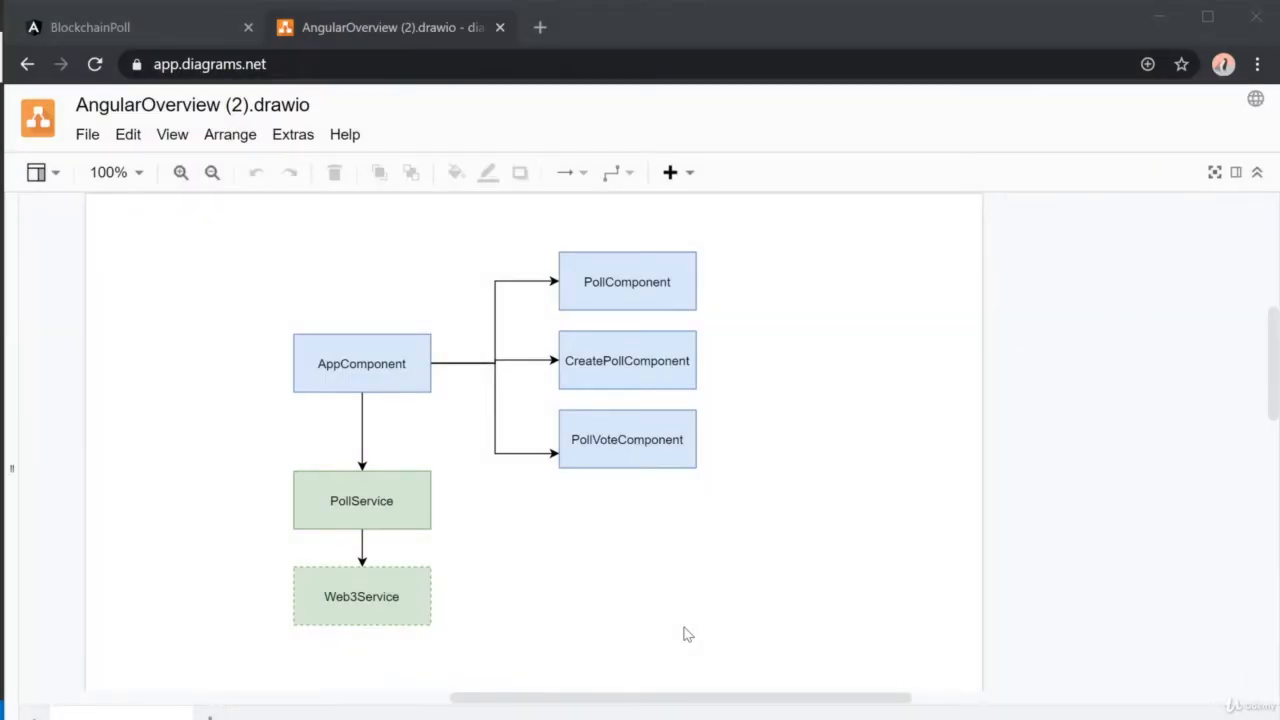
Step: Leave the draw.io AngularOverview diagram and switch to the blockchain-poll project in VS Code
left_click(627, 439)
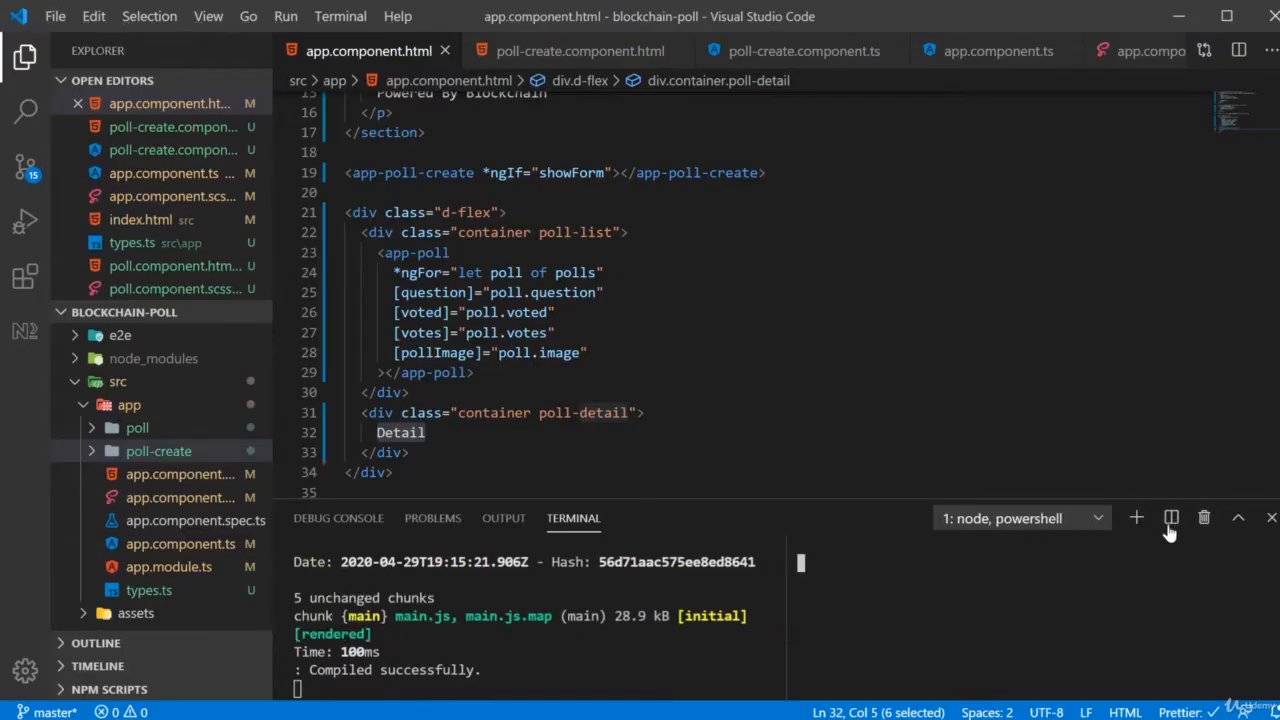
Step: Run ng generate component poll-vote in a split terminal and bring up actions for the new folder
left_click(1136, 518)
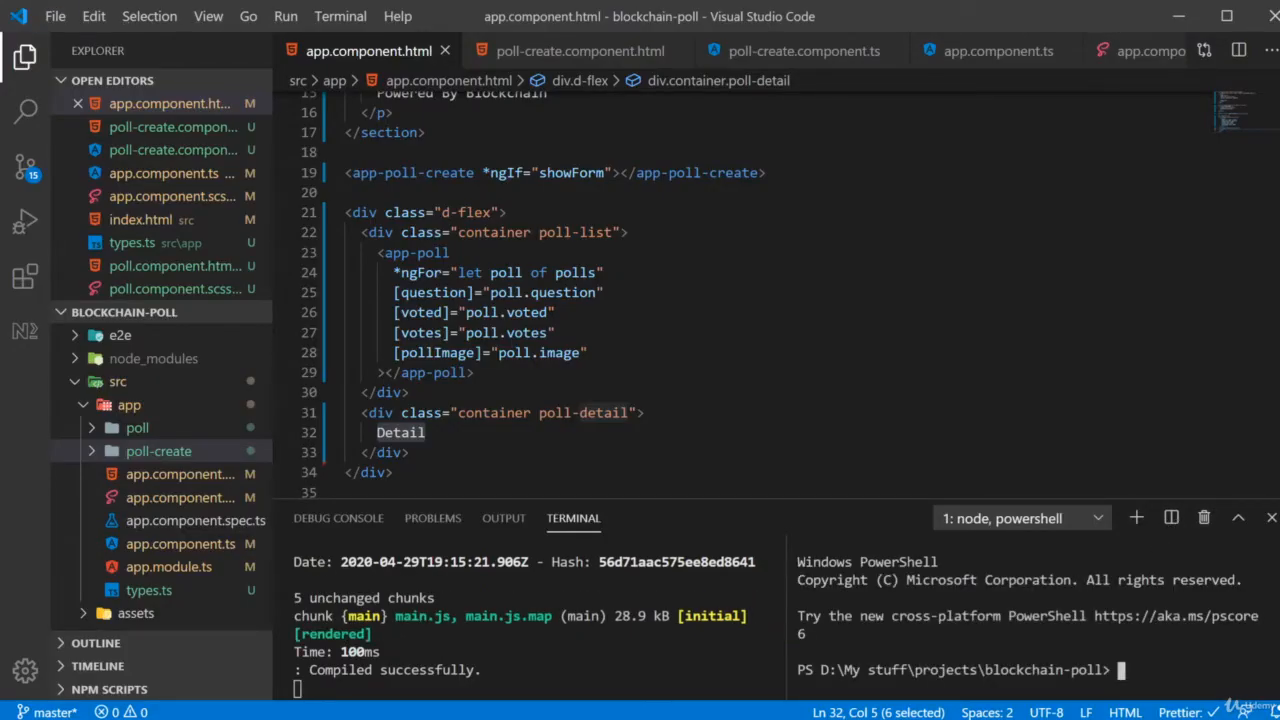
type("ng generate component pol")
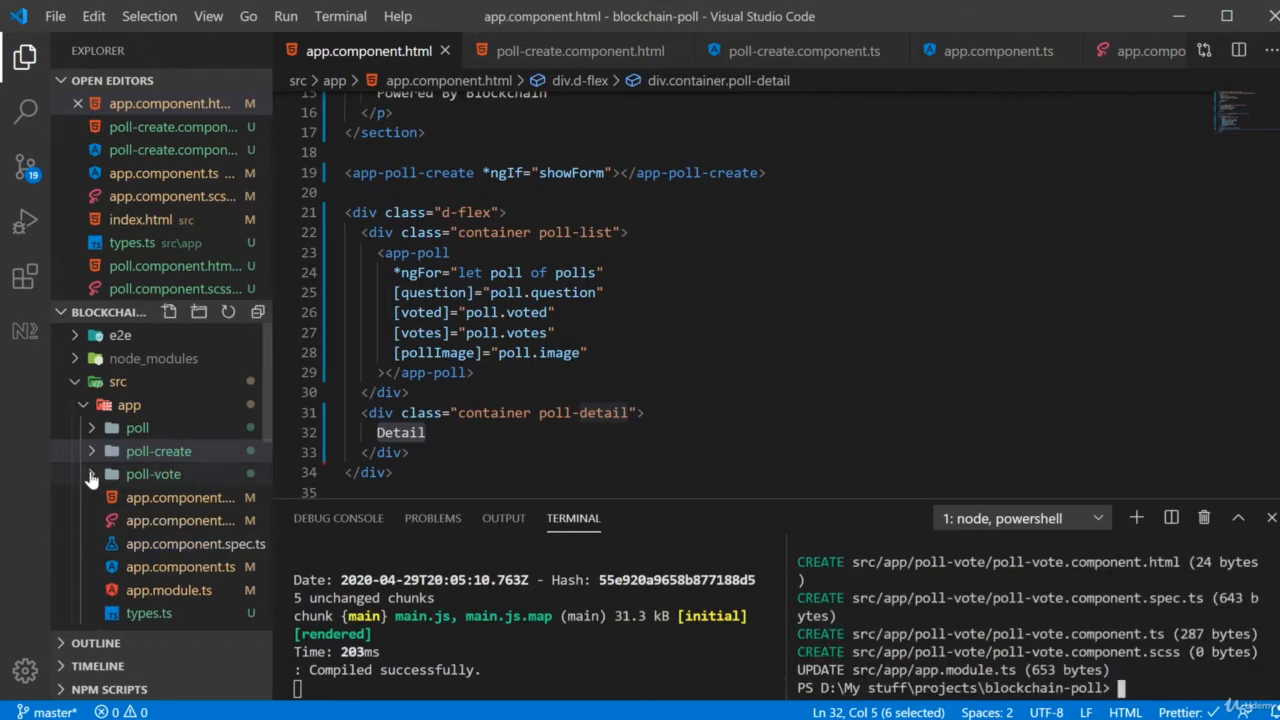
right_click(153, 473)
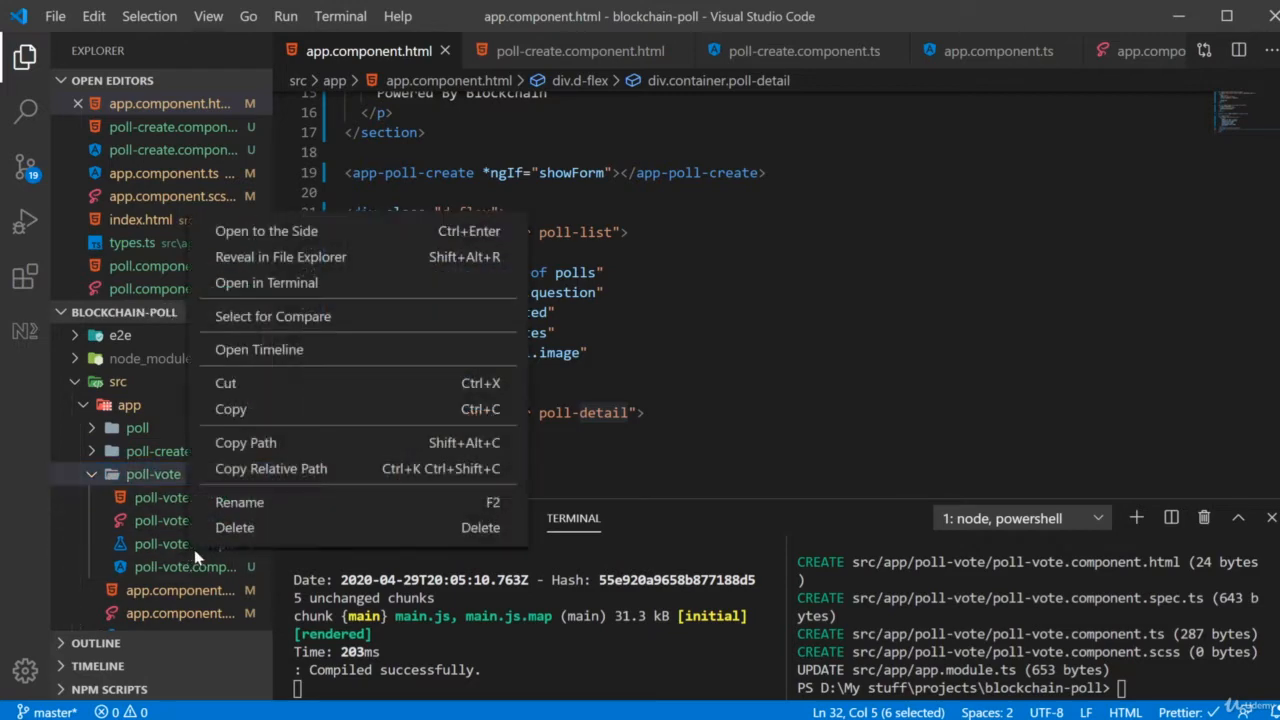
left_click(234, 527)
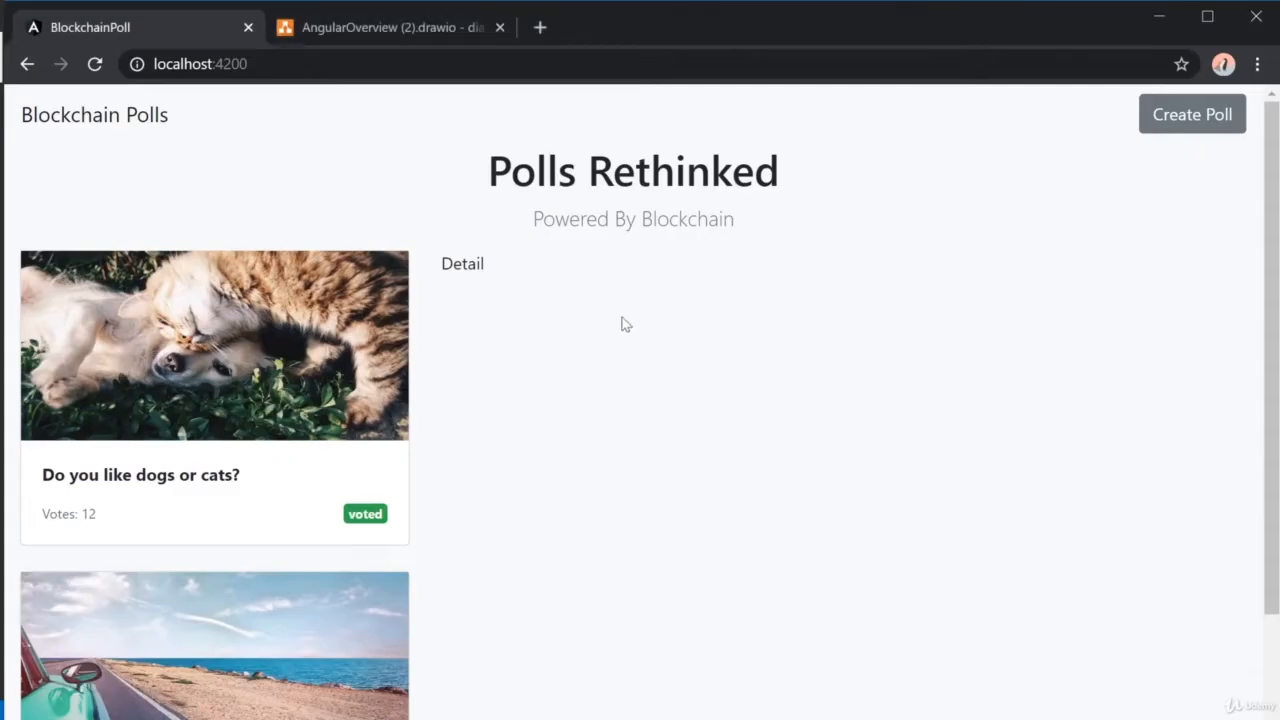
Step: Highlight the Detail placeholder text in the BlockchainPoll app at localhost:4200
double_click(462, 263)
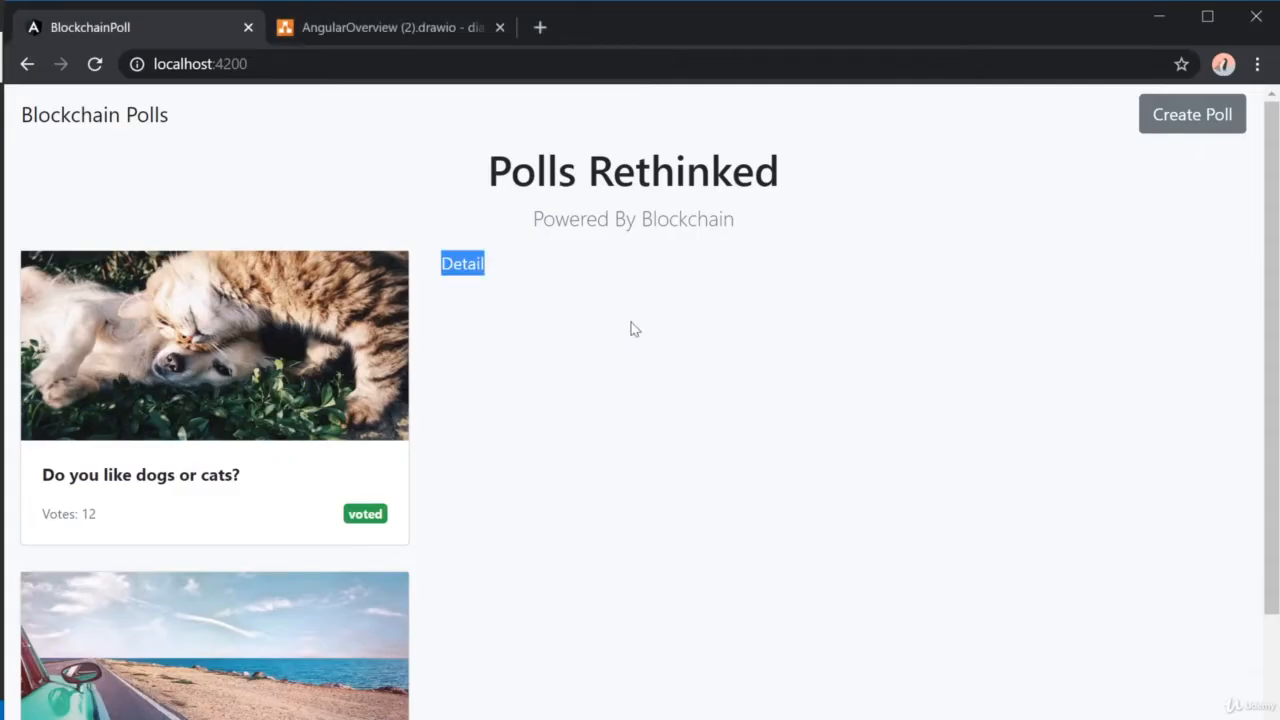
mouse_move(997, 635)
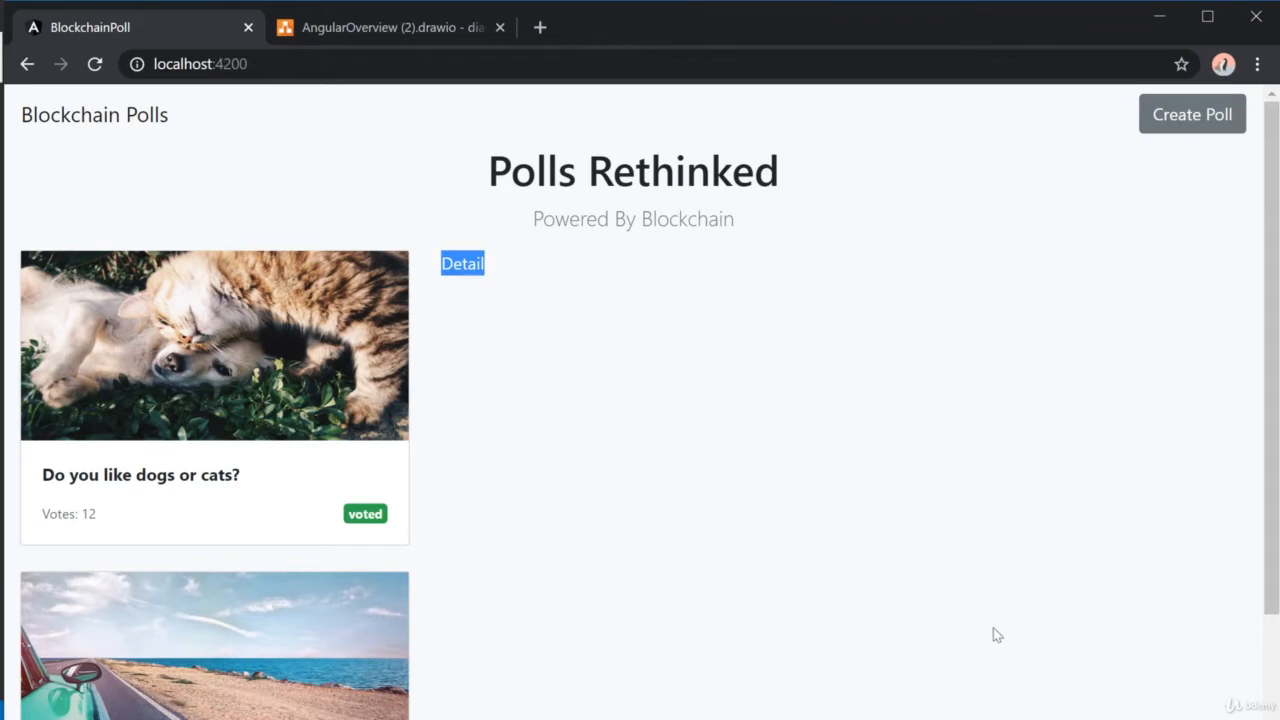
mouse_move(170, 367)
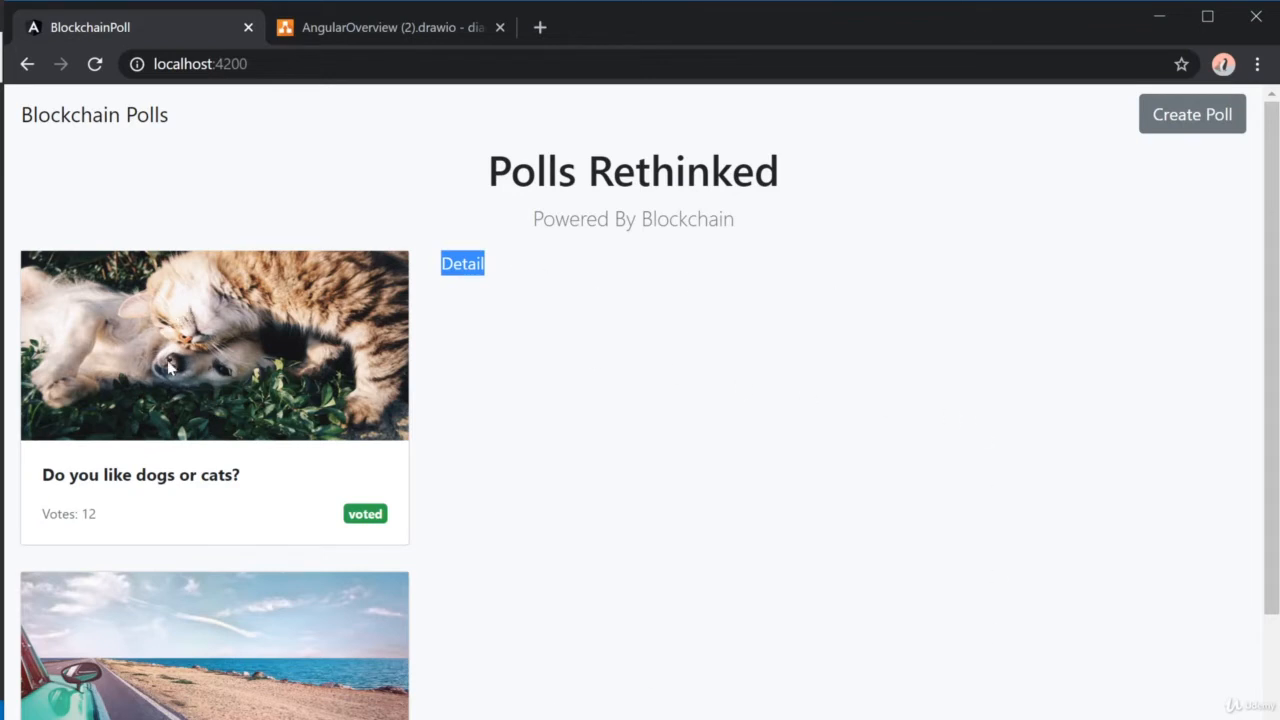
mouse_move(483, 712)
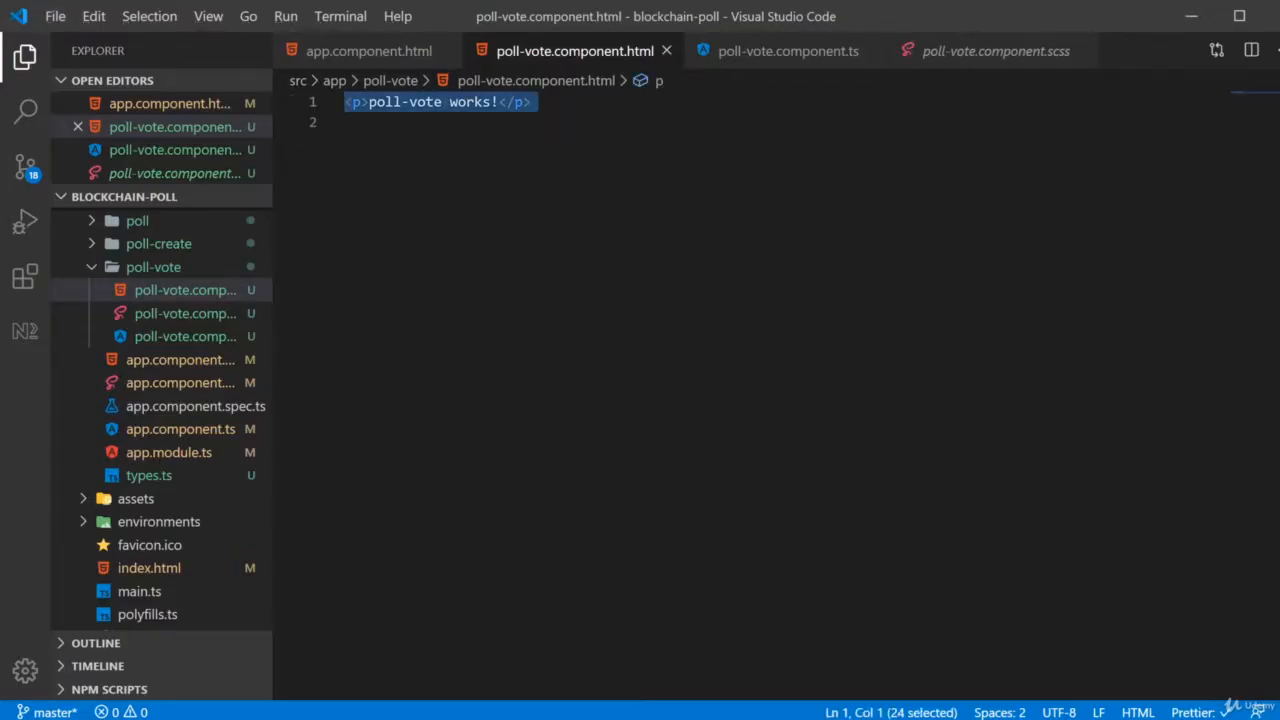
Step: Replace the poll-vote template with a 'Poll question' h3 and a form-check div
key("Delete")
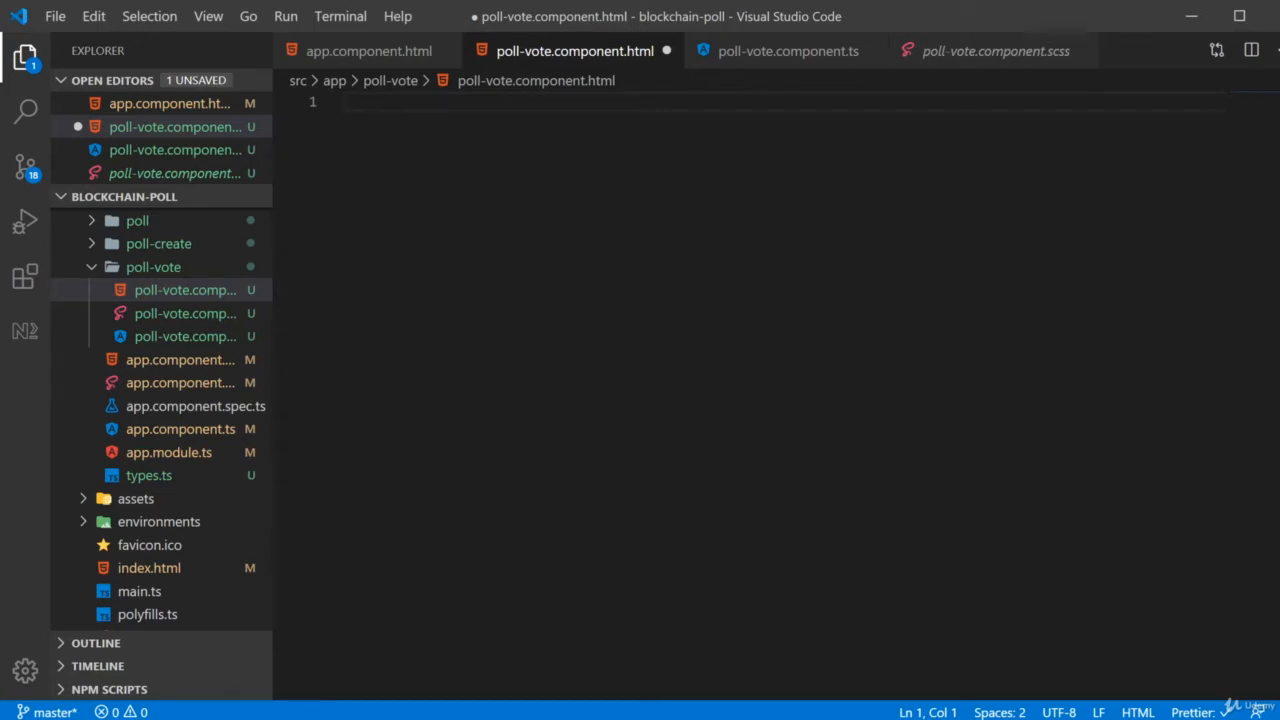
type("<h3")
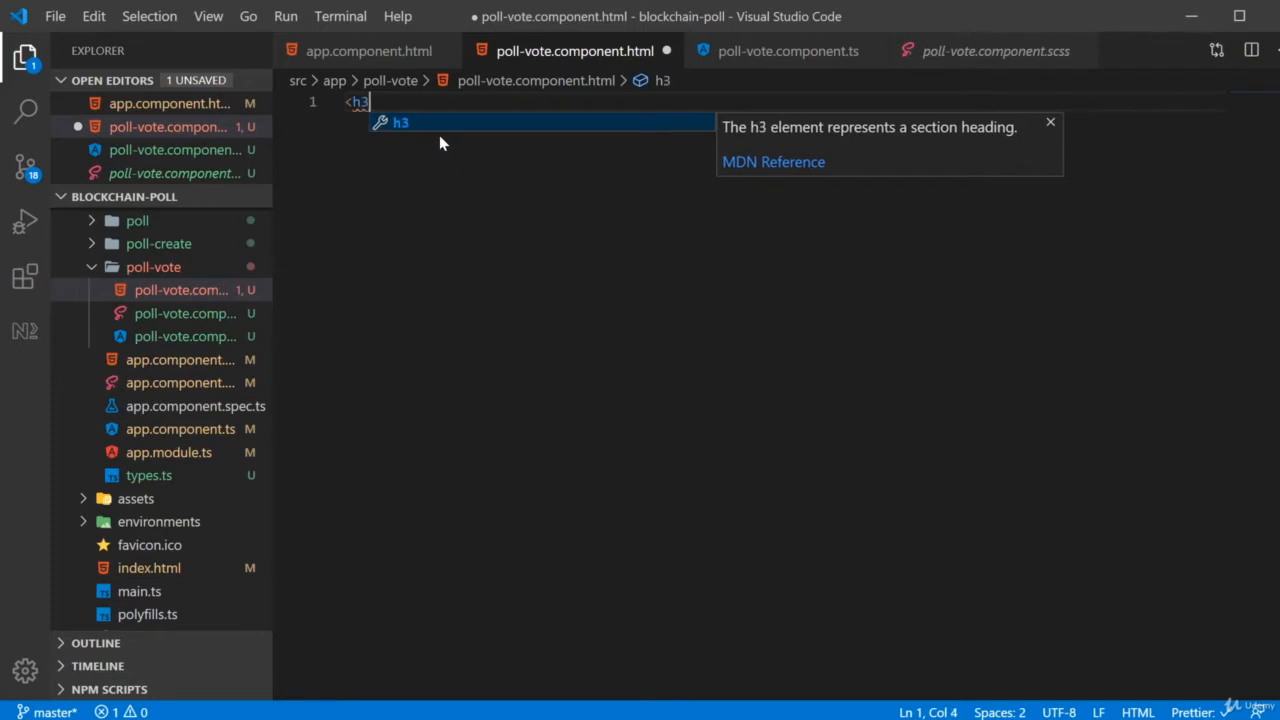
type("Poll question title</h3")
type("<form?")
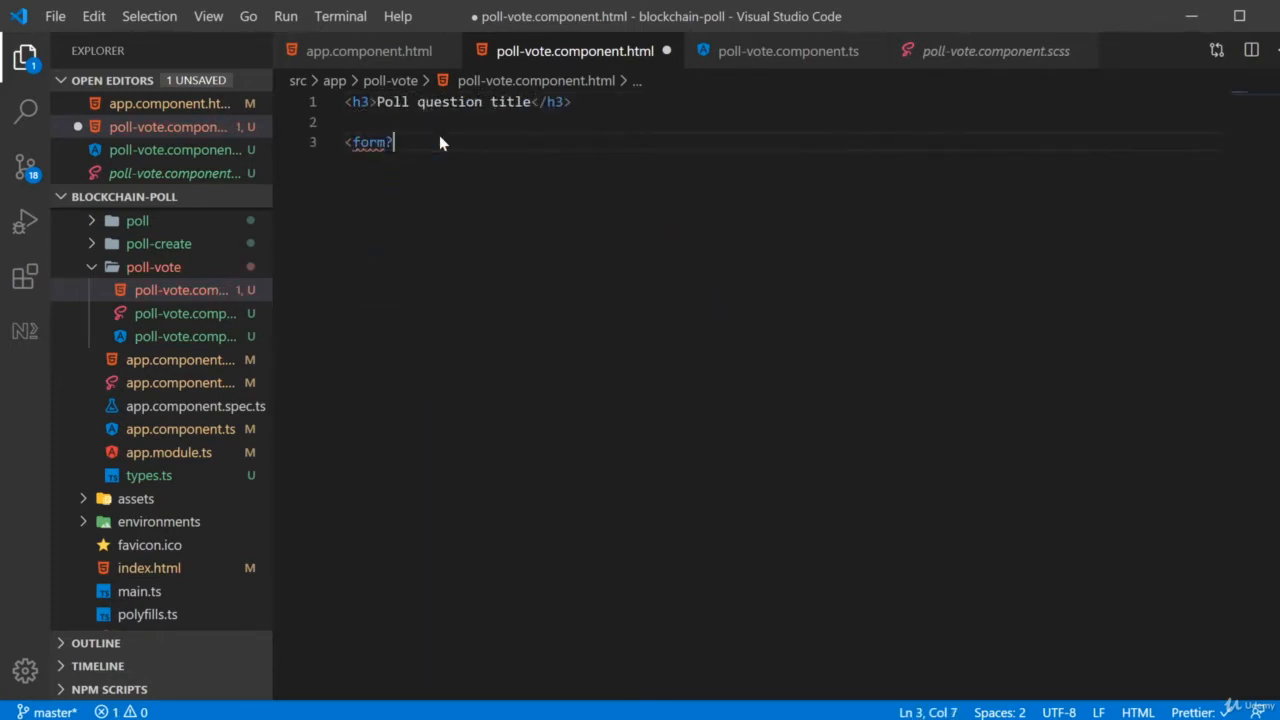
type(">")
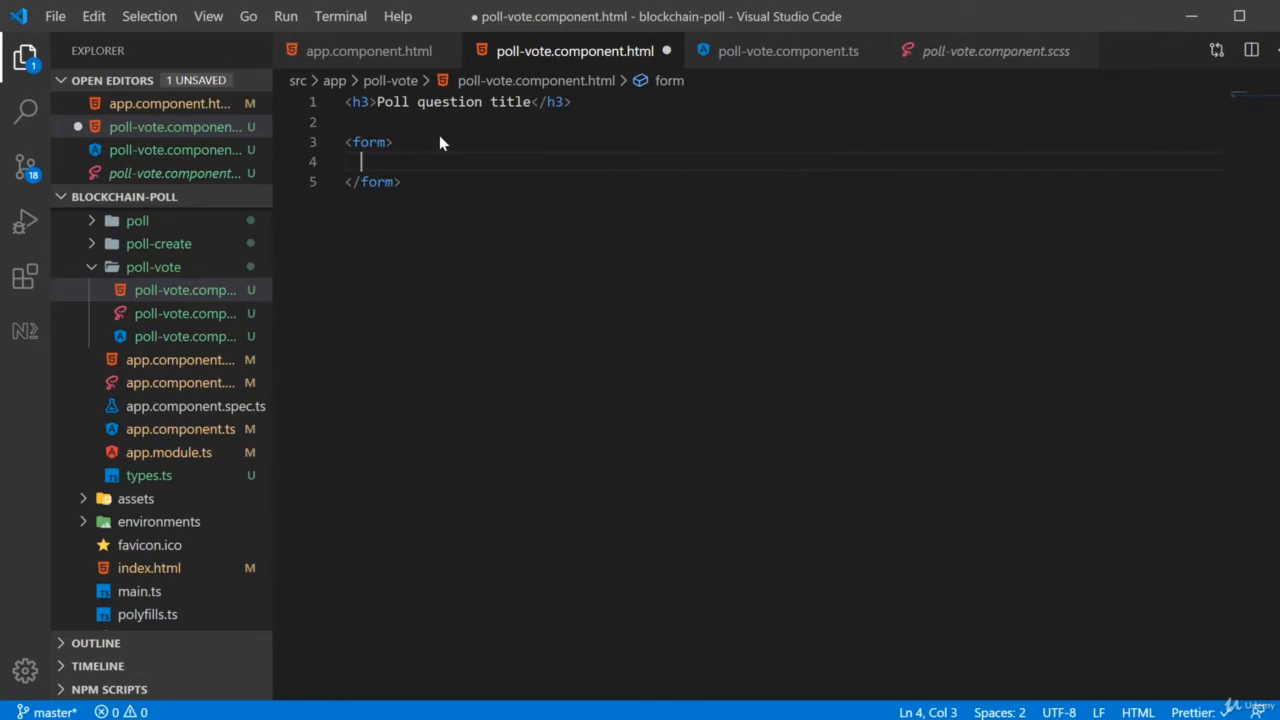
type("<div class=\"form\"></div>")
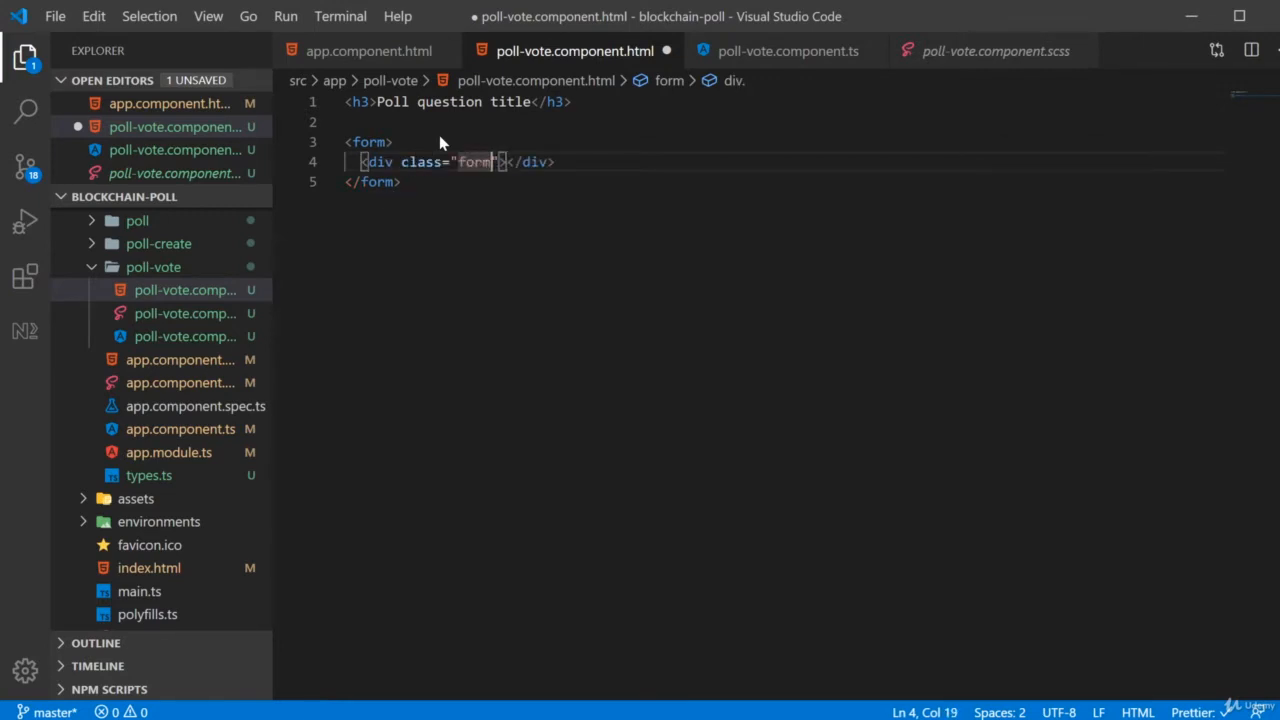
type("-check")
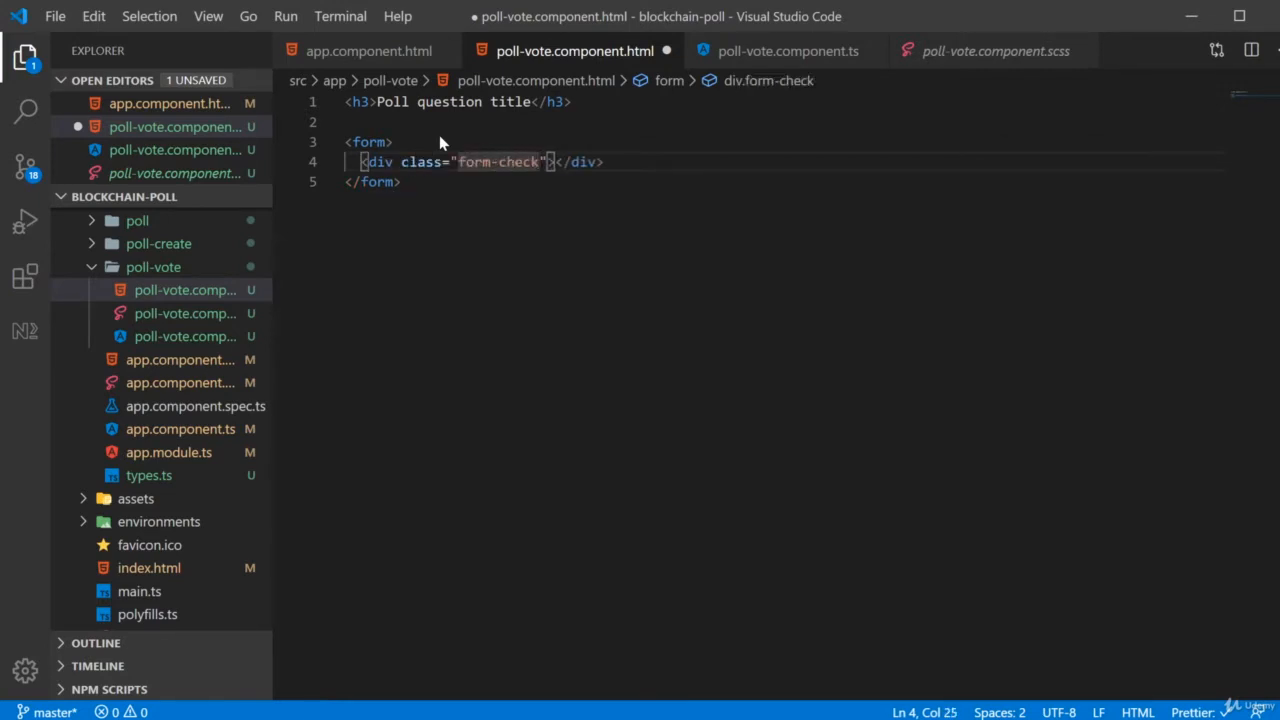
Step: Add a form-check-input radio input with a 'Hola' label inside the form-check block
key("Enter")
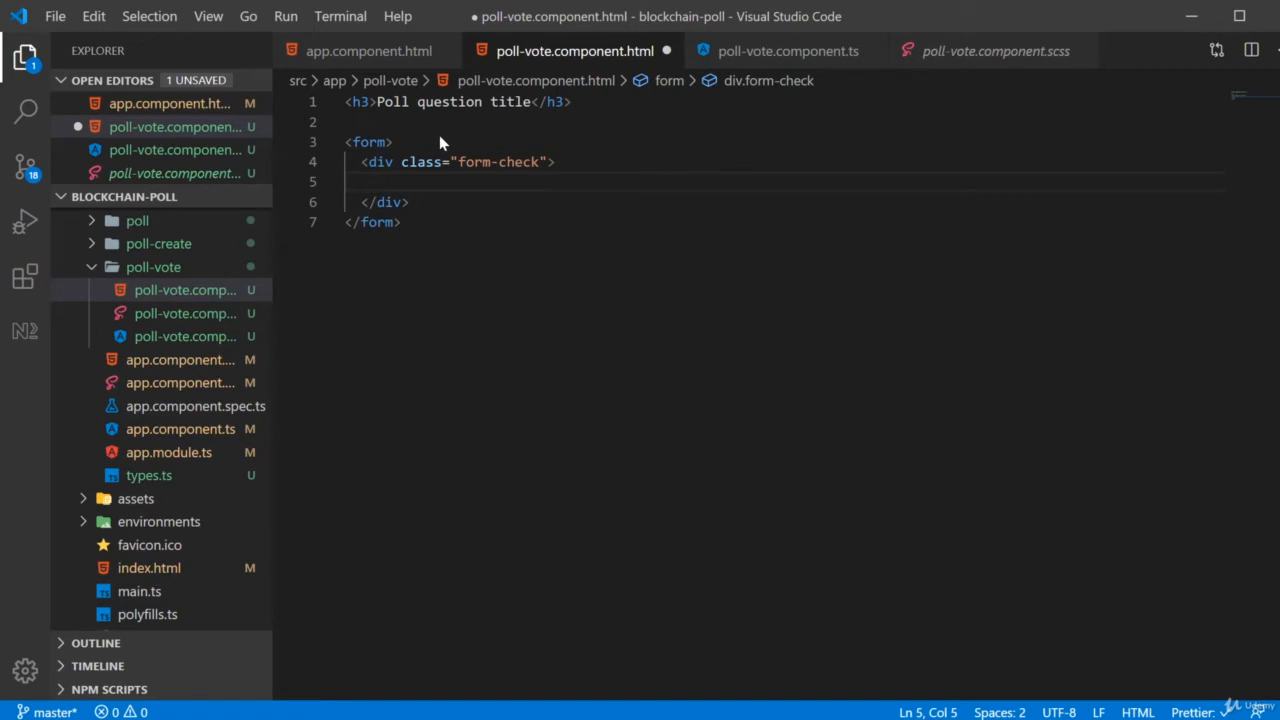
type("<input>")
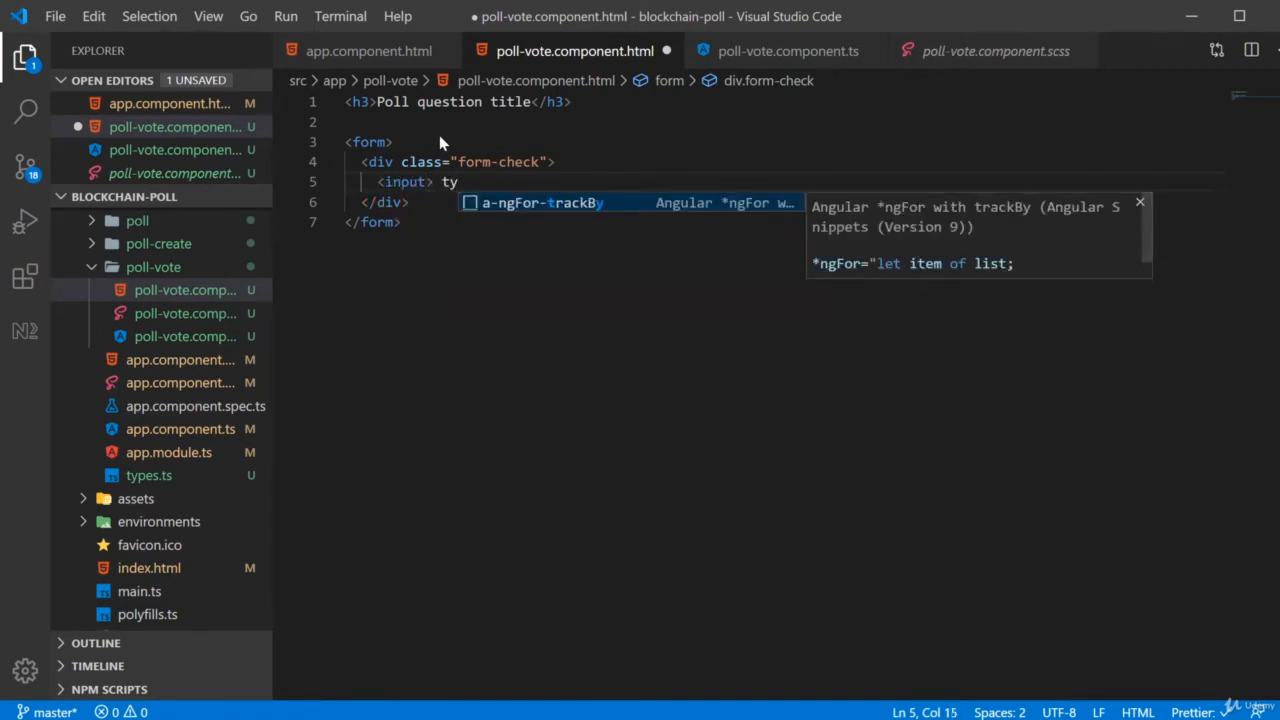
type("type=\"radio\" class=\"f\">")
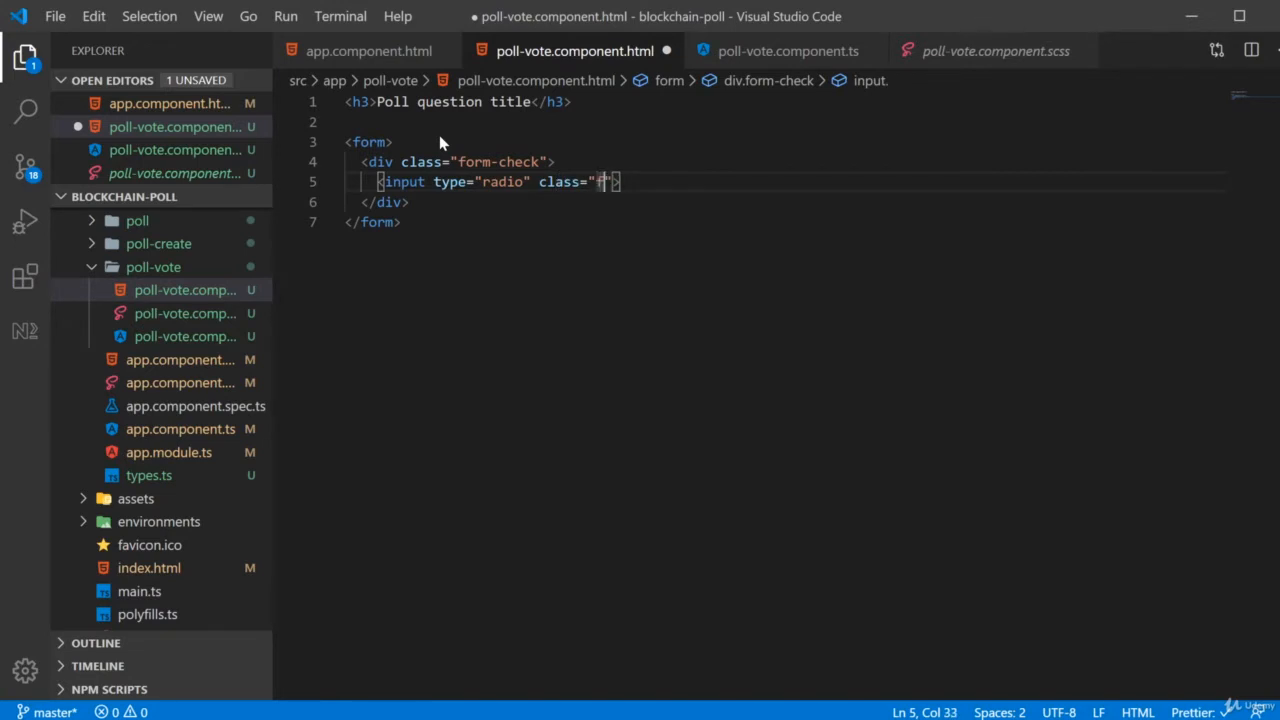
type("form-check-")
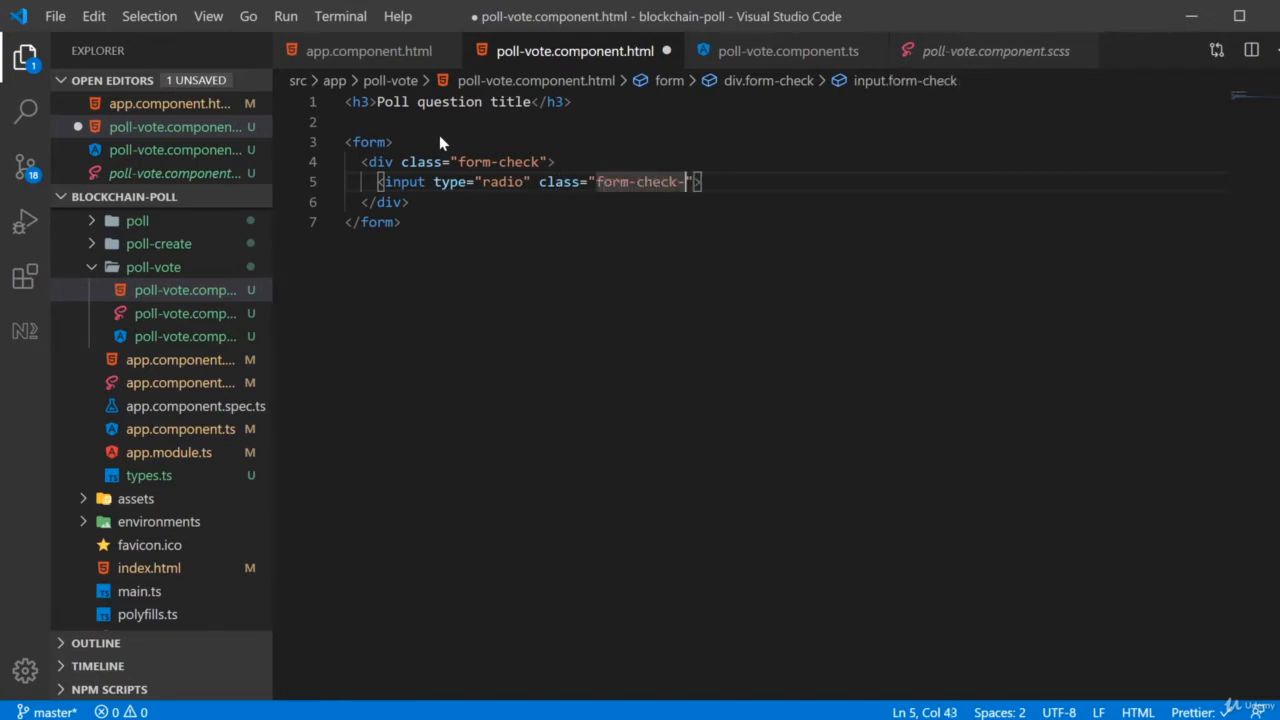
type("inpu")
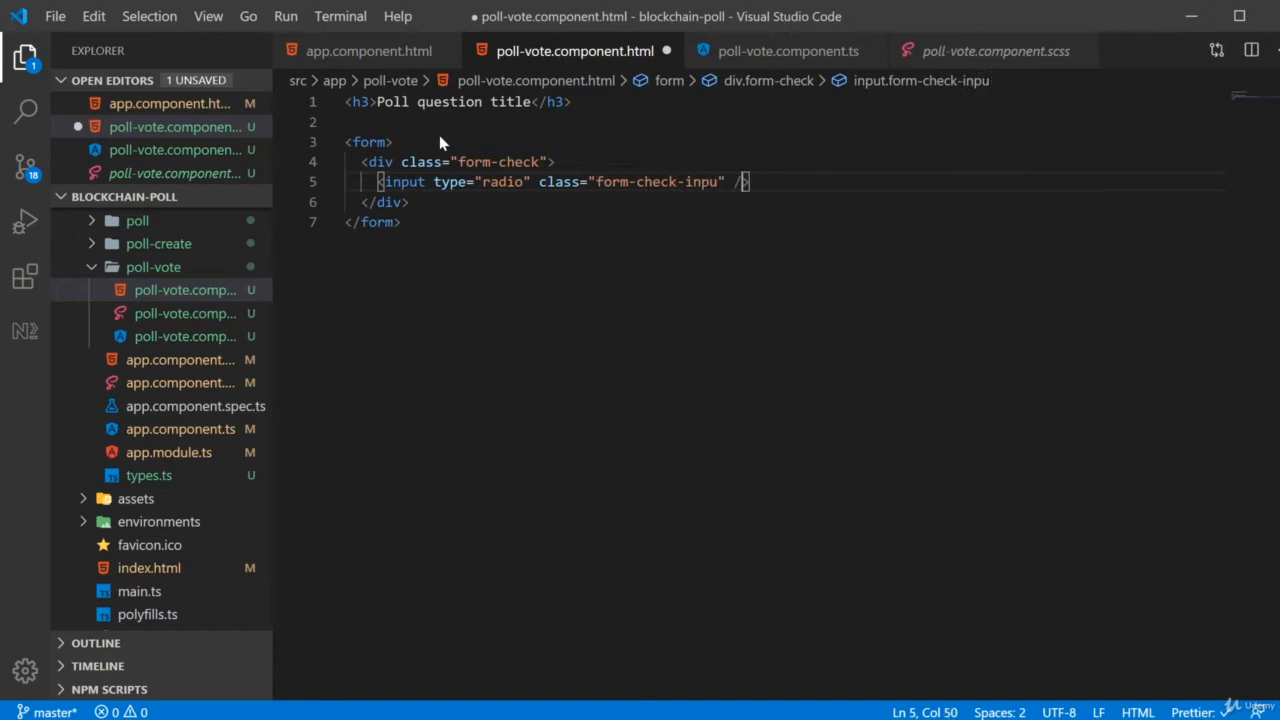
type("<label class=\"form-check-label\">")
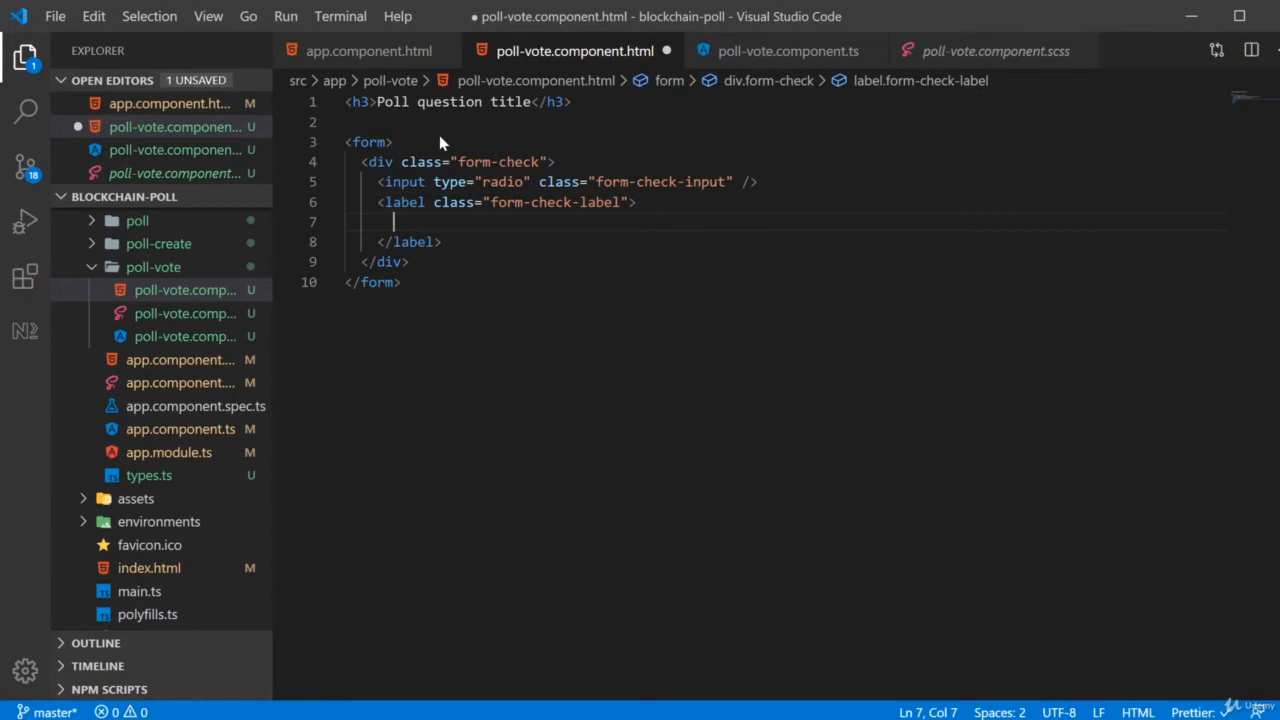
type("Hola </label>")
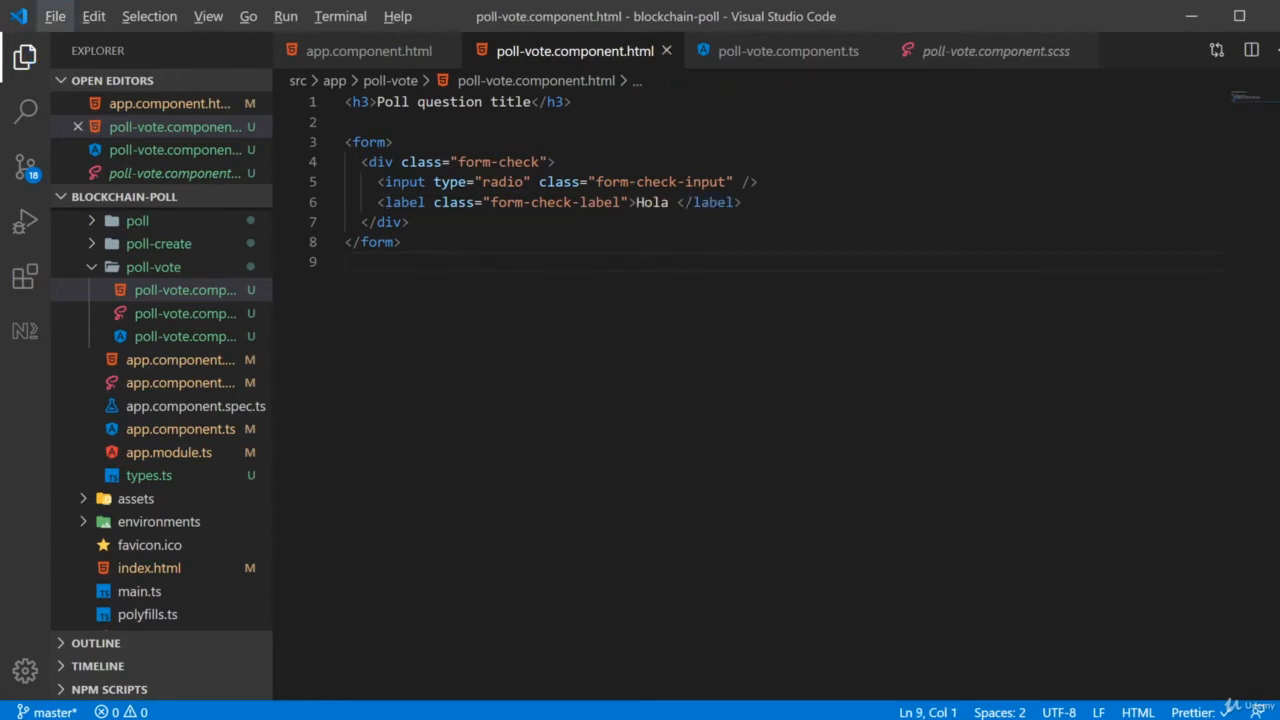
Step: Embed <app-poll-vote> in the detail container of app.component.html and save
left_click(180, 359)
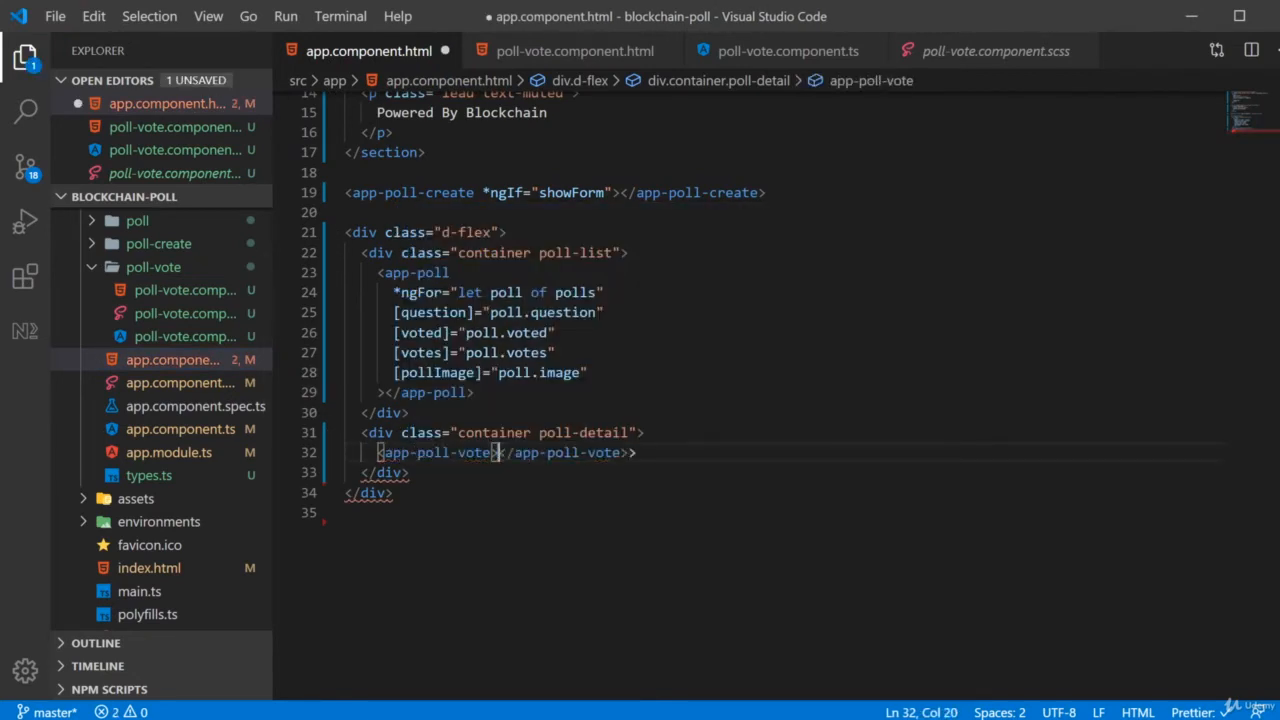
type(">")
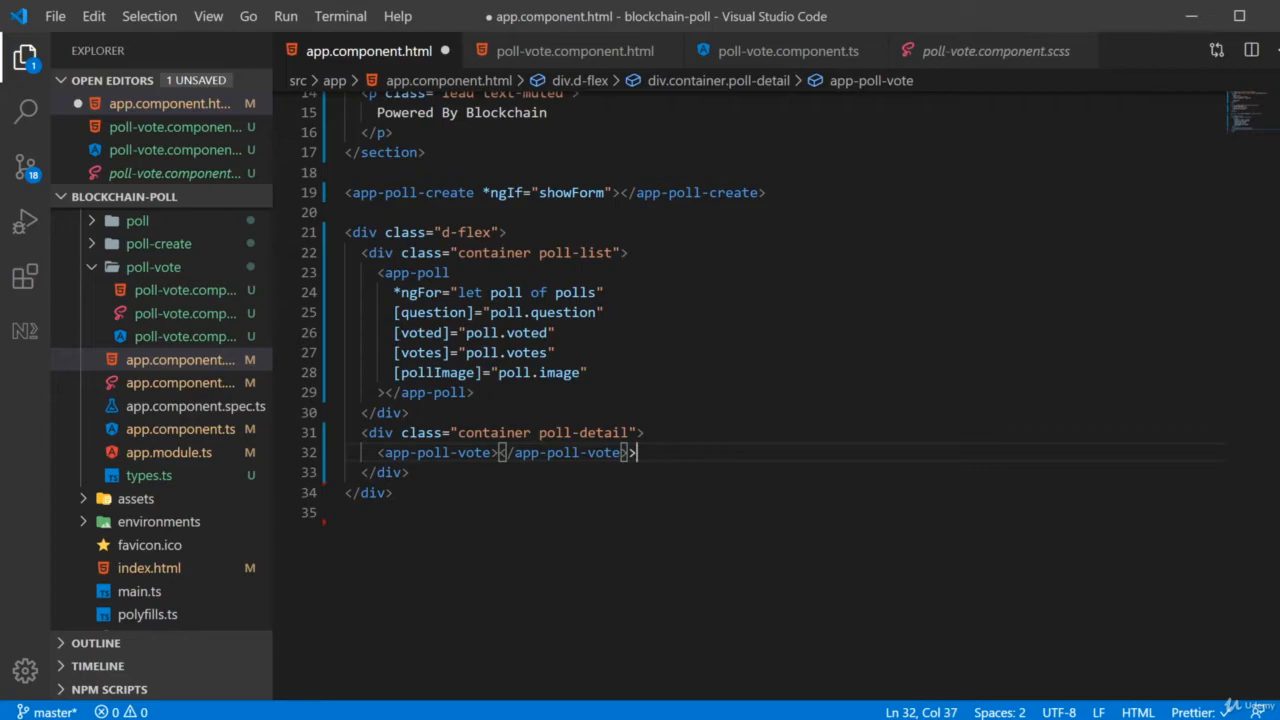
key("ctrl+s")
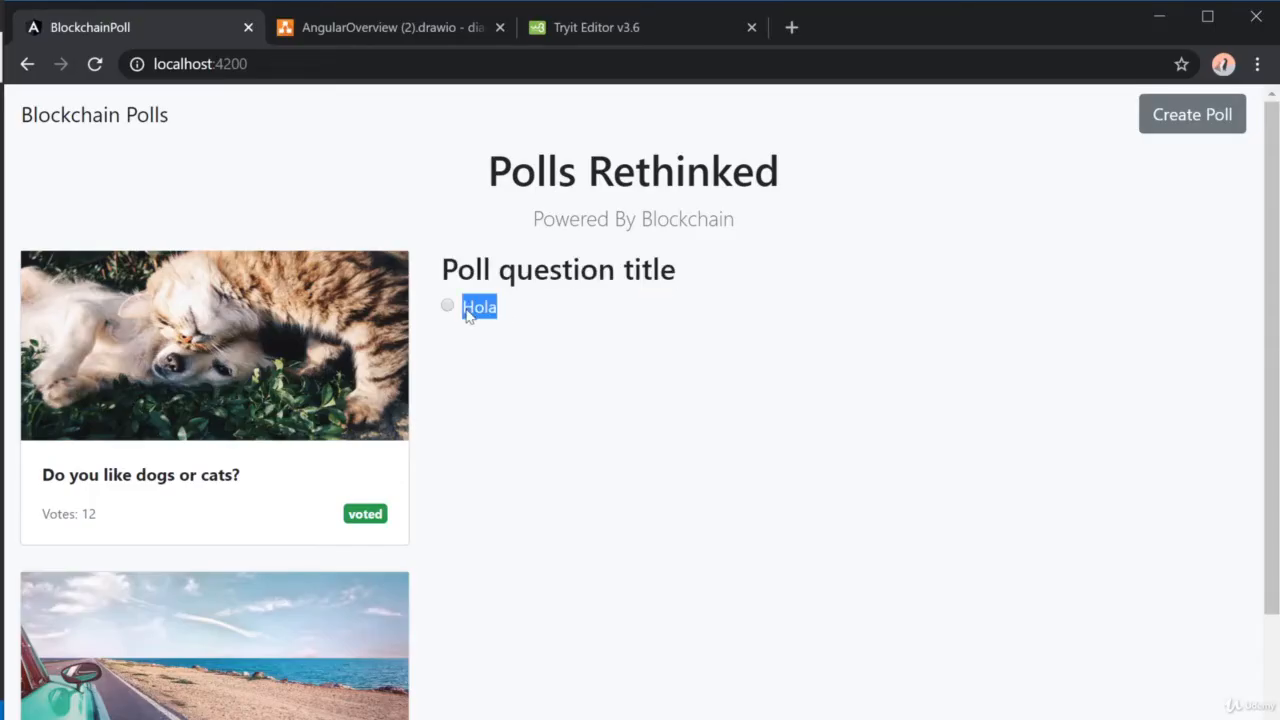
mouse_move(528, 300)
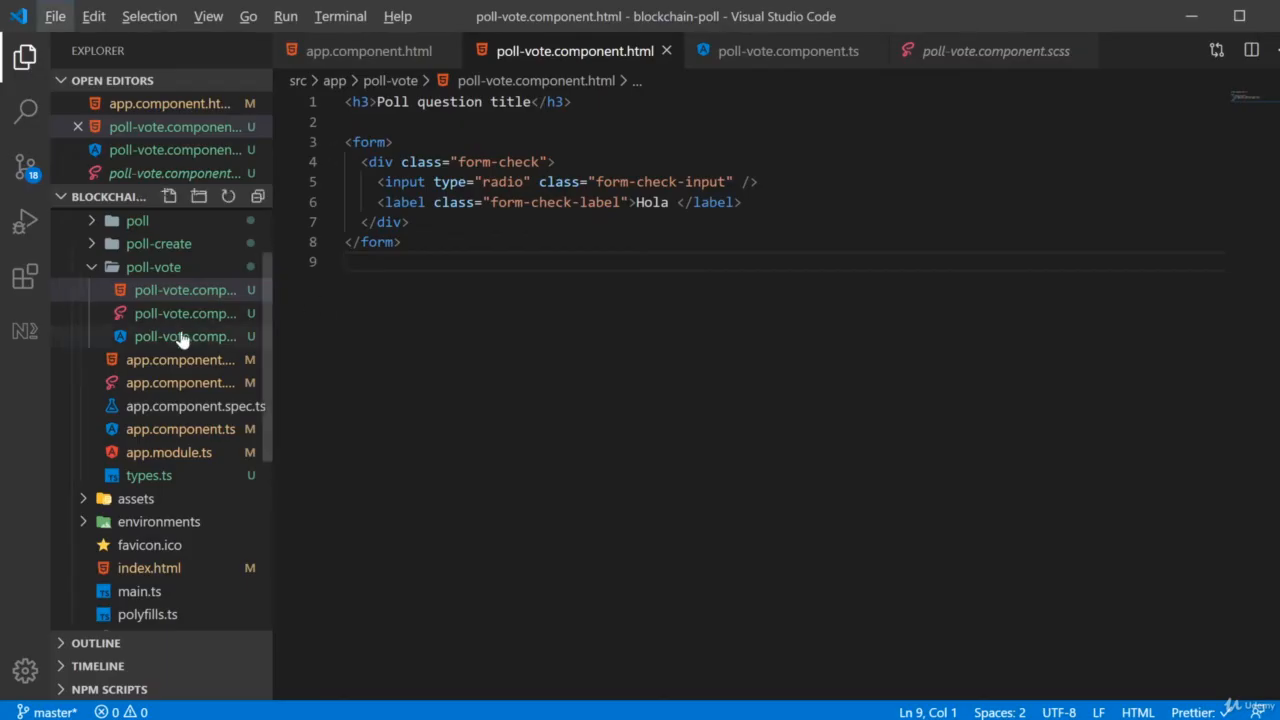
Step: Declare voteForm: FormGroup and inject FormBuilder fb in the constructor
left_click(185, 336)
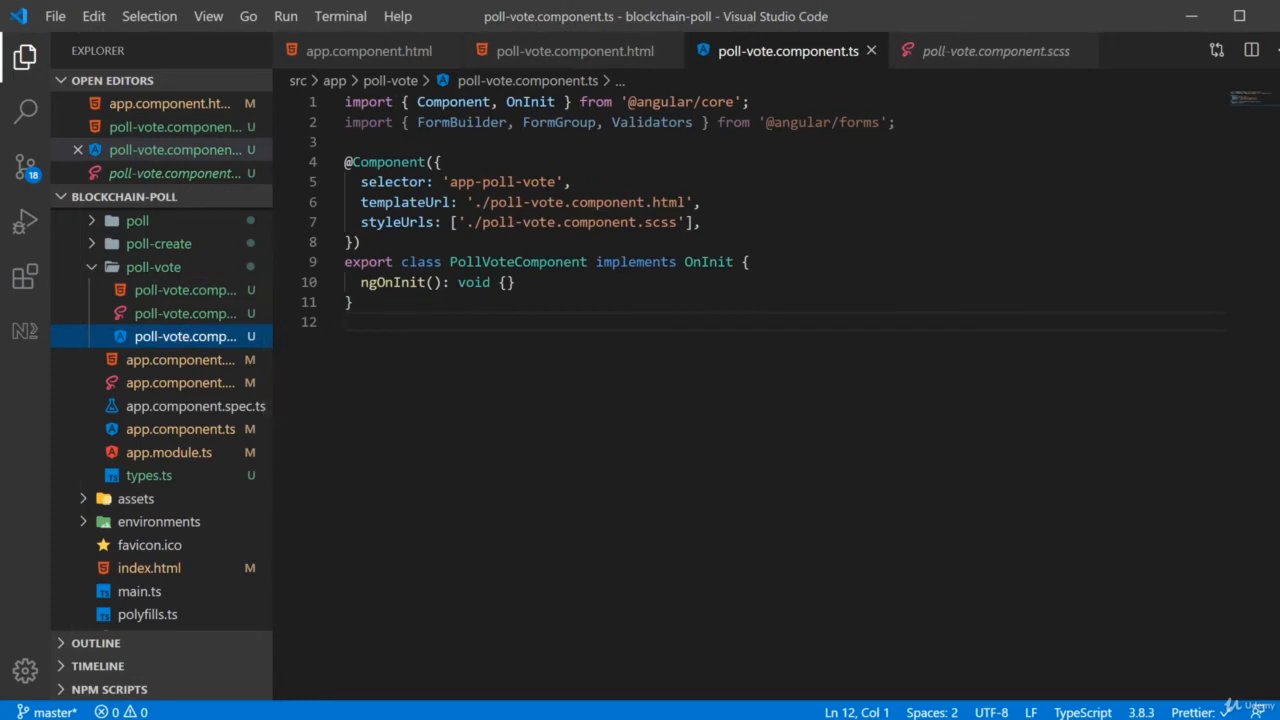
type("vot")
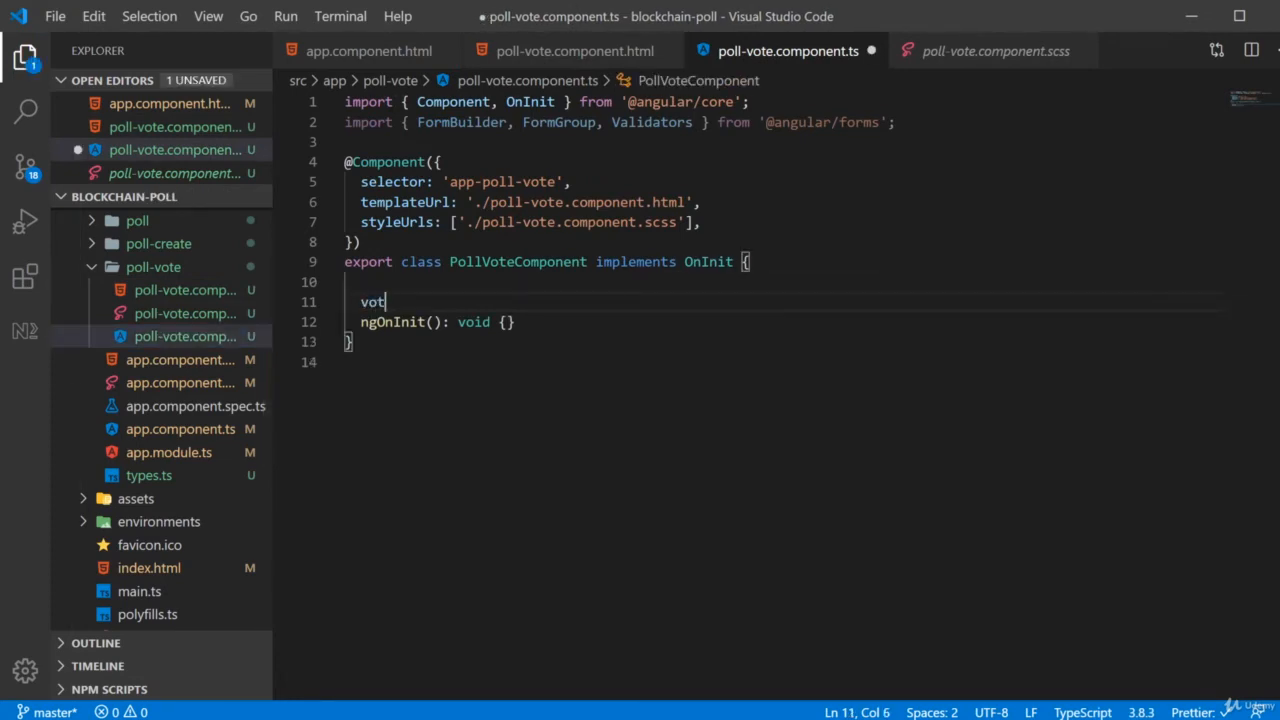
type("eForm: FormGroup;")
type("constructor(private ")
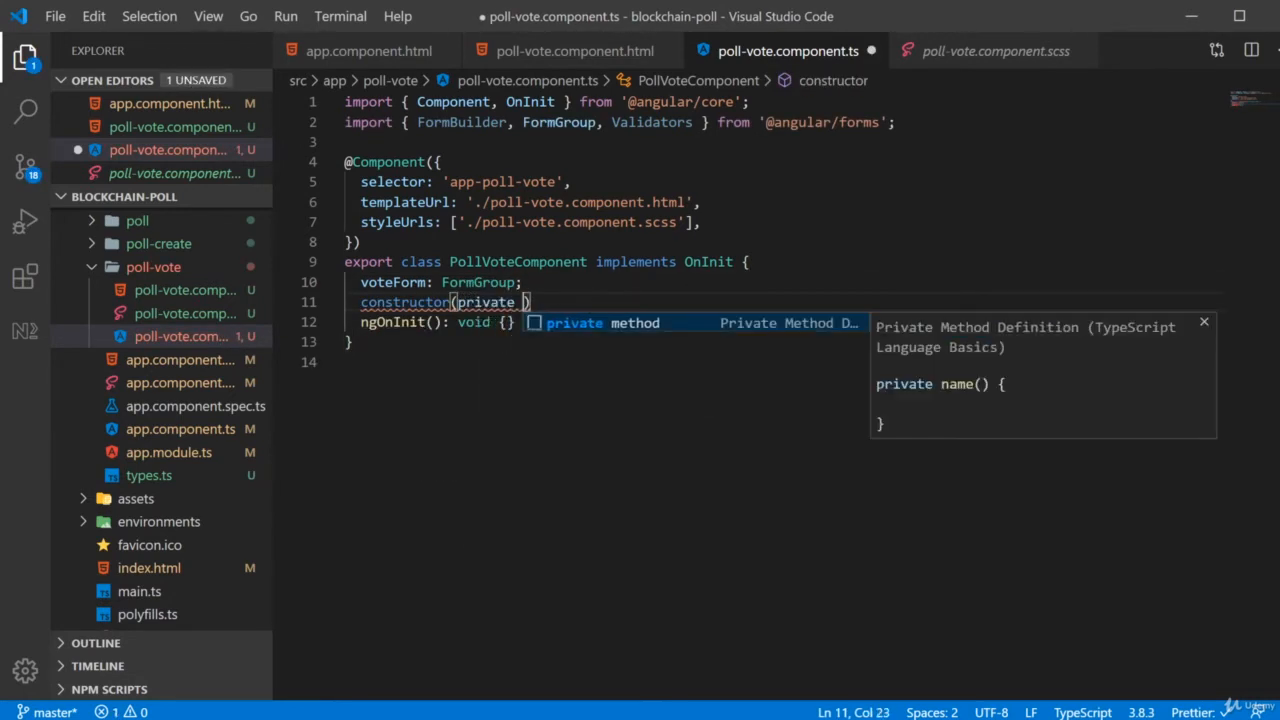
type("fb: FormBuilder")
type("thi")
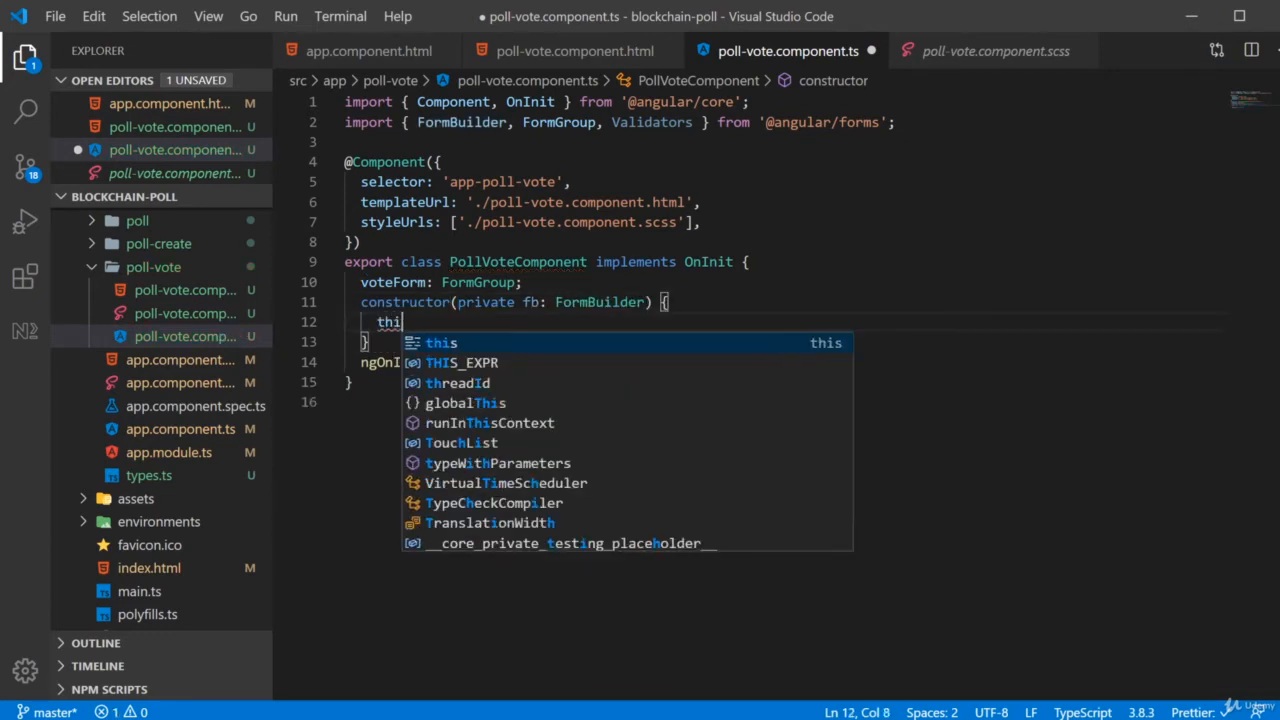
type("s.voteForm = this.fb.group({")
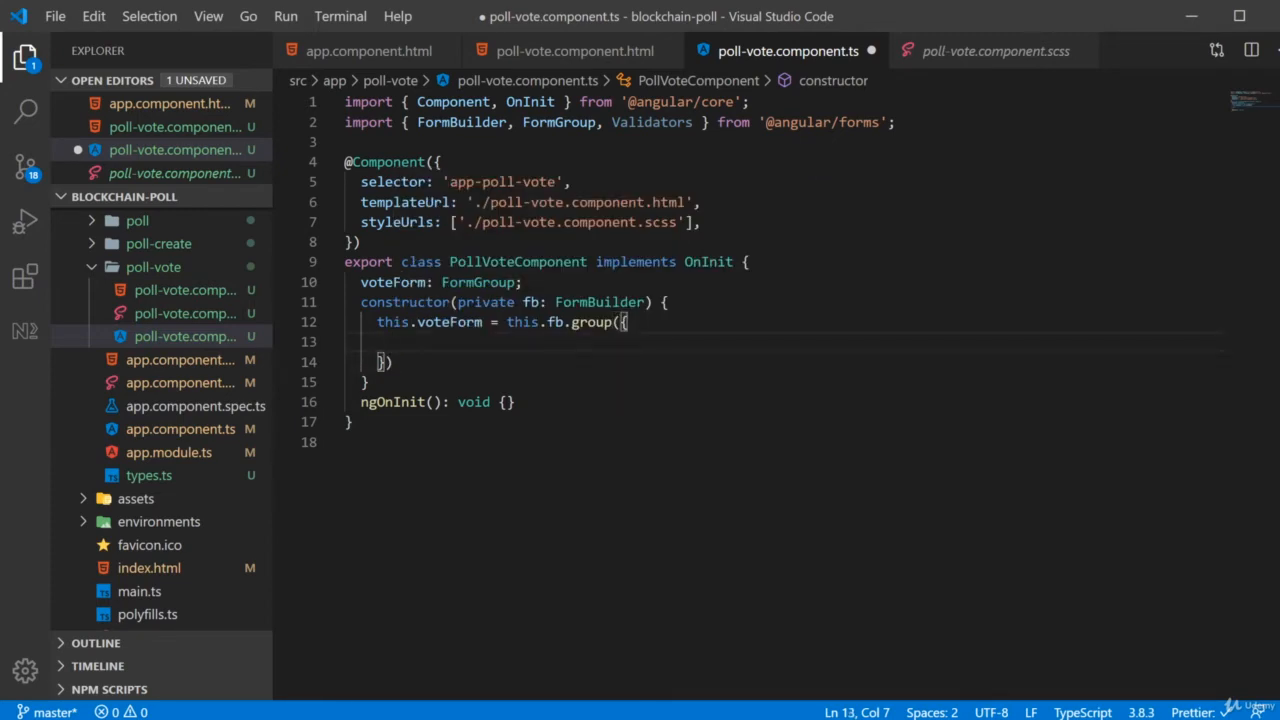
Step: Build voteForm with a 'selected' control, empty value, Validators.required
type("selected:")
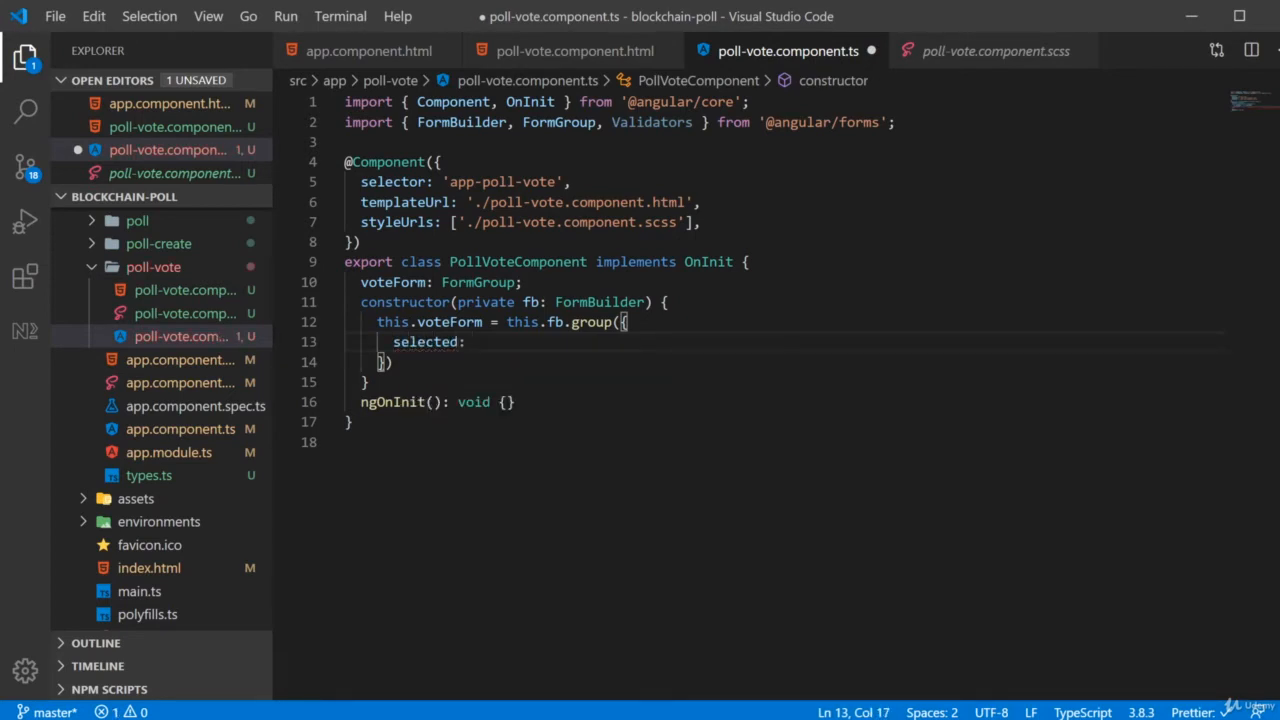
type("this.fb.con")
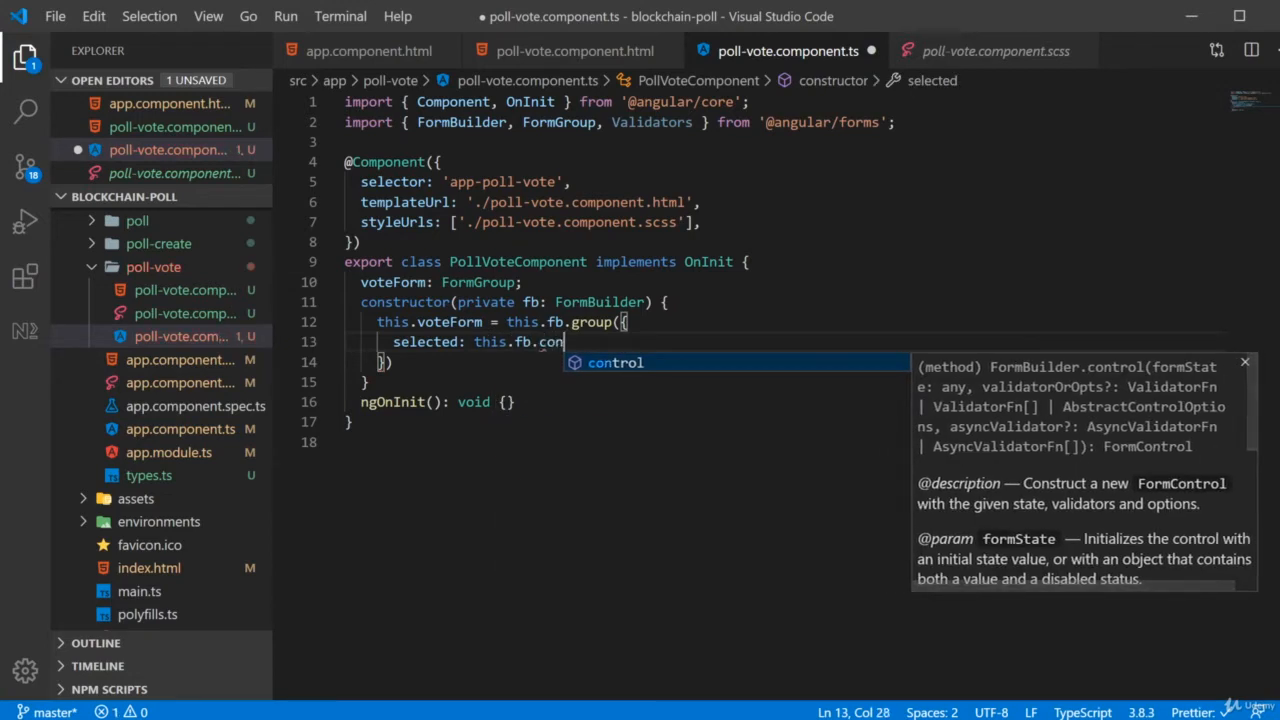
type("trol(\"\")")
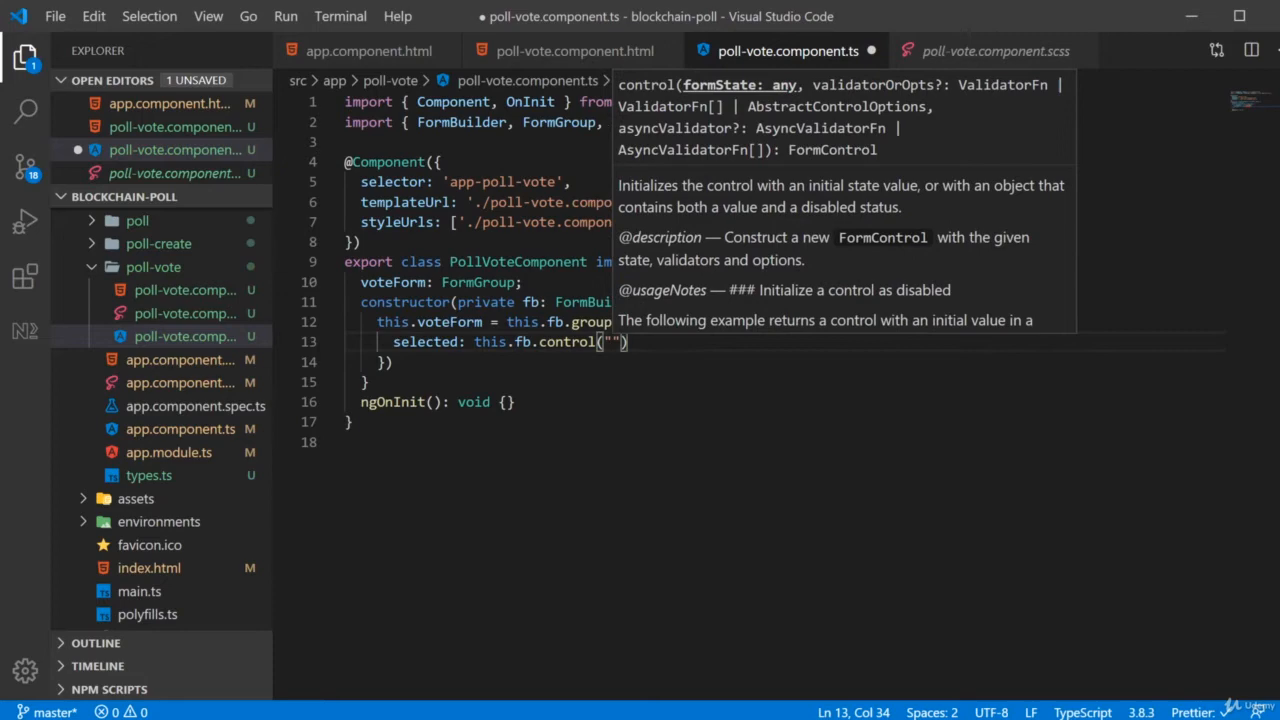
type(", [M")
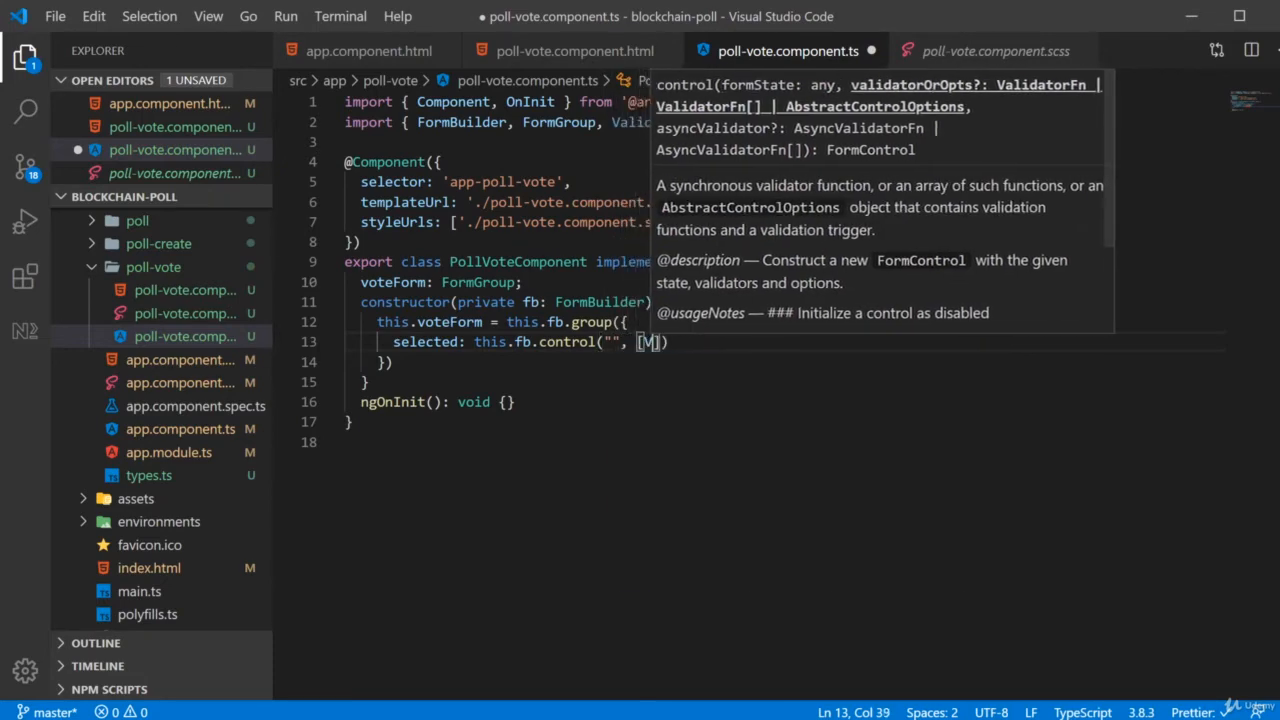
type("alidators.required")
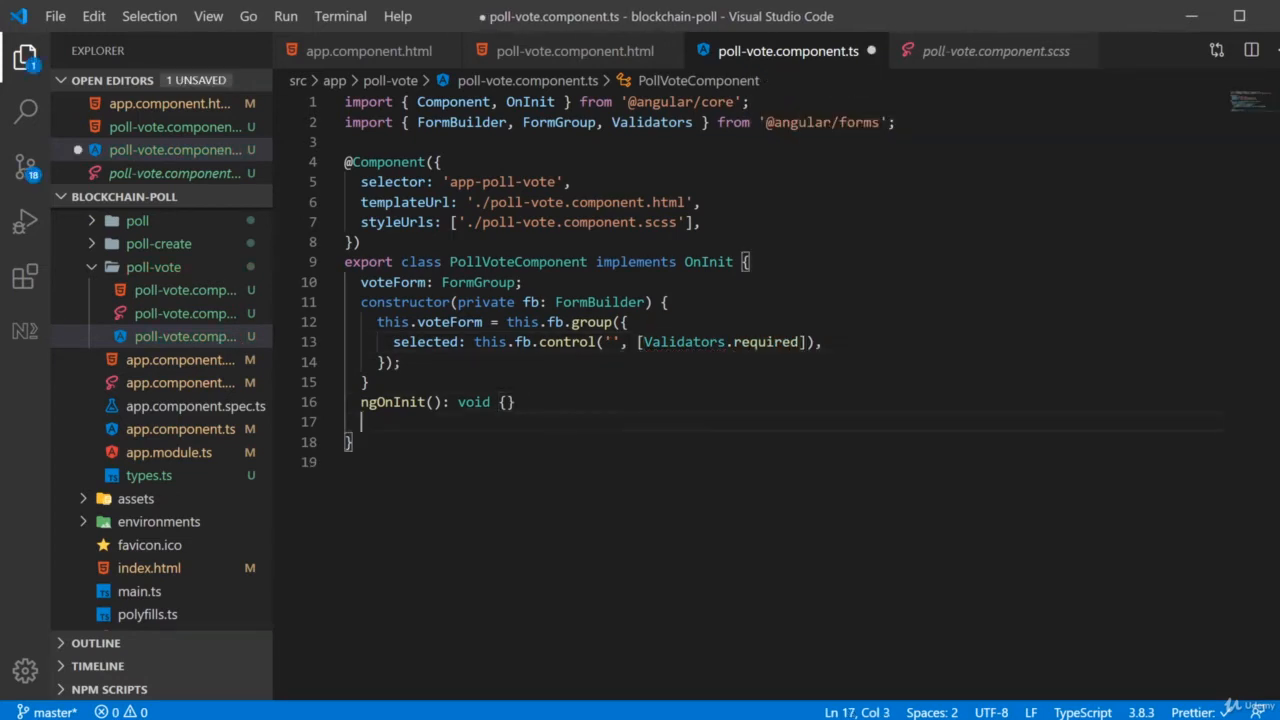
Step: Add a submitForm() method that logs this.voteForm.value to the console
type("submit")
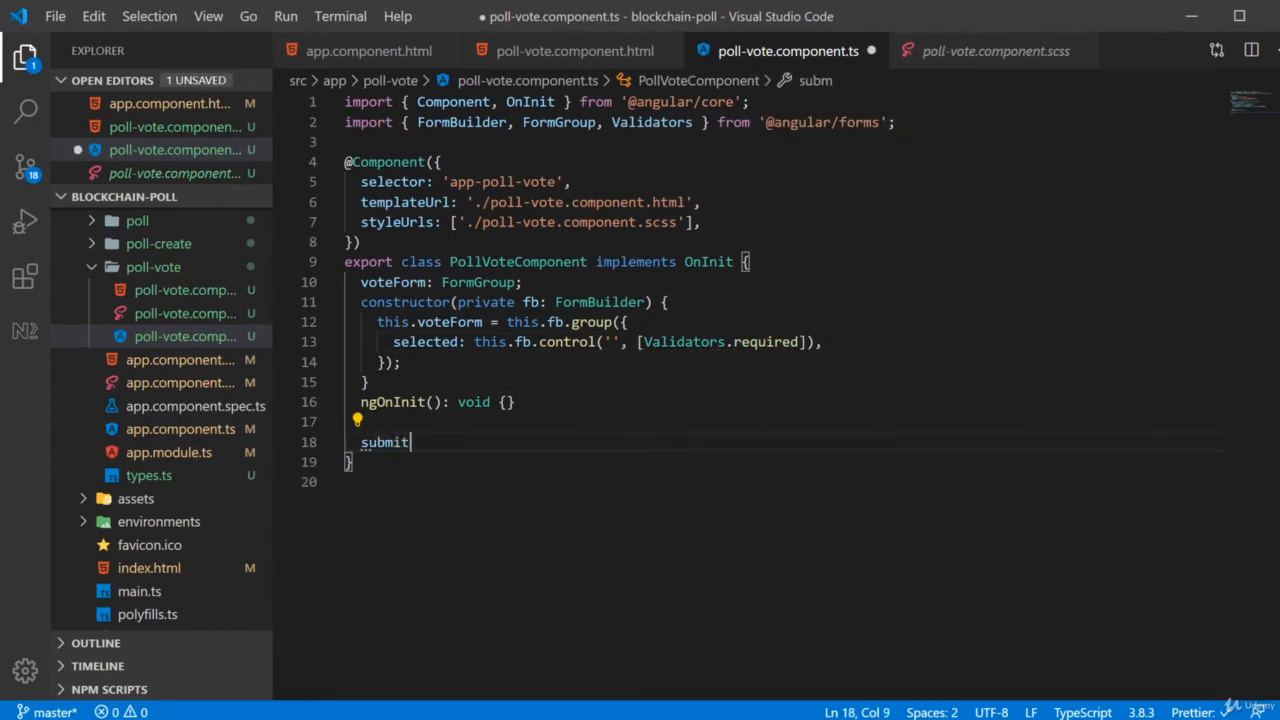
type("Form()")
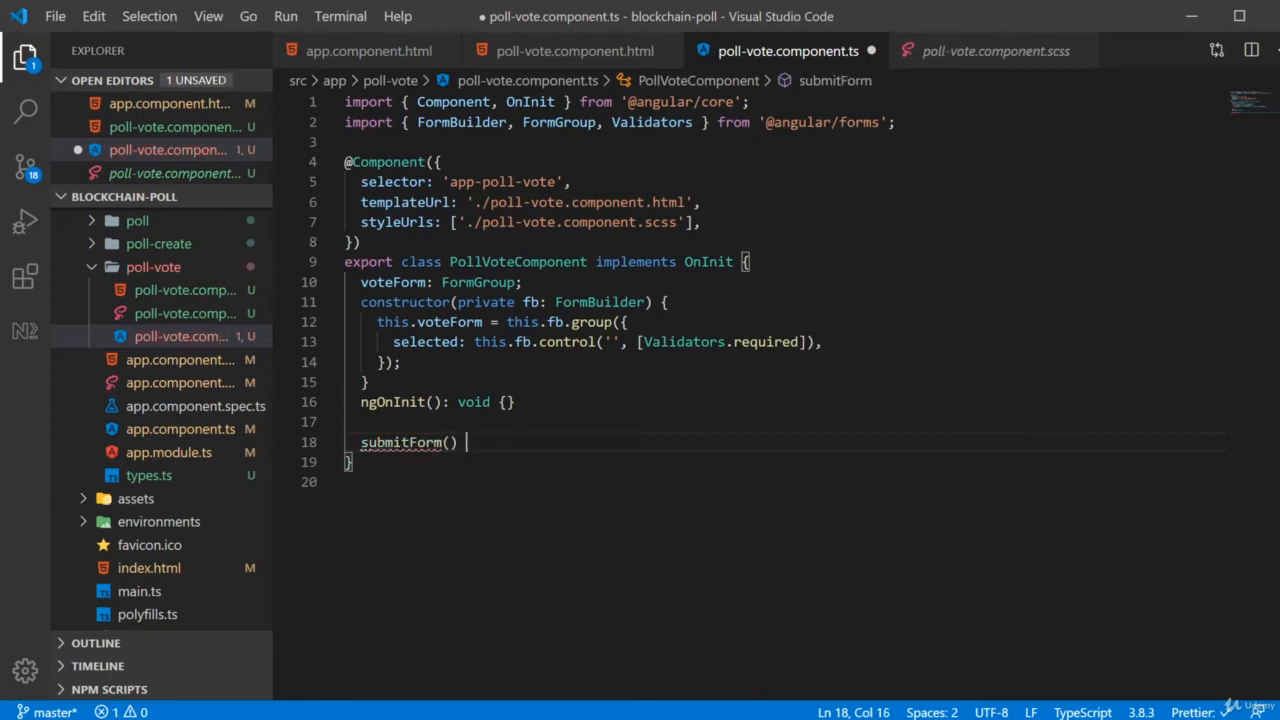
type("console.")
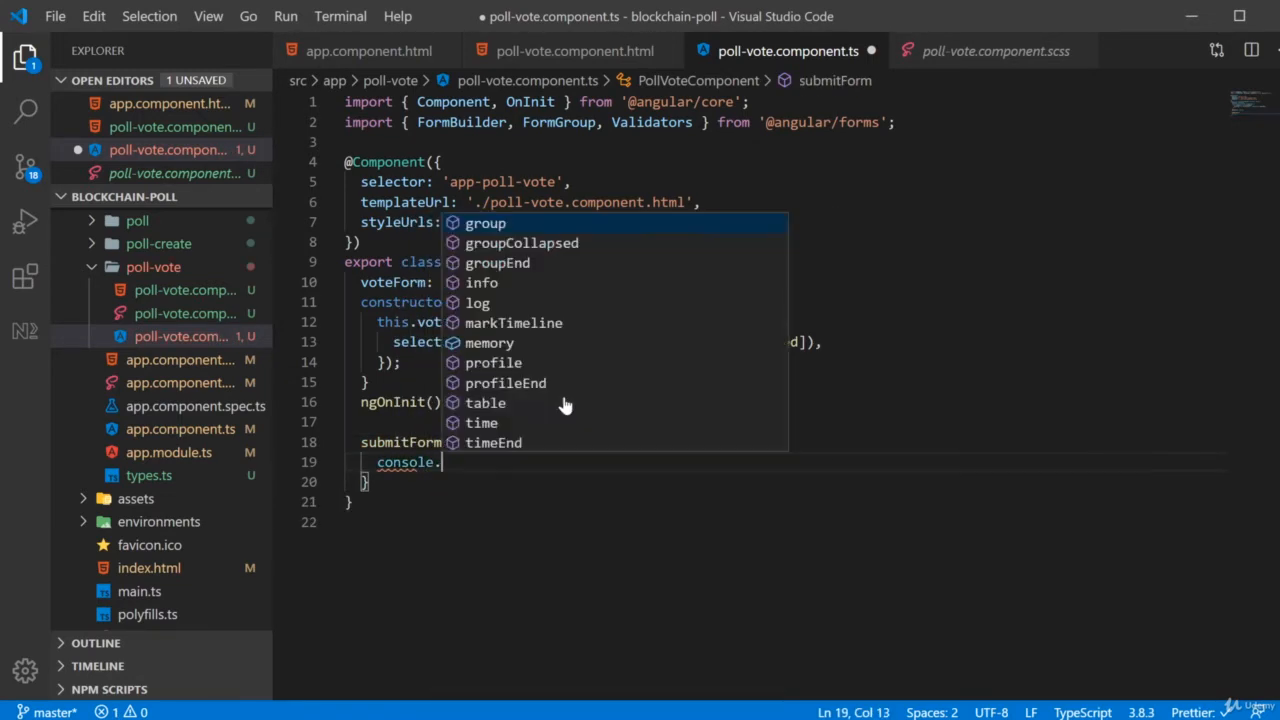
type("this.voteForm.value);")
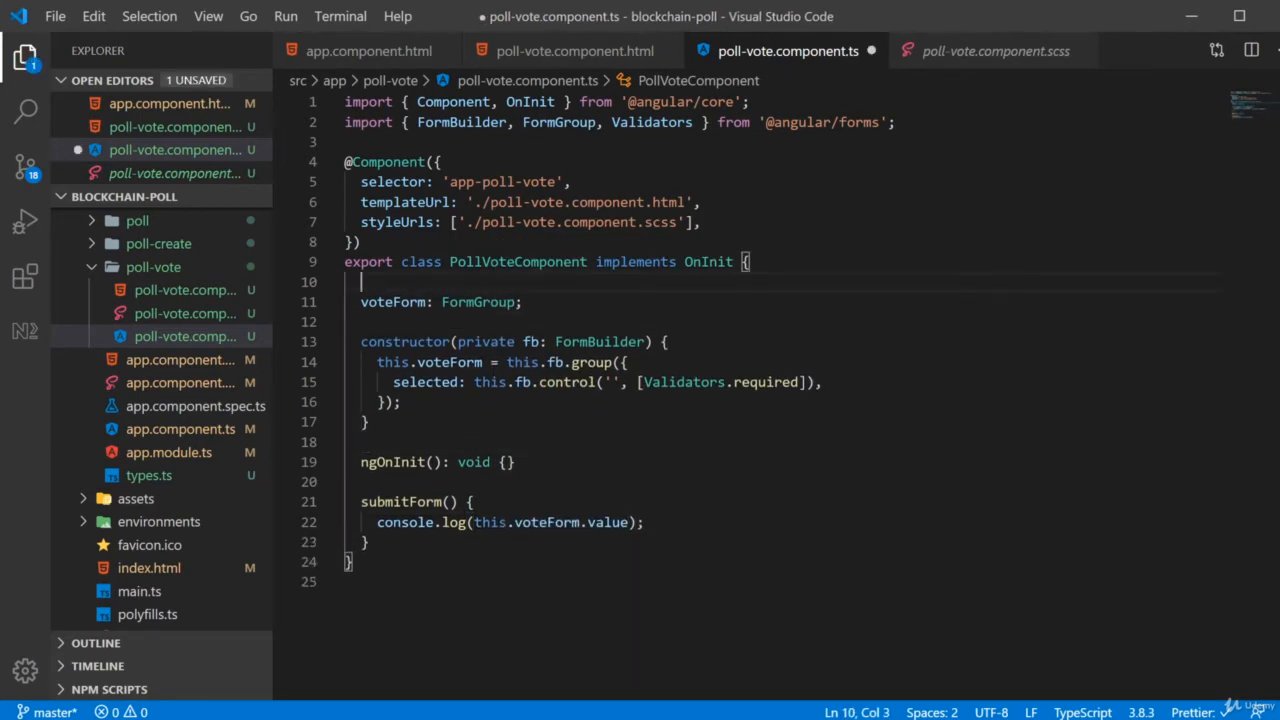
key("enter")
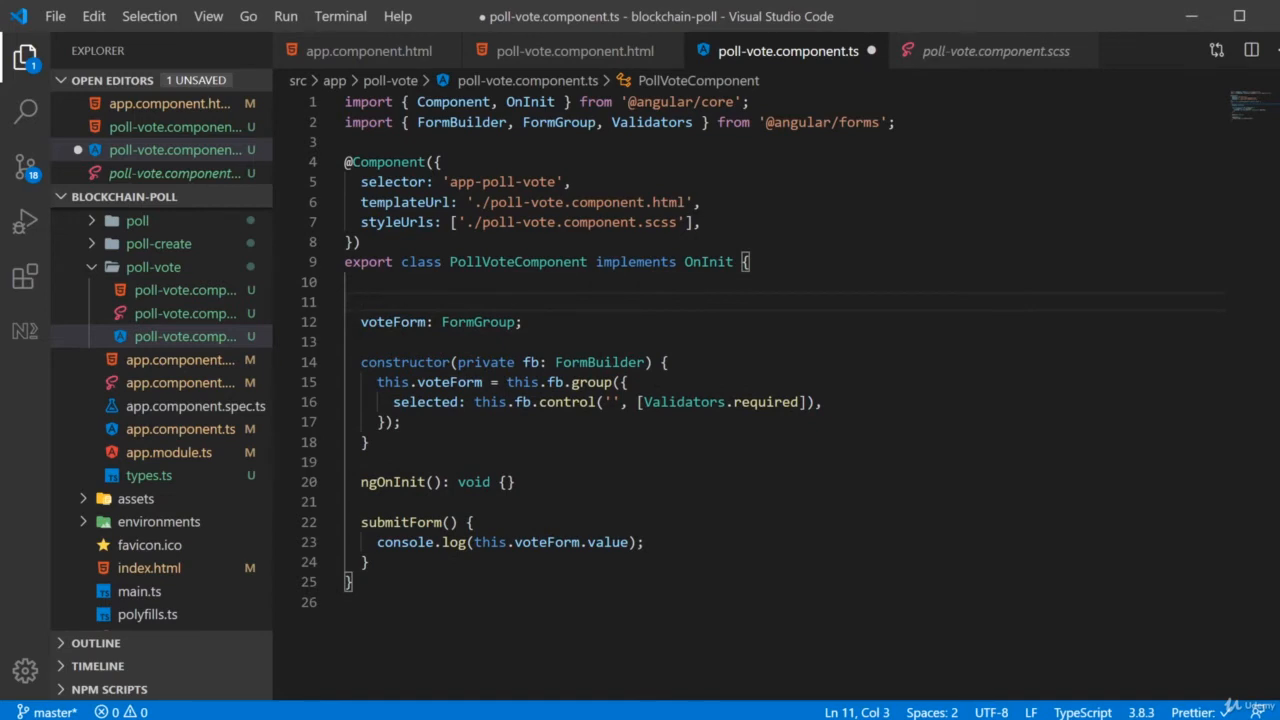
Step: Add options = ["Monday", "Tuesday", "Wednesday"], save, and reopen poll-vote.component.html
type("options")
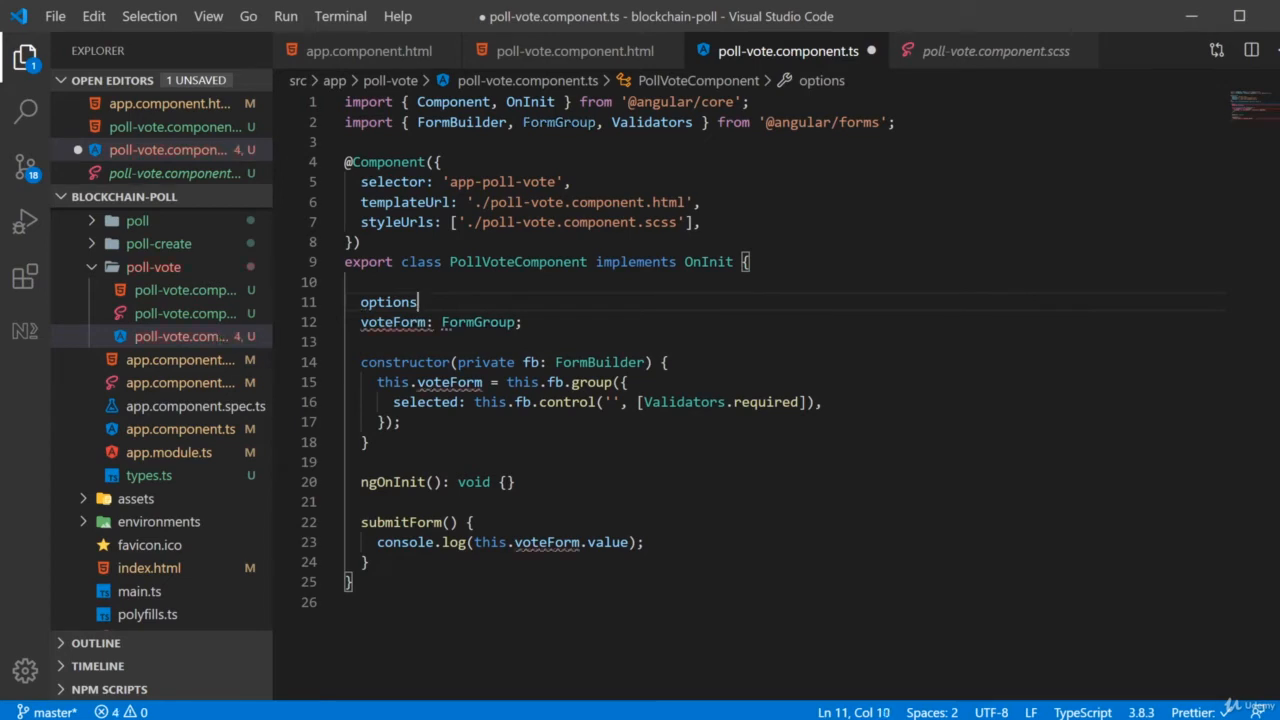
type("= [\"M\"]")
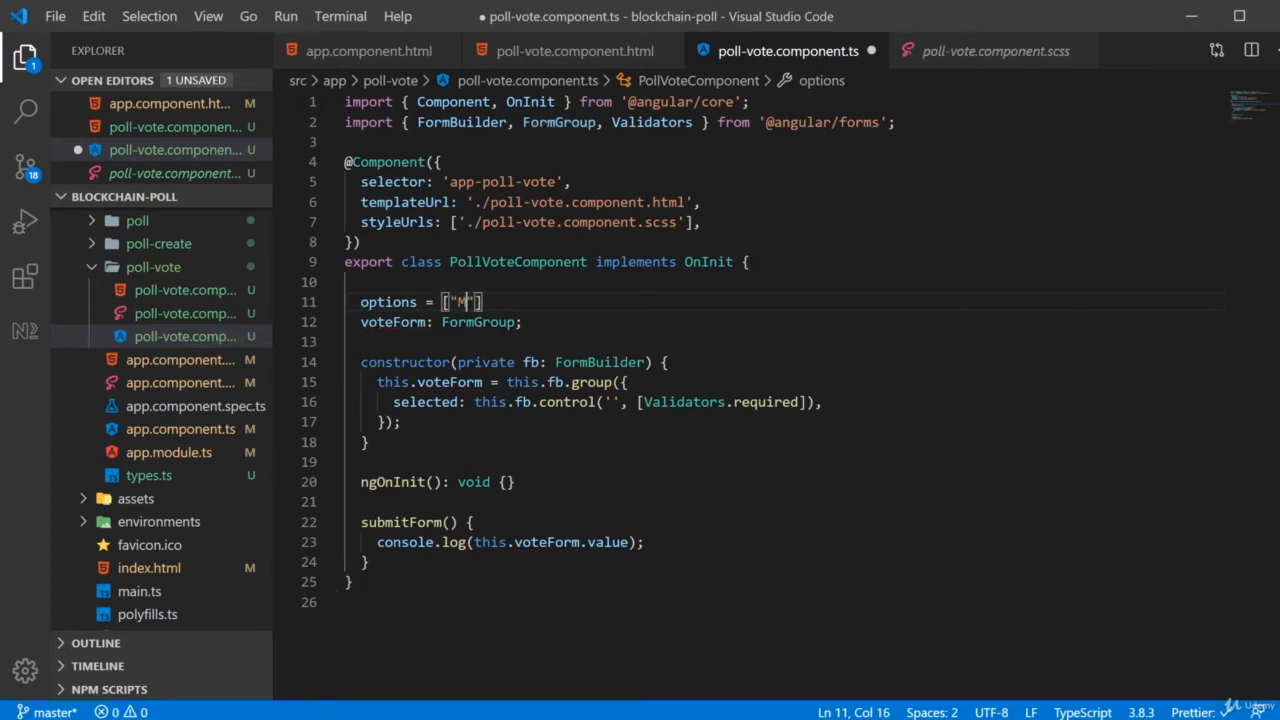
type("\"Monday\", \"Tuesday\", \"Wedne")
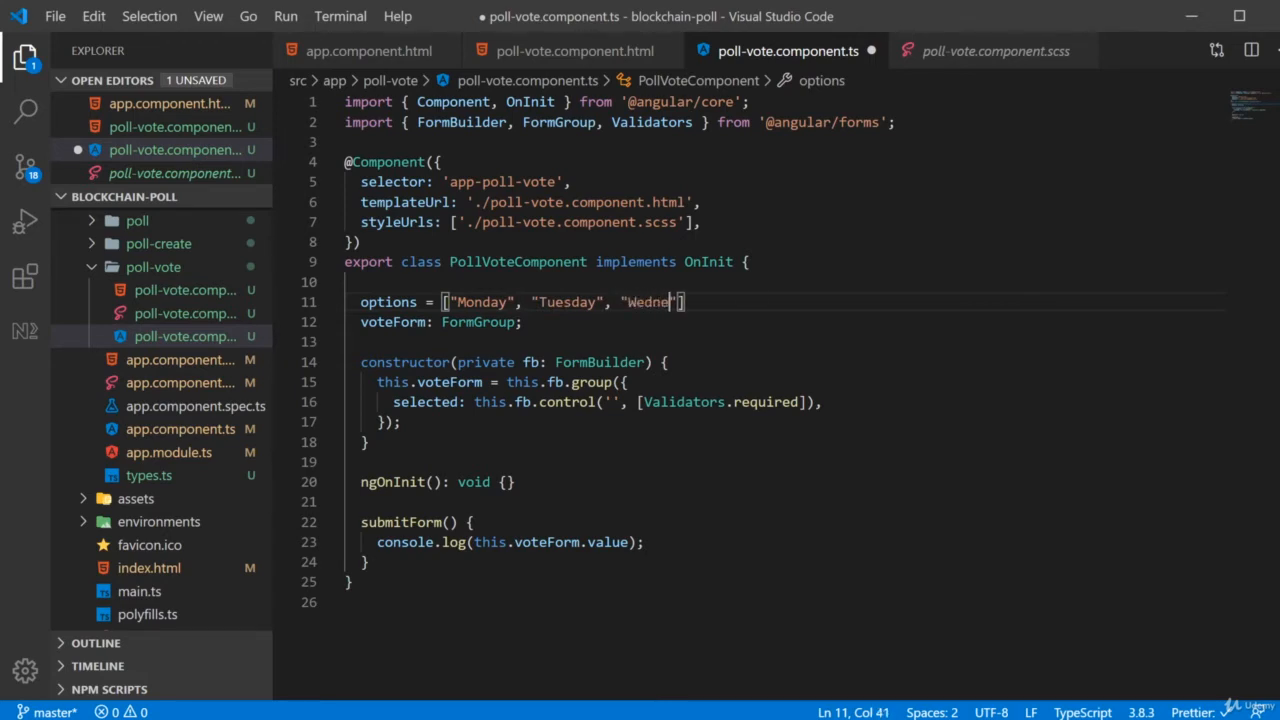
key("ctrl+s")
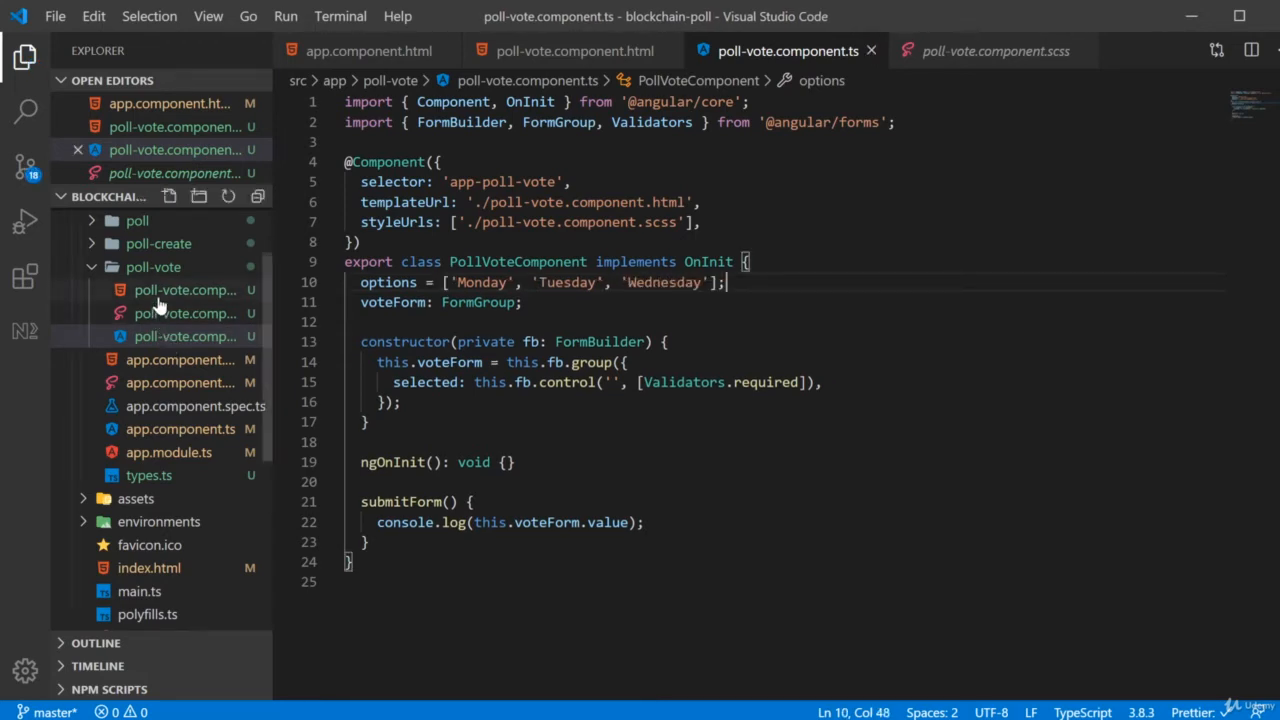
left_click(575, 51)
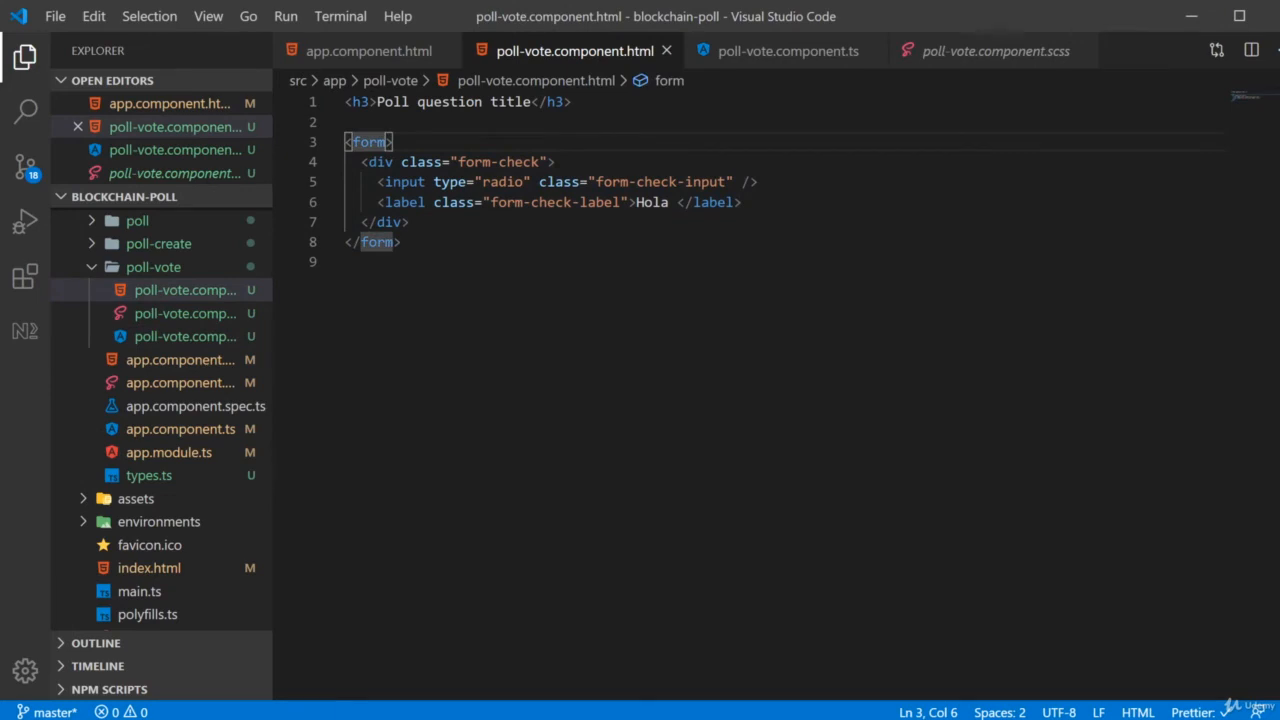
Step: Add [formGroup]="voteForm" and (ngSubmit)="submitForm()" to the template's form tag
type("[formGroup]=\"voteForm")
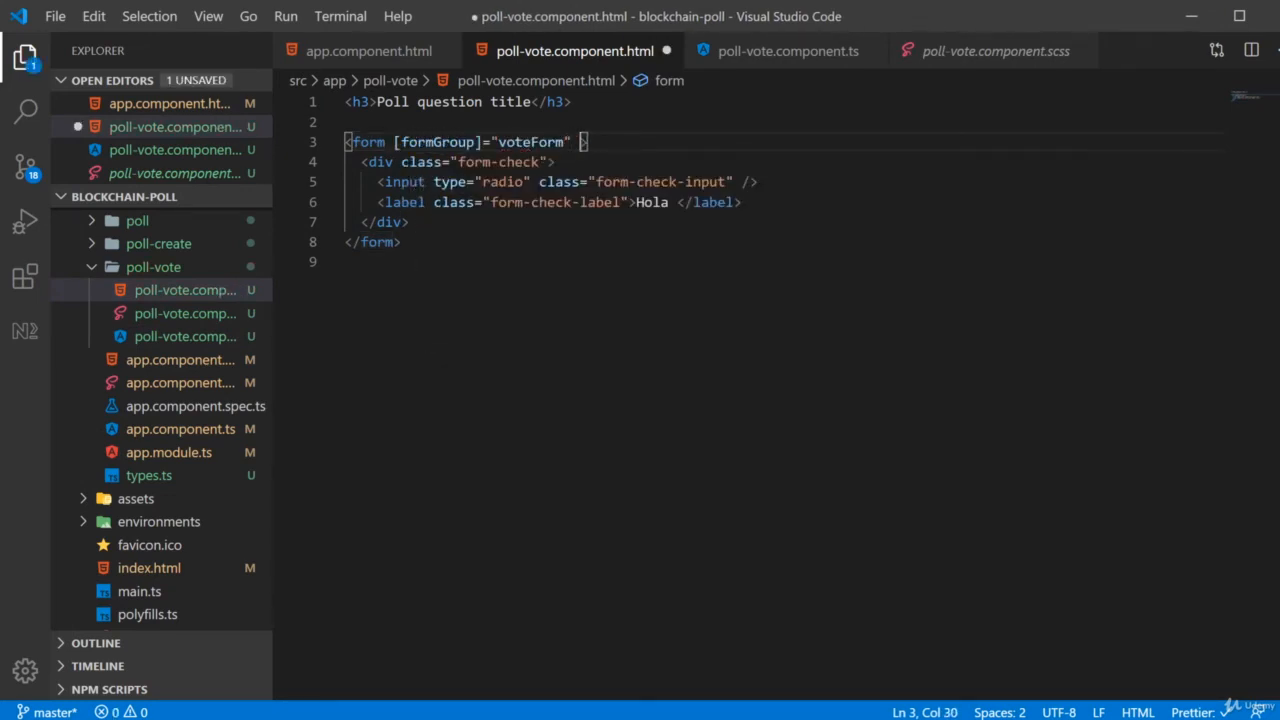
type("(ngSubmit)=\"\"")
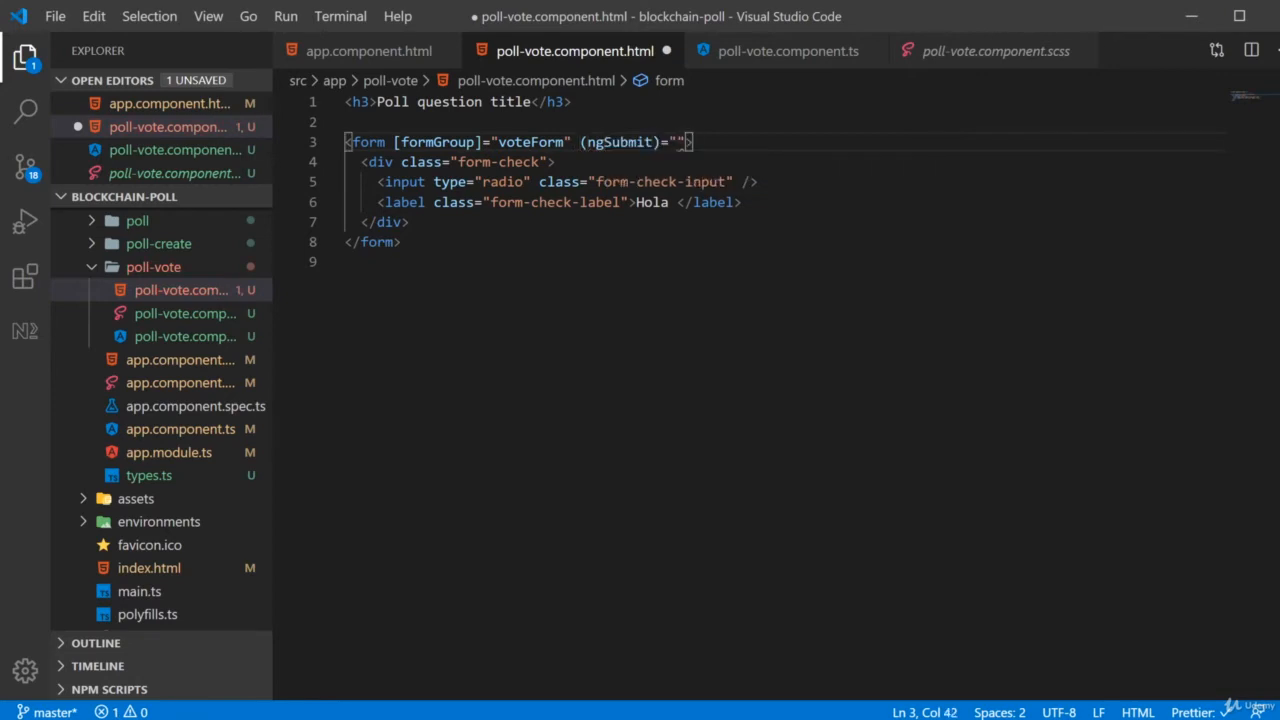
type("submitForm(")
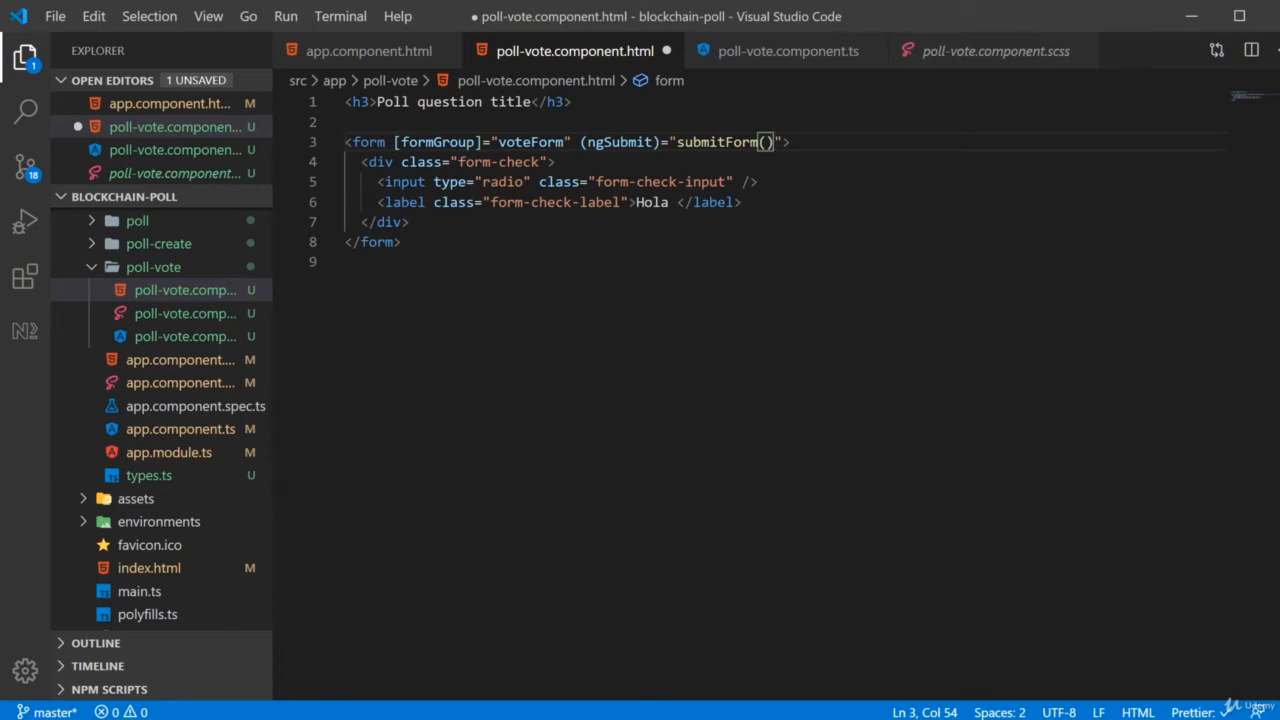
left_click_drag(378, 181, 742, 202)
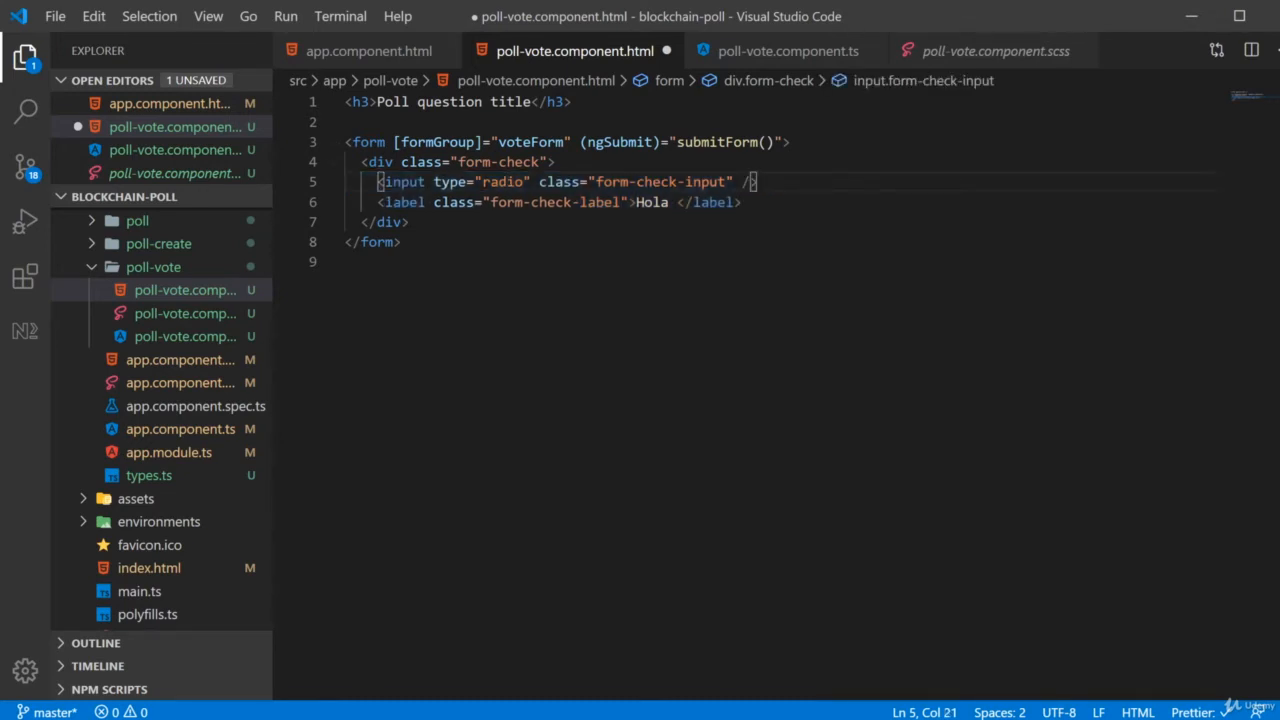
Step: Repeat the form-check block with *ngFor="let opt of options; index as i"
left_click_drag(360, 162, 408, 222)
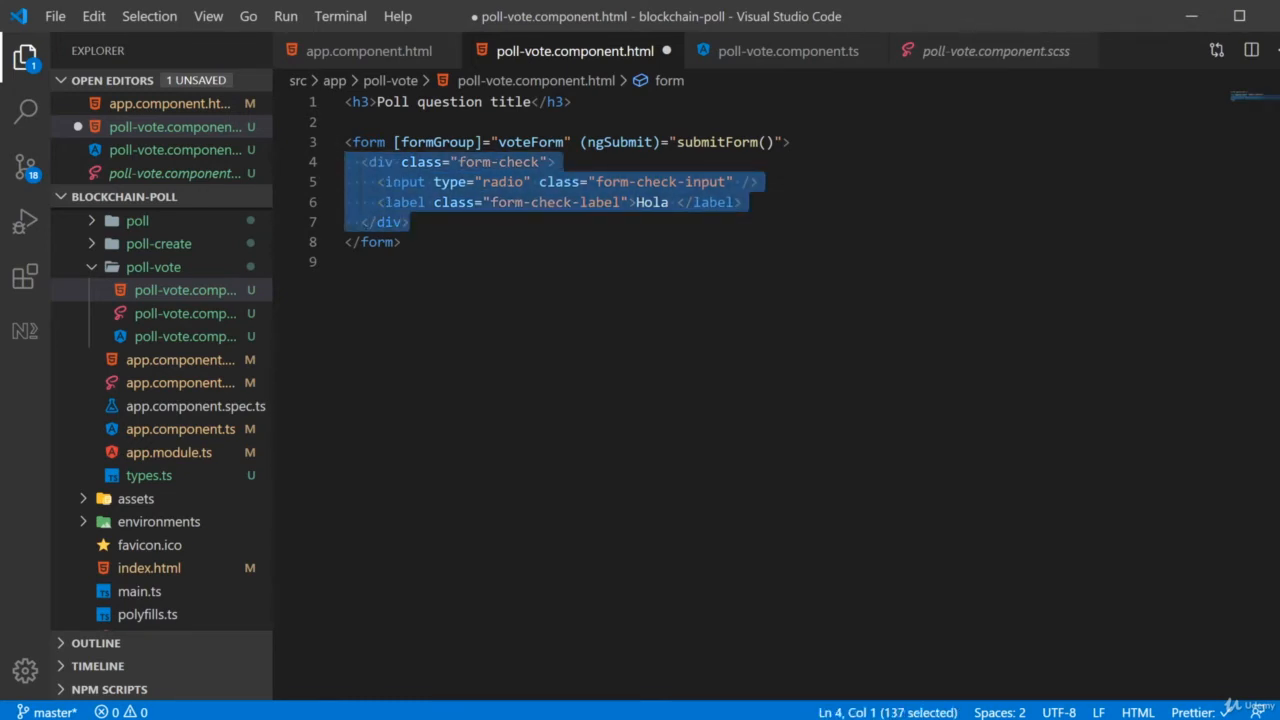
type("*ng")
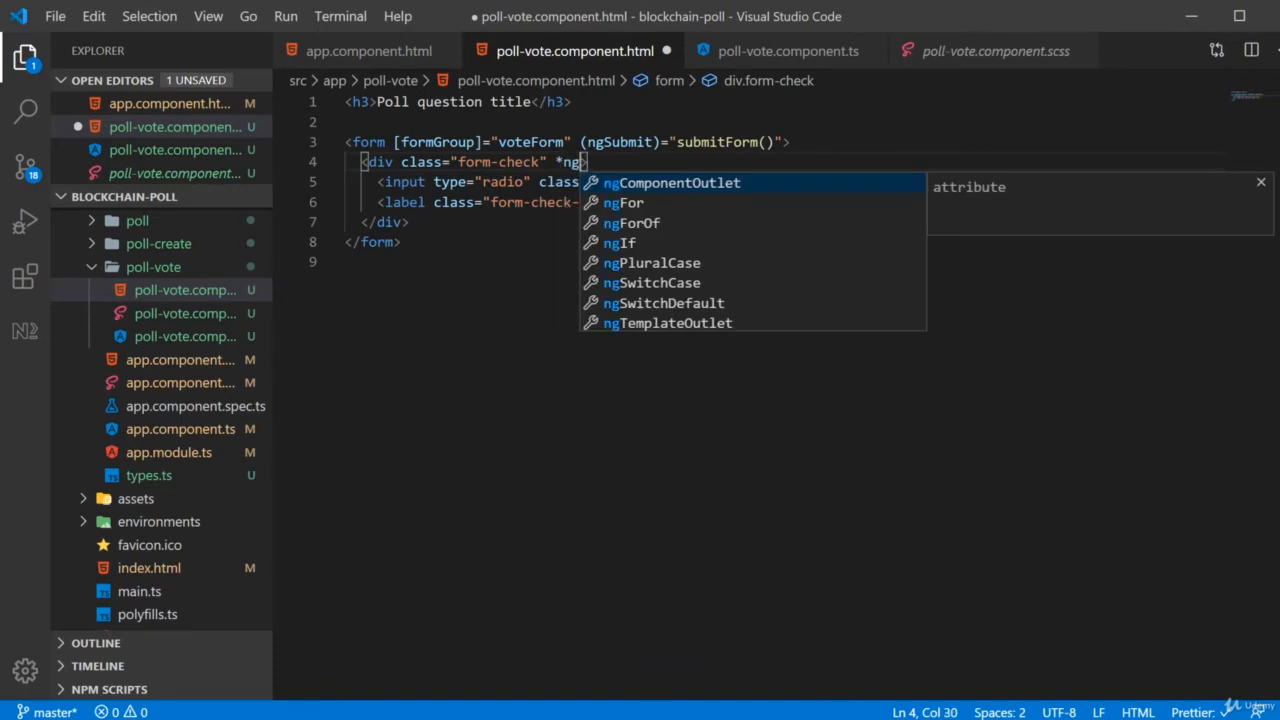
type("For=\"let opt of options; let i = i")
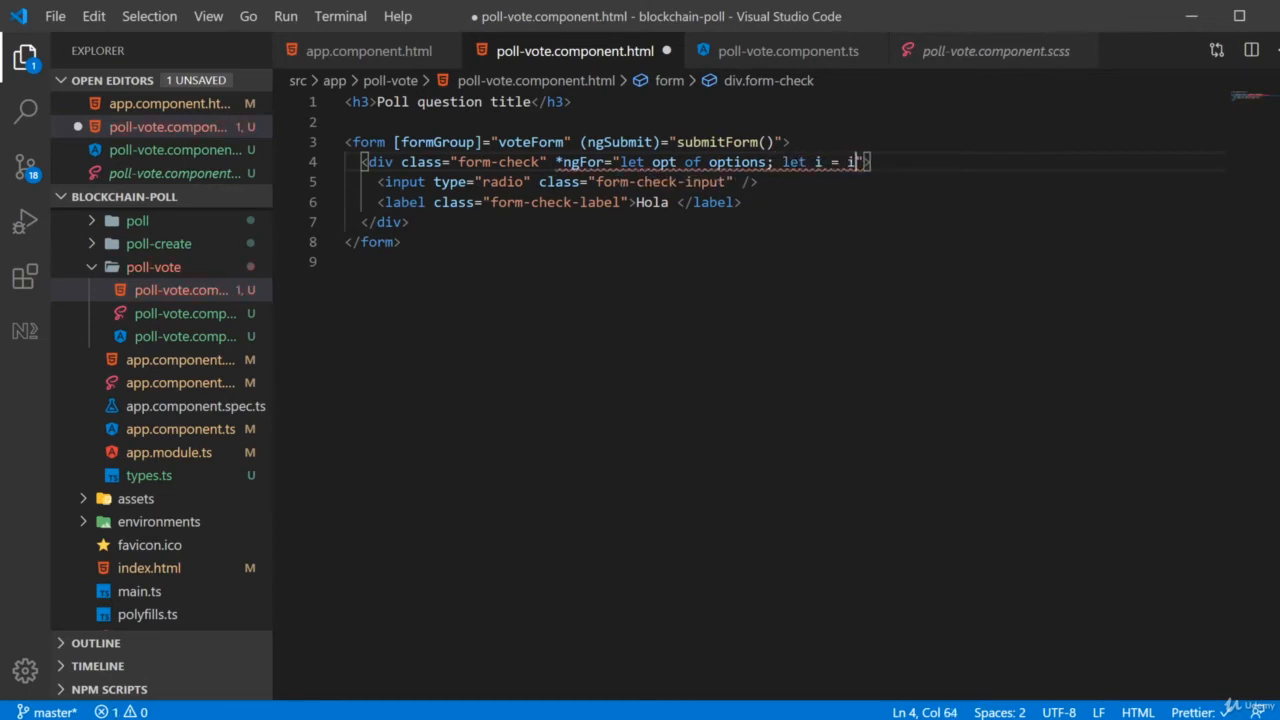
type("ndex")
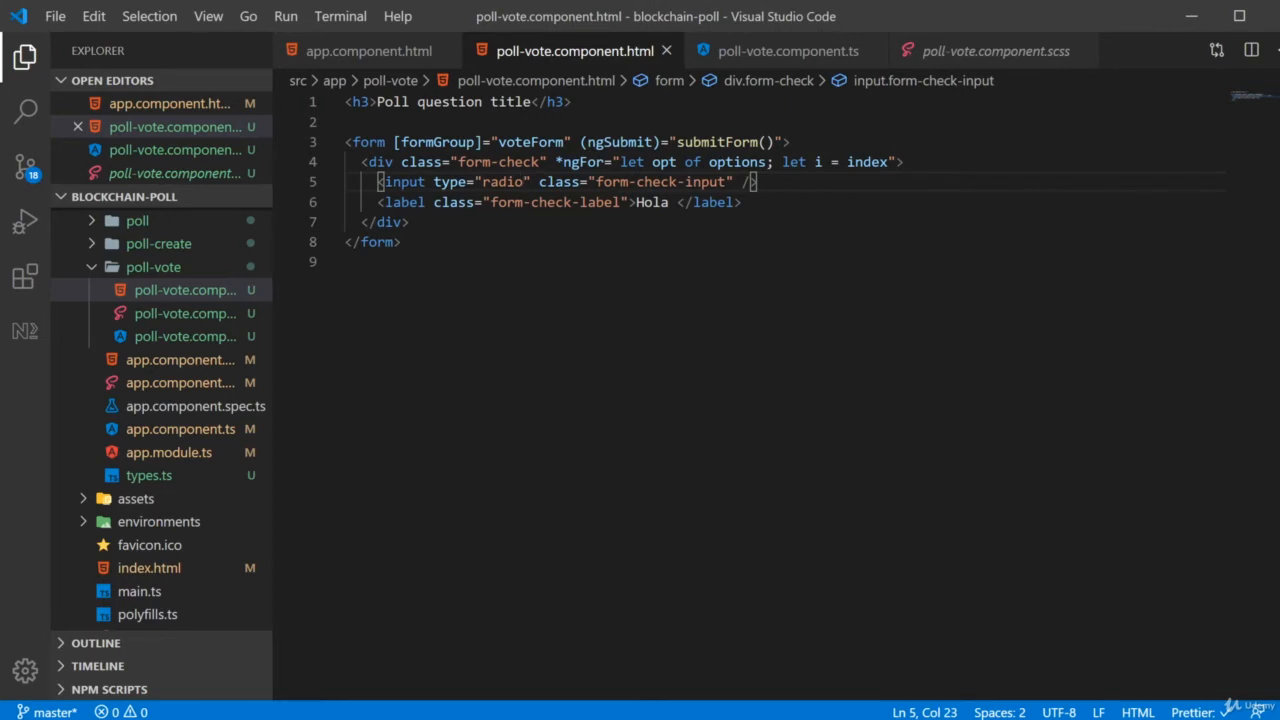
Step: Bind the radio to formControlName "selected" with [value]="i" and label {{ opt }}
type("formControlName=\"selected\" [val")
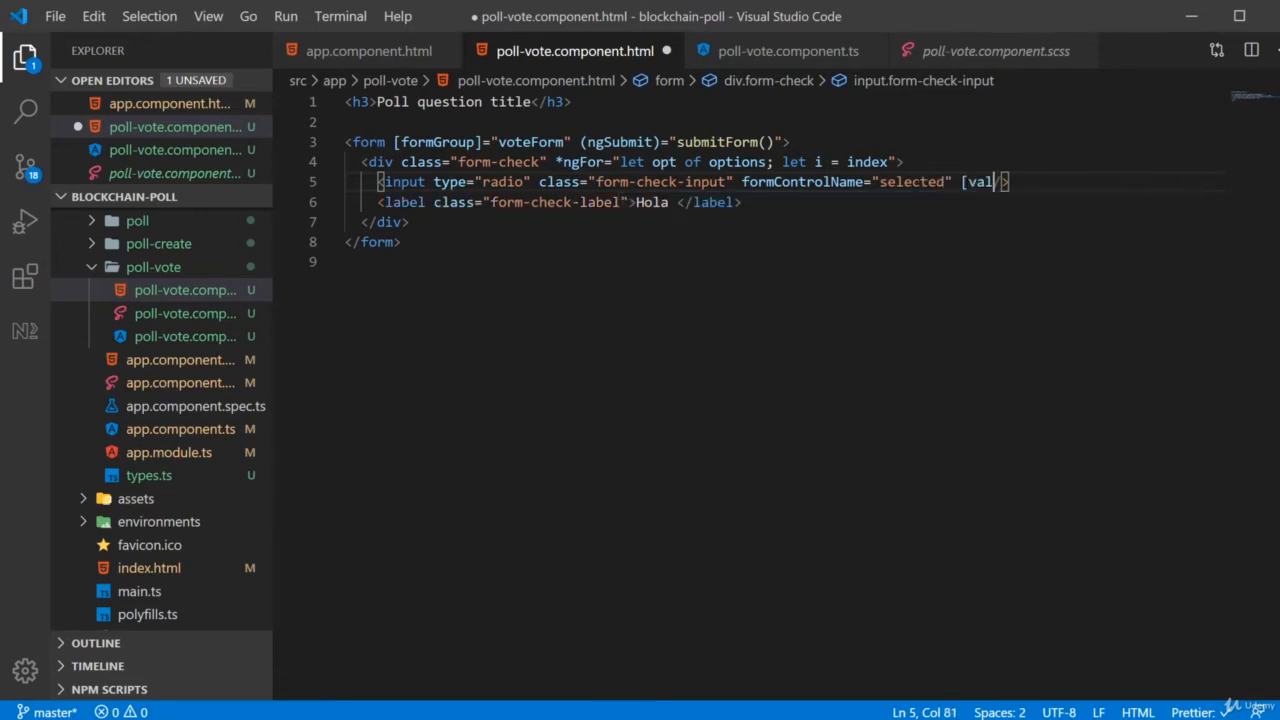
type("ue]=\"\"")
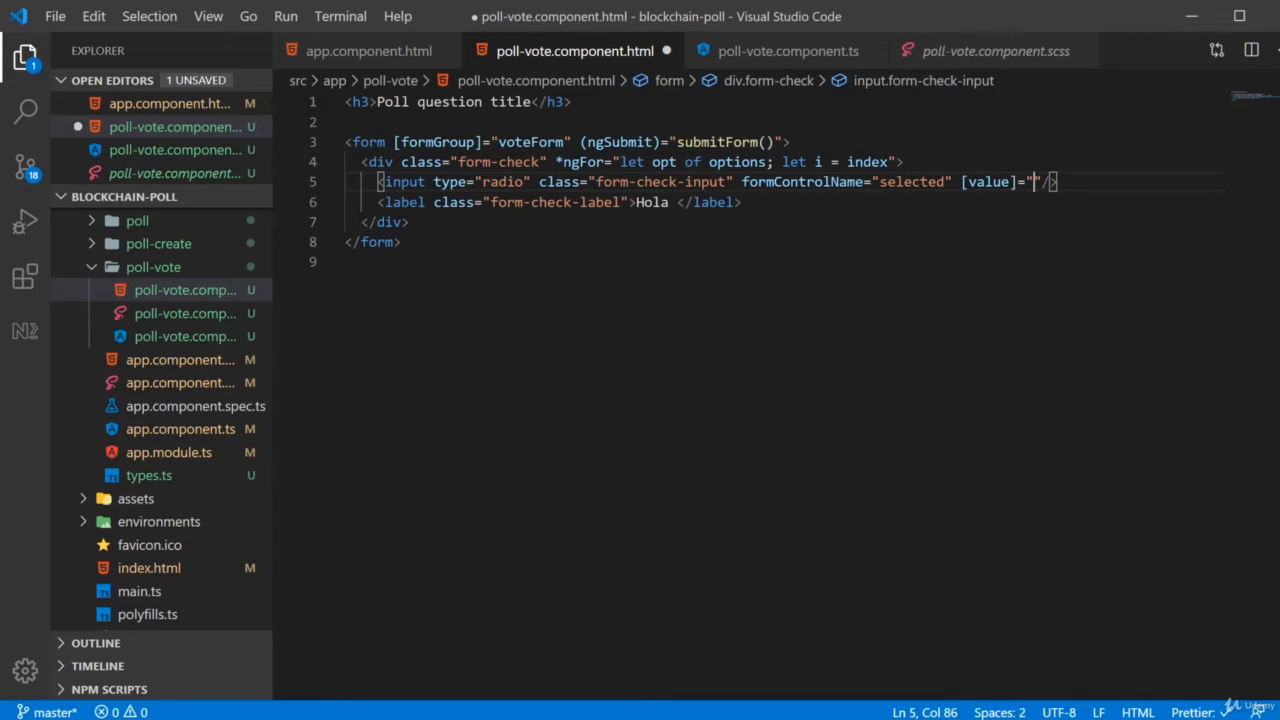
type("i")
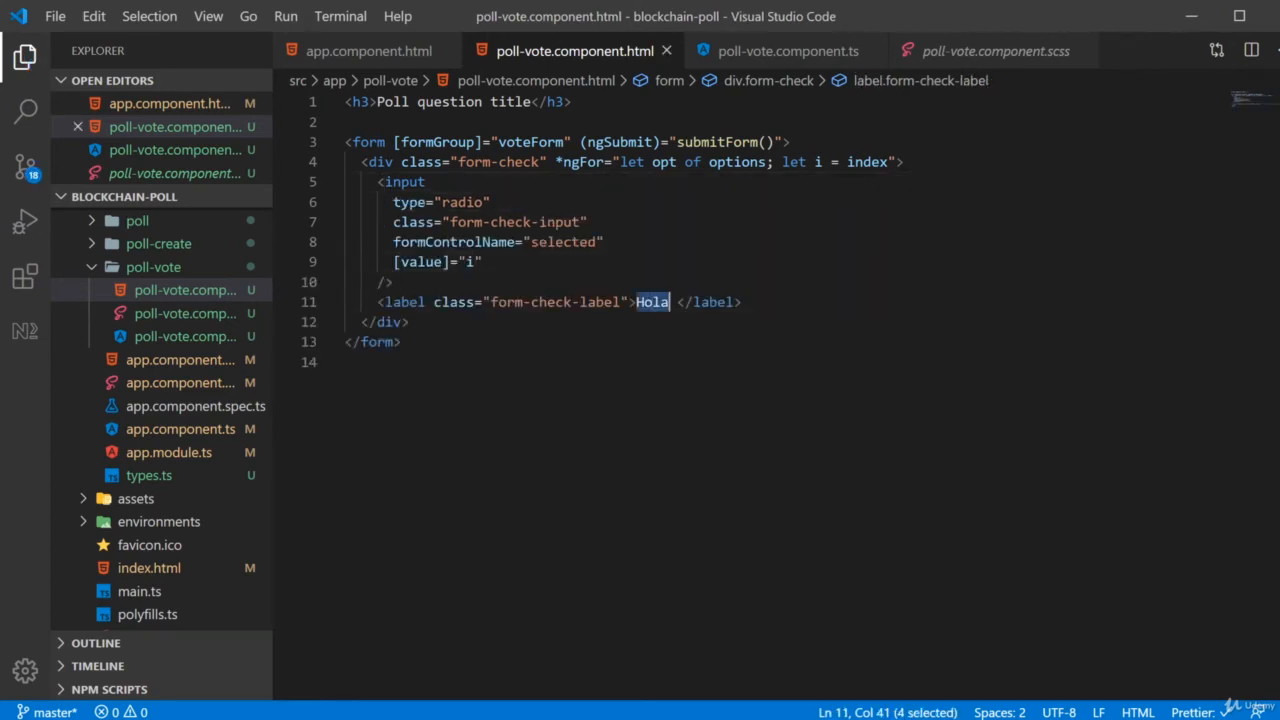
type("{{ opt }}")
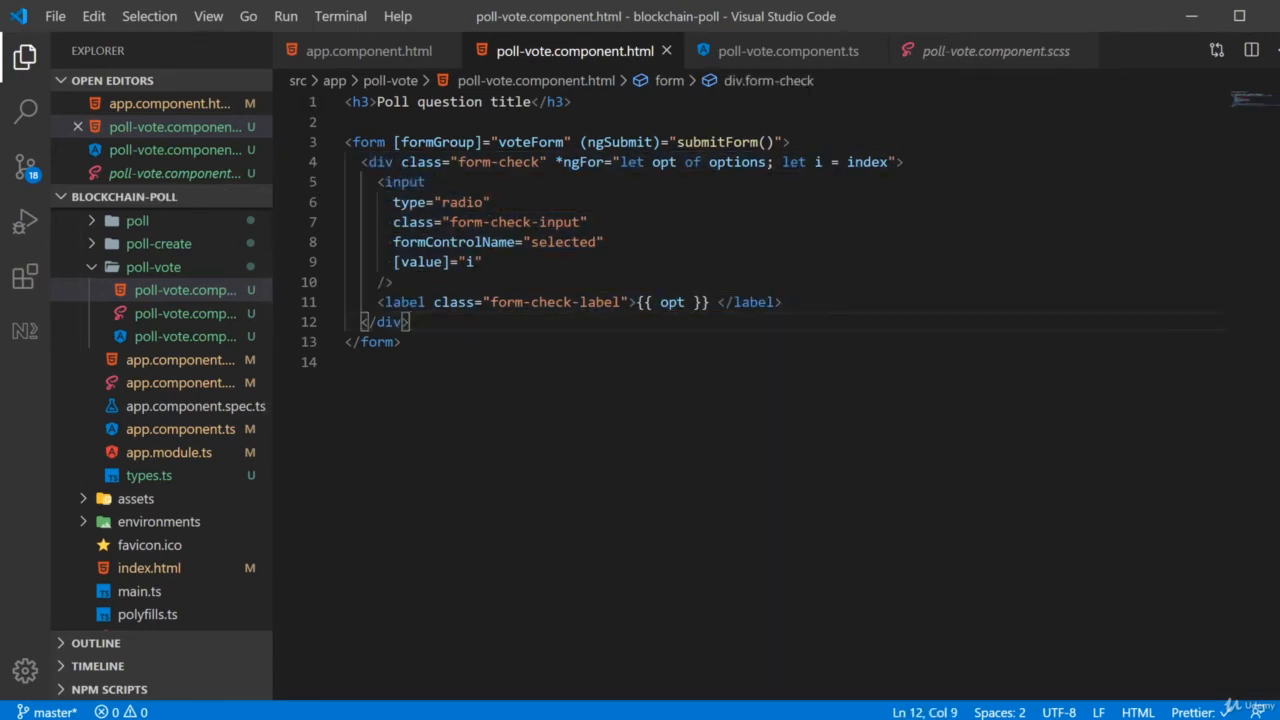
Step: Add a btn-secondary mt-3 'Submit vote' button disabled while voteForm is invalid
type("<button typ")
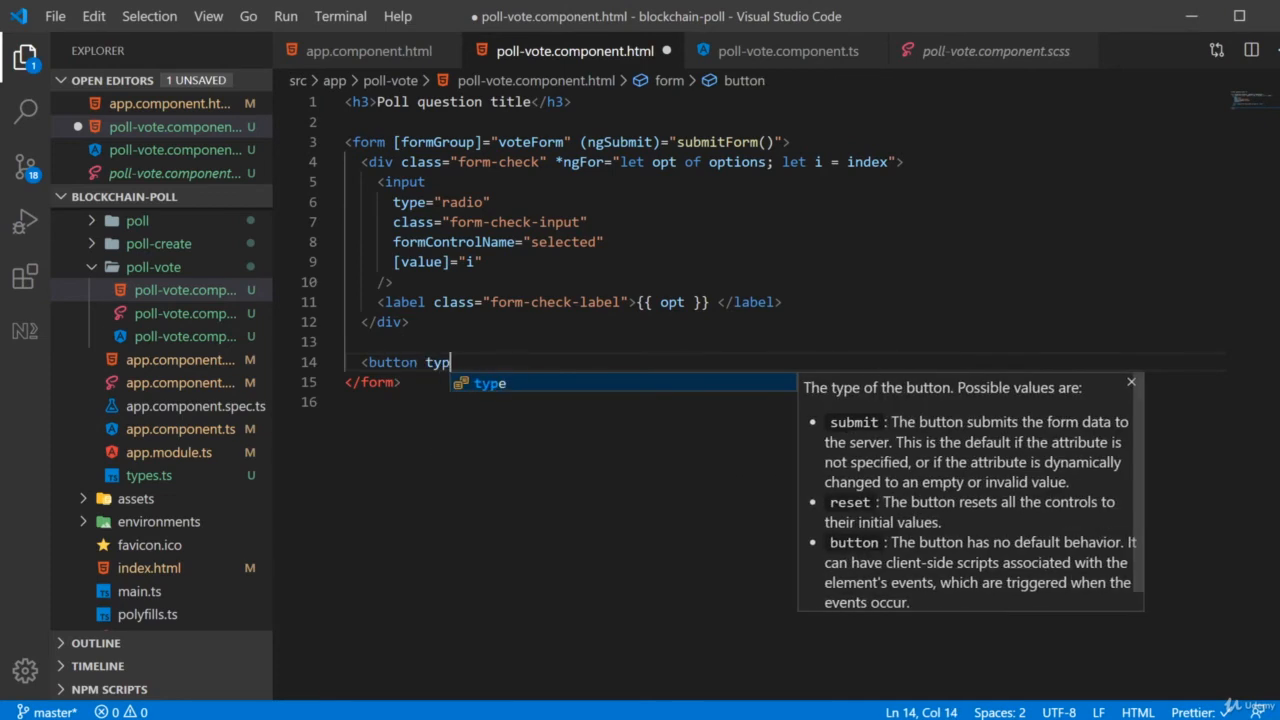
type("=\"submit\" class=\"btn \"")
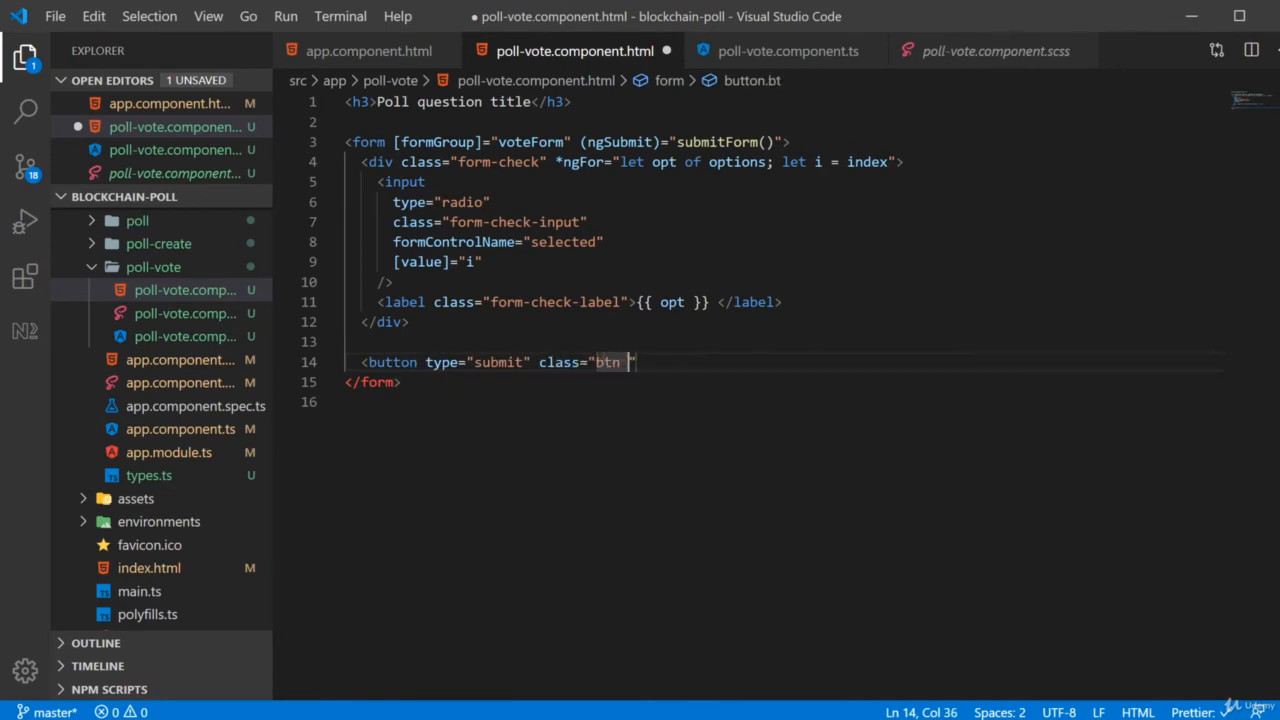
type("btn-secondary")
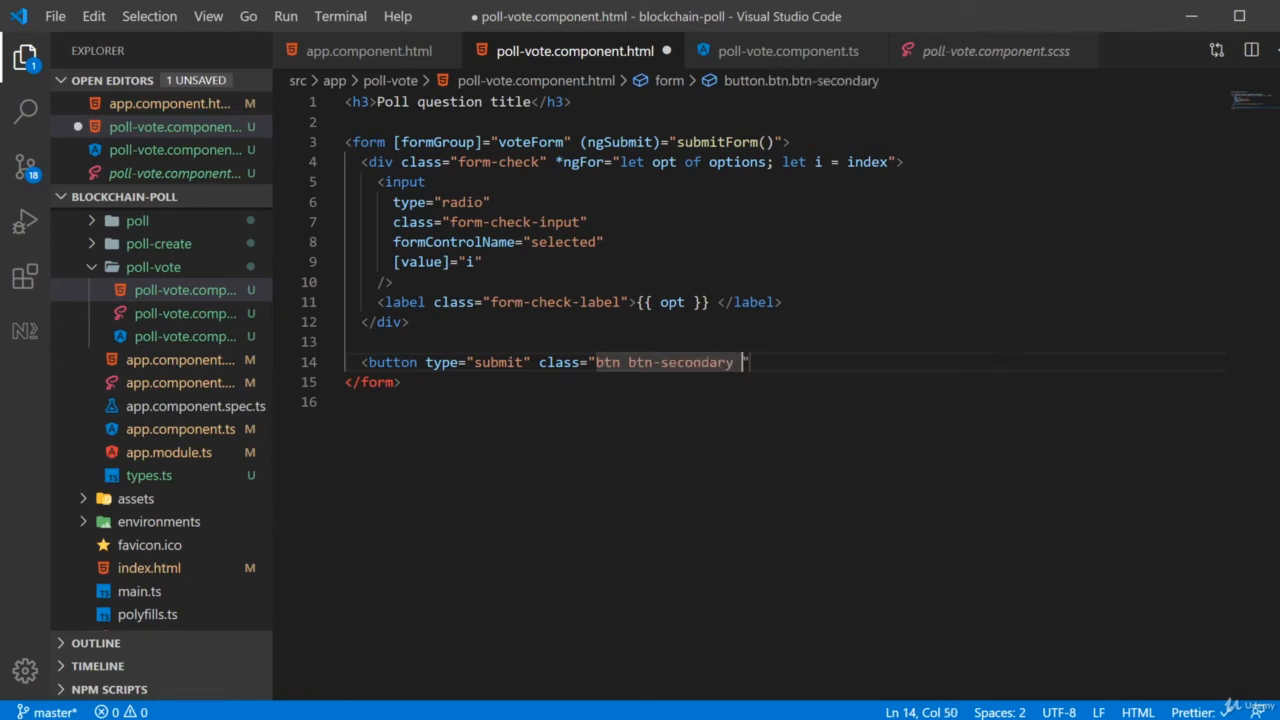
type("mt-")
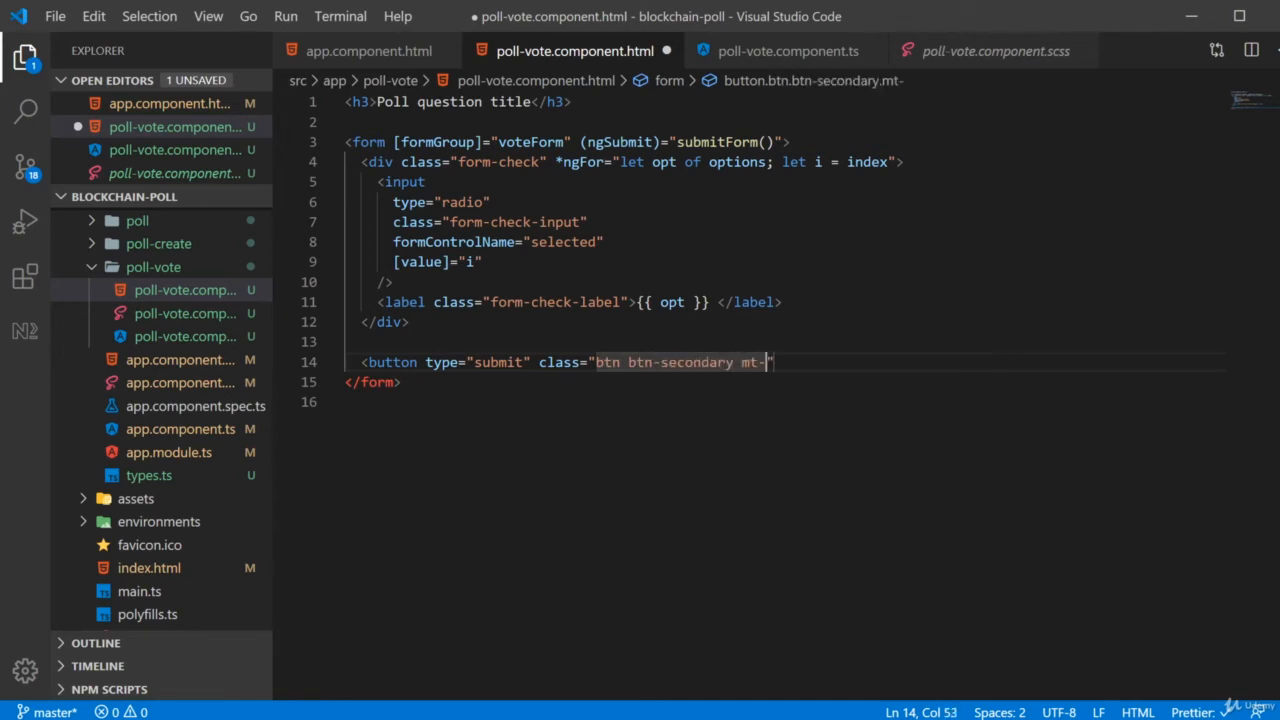
type("3")
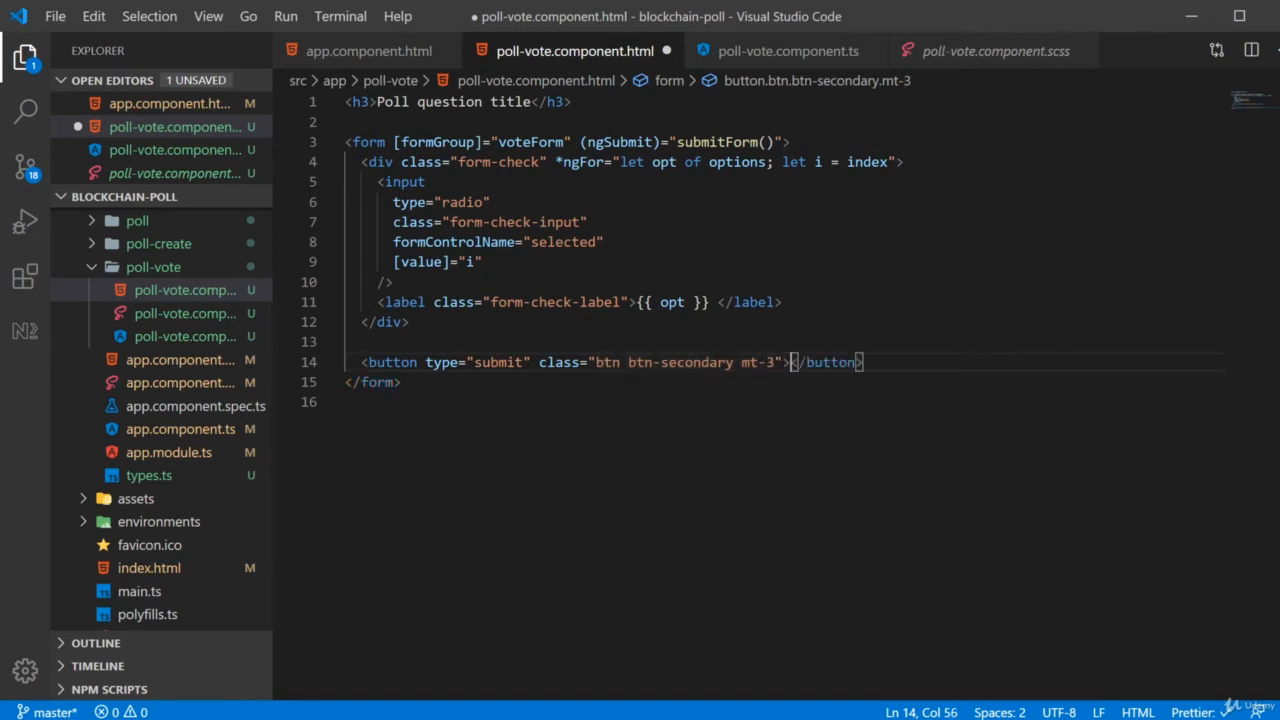
type("Submit bo")
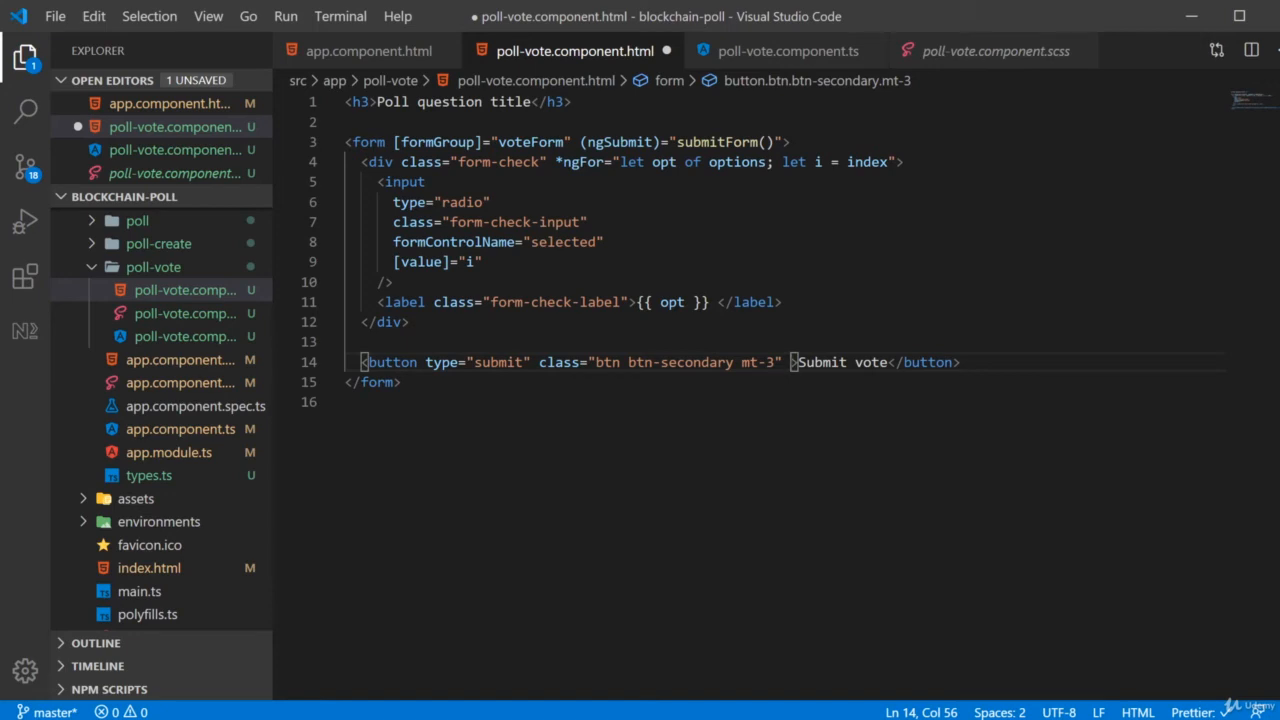
type("[]")
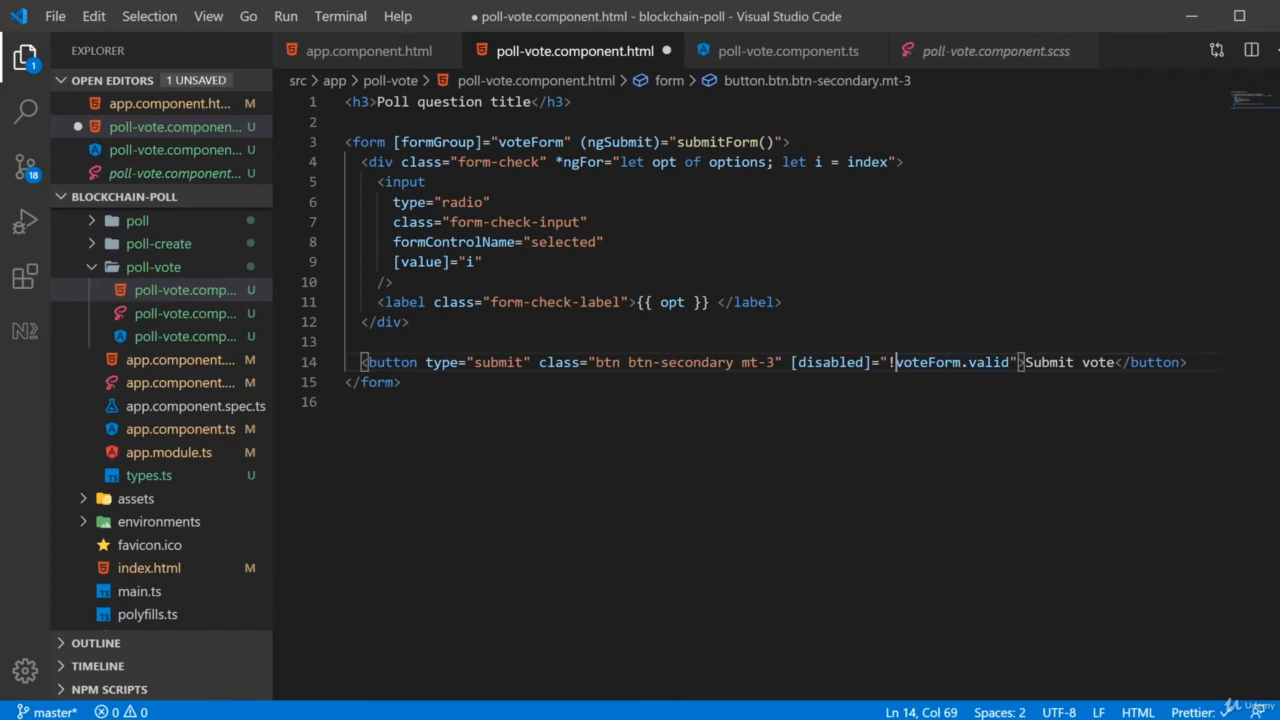
mouse_move(930, 362)
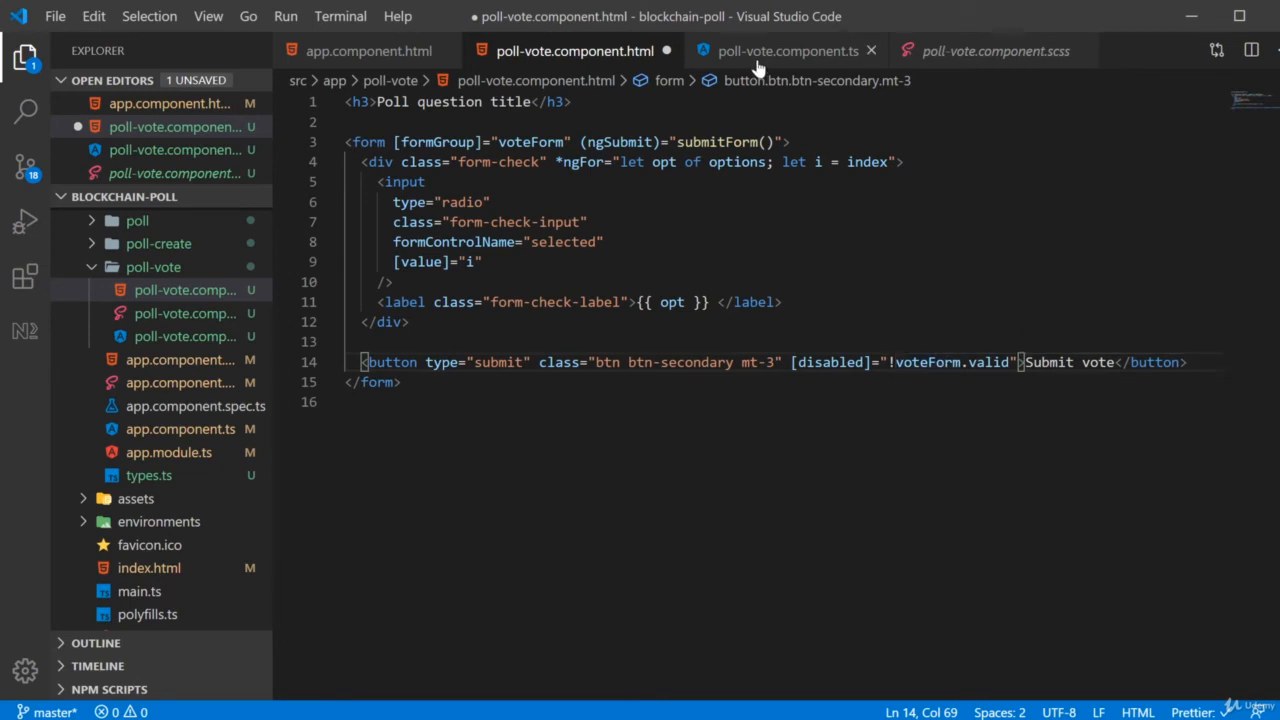
Step: In poll-vote.component.ts, point out the weekday options array and the selected control's empty value
left_click(788, 51)
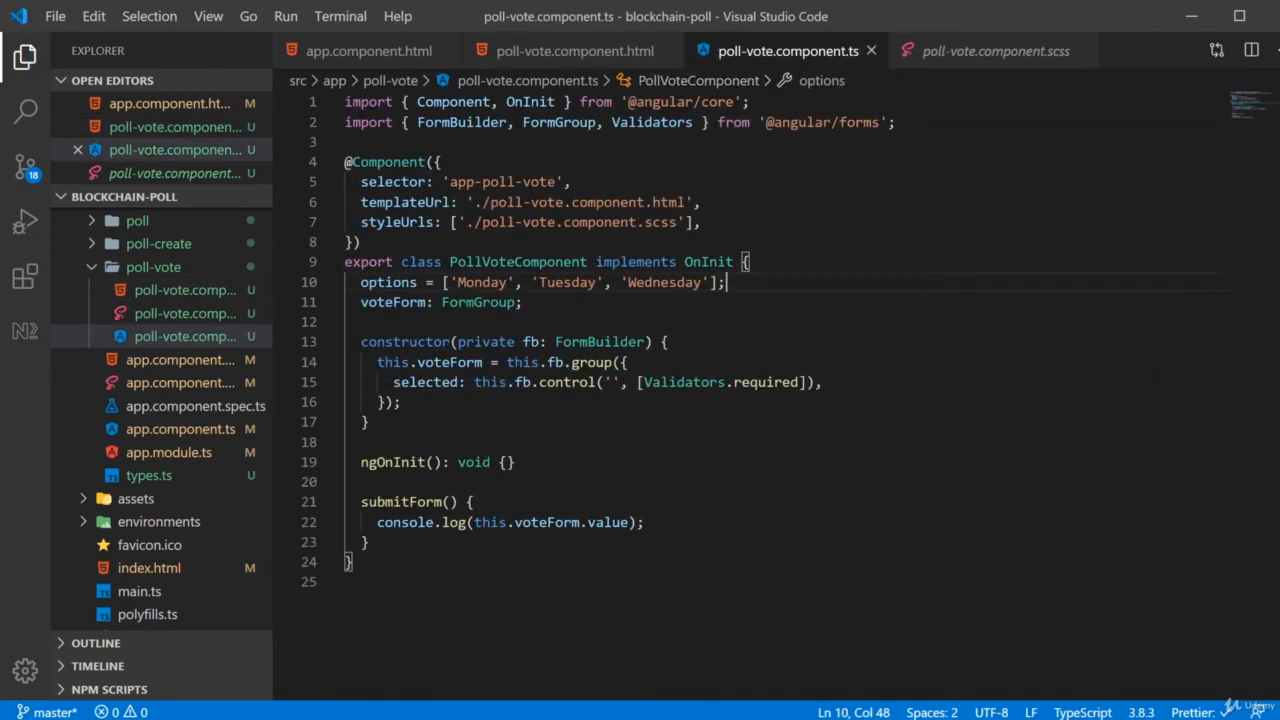
double_click(425, 382)
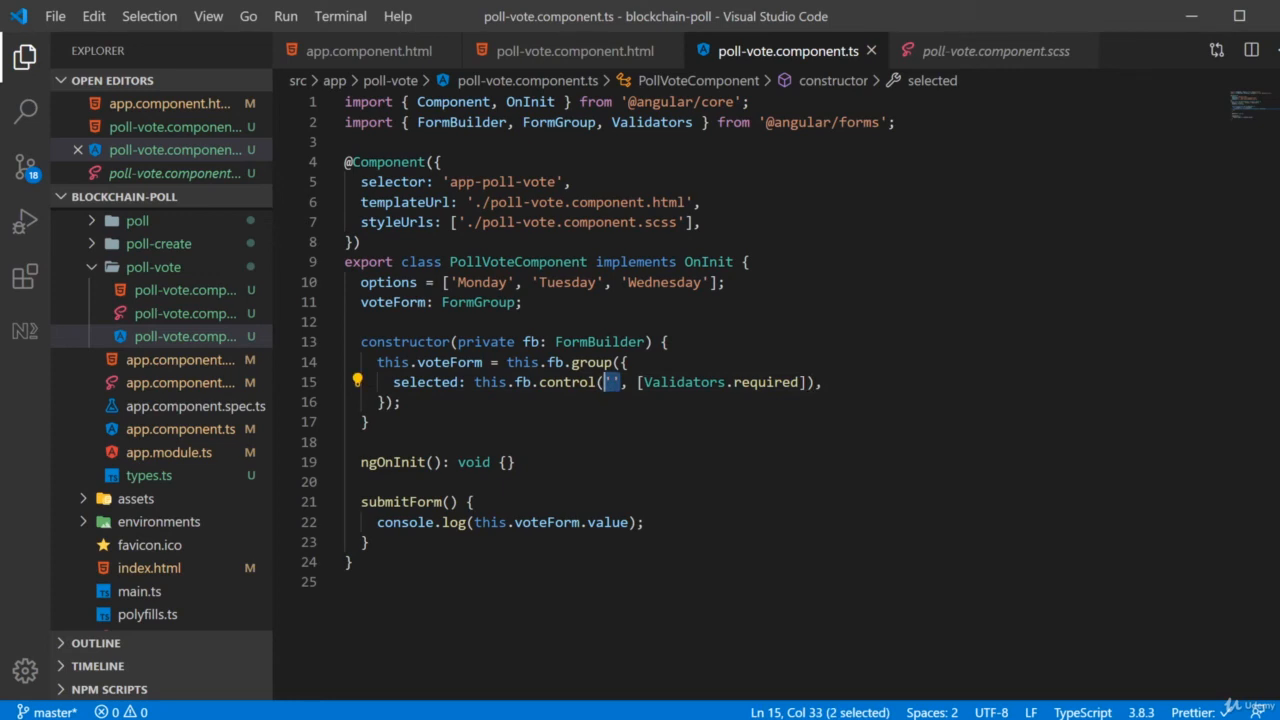
left_click(574, 51)
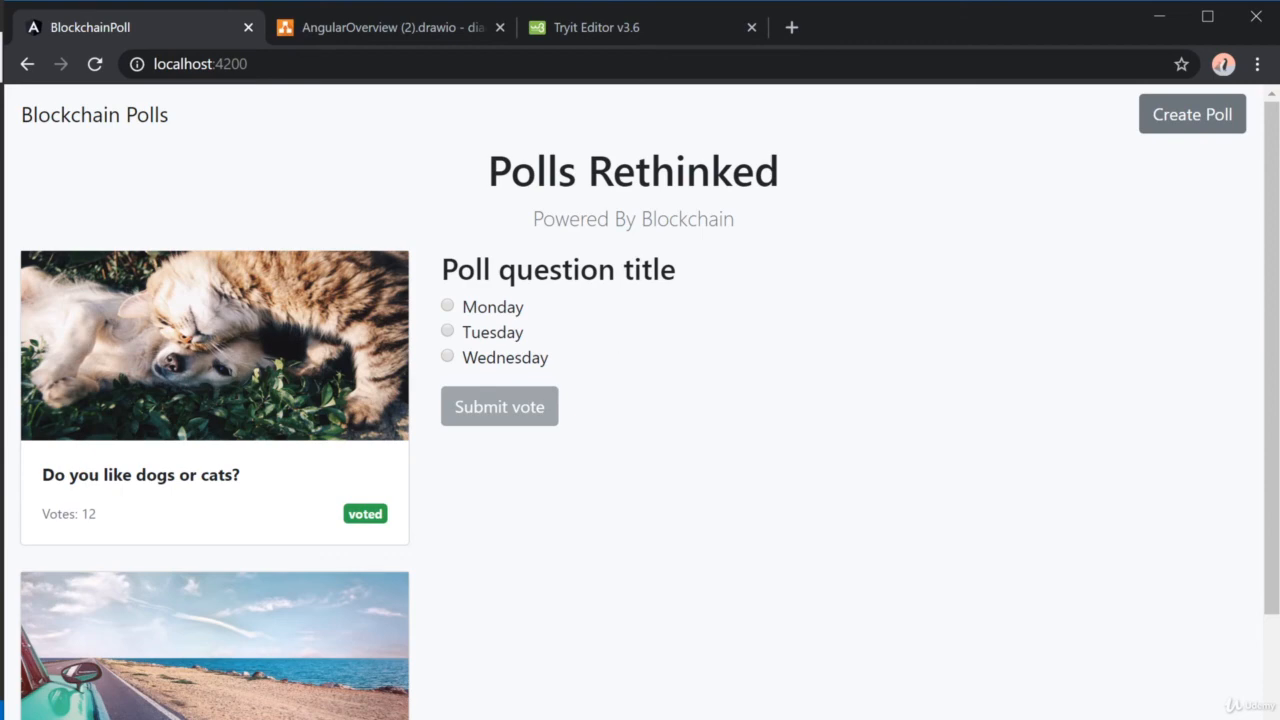
Step: Open the Chrome console and submit Tuesday, then Wednesday votes to log their indices
key("F12")
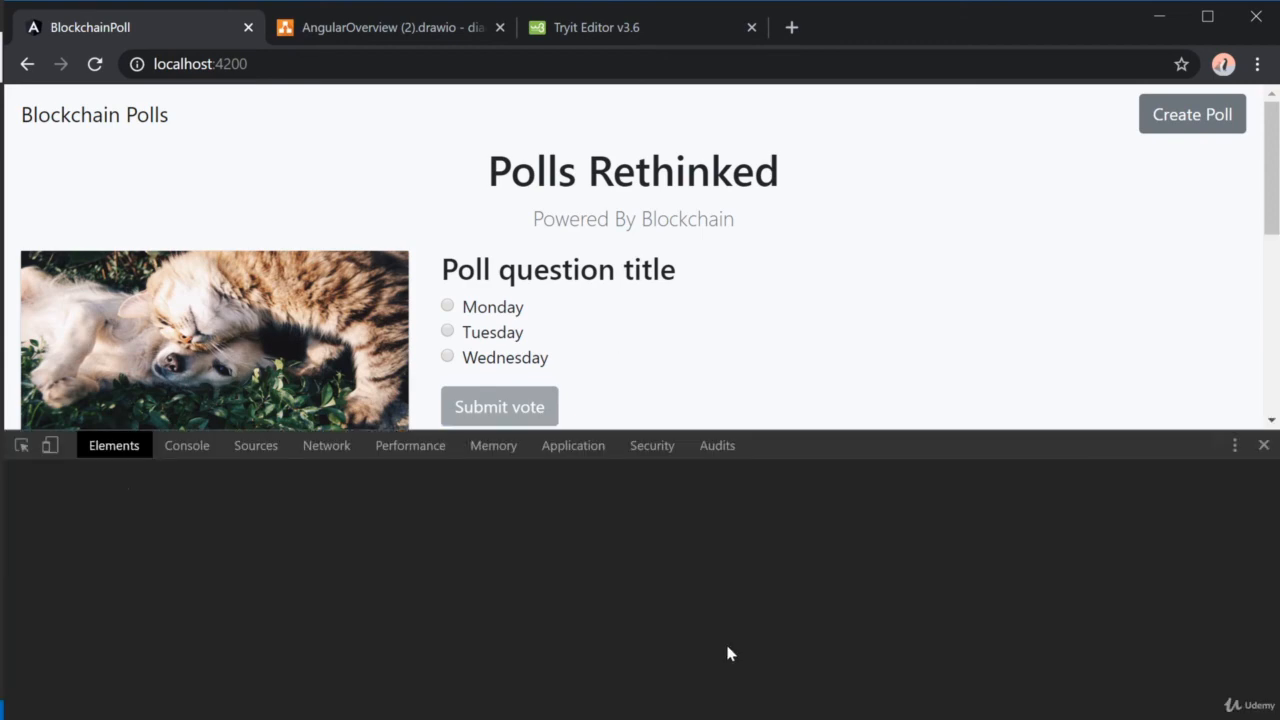
left_click(187, 445)
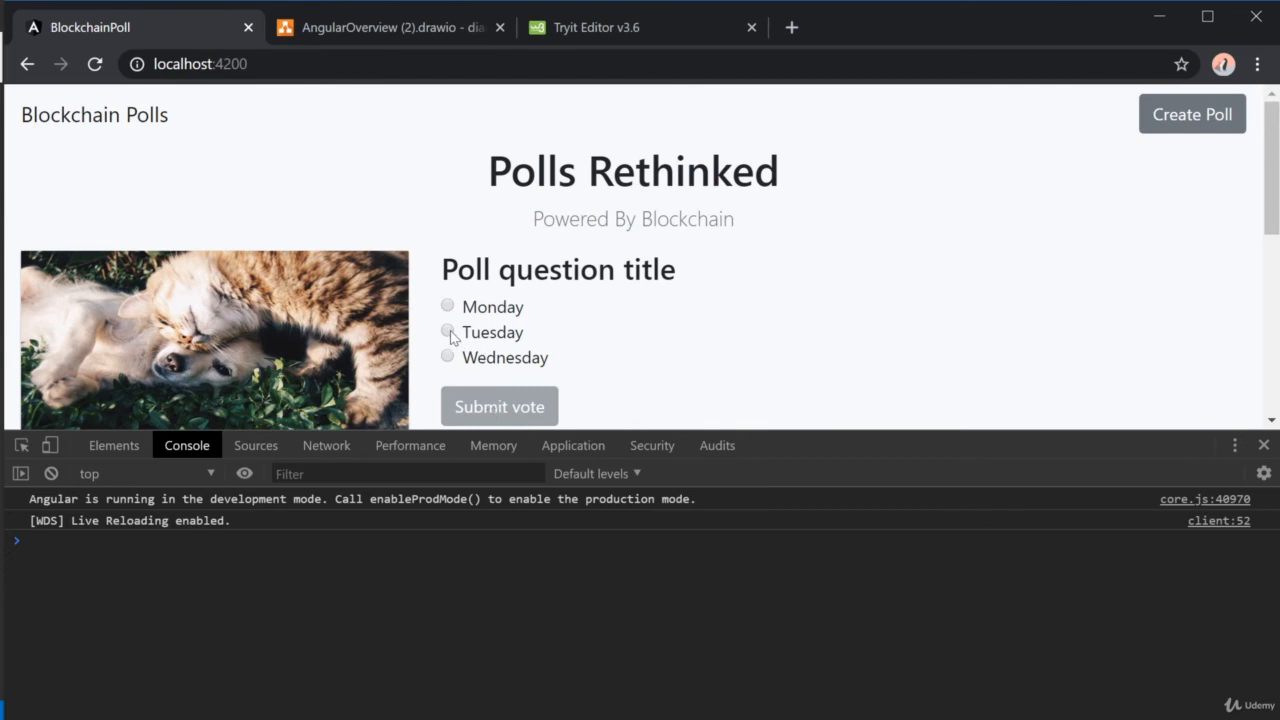
left_click(447, 331)
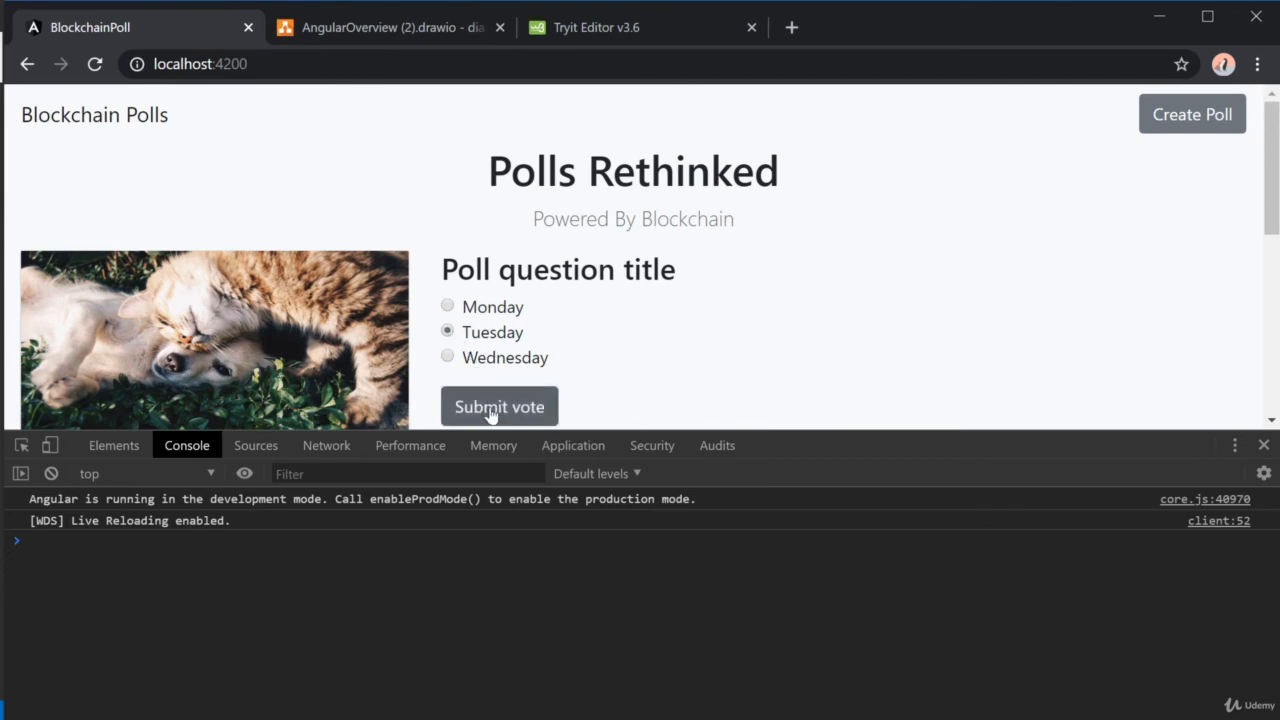
left_click(499, 406)
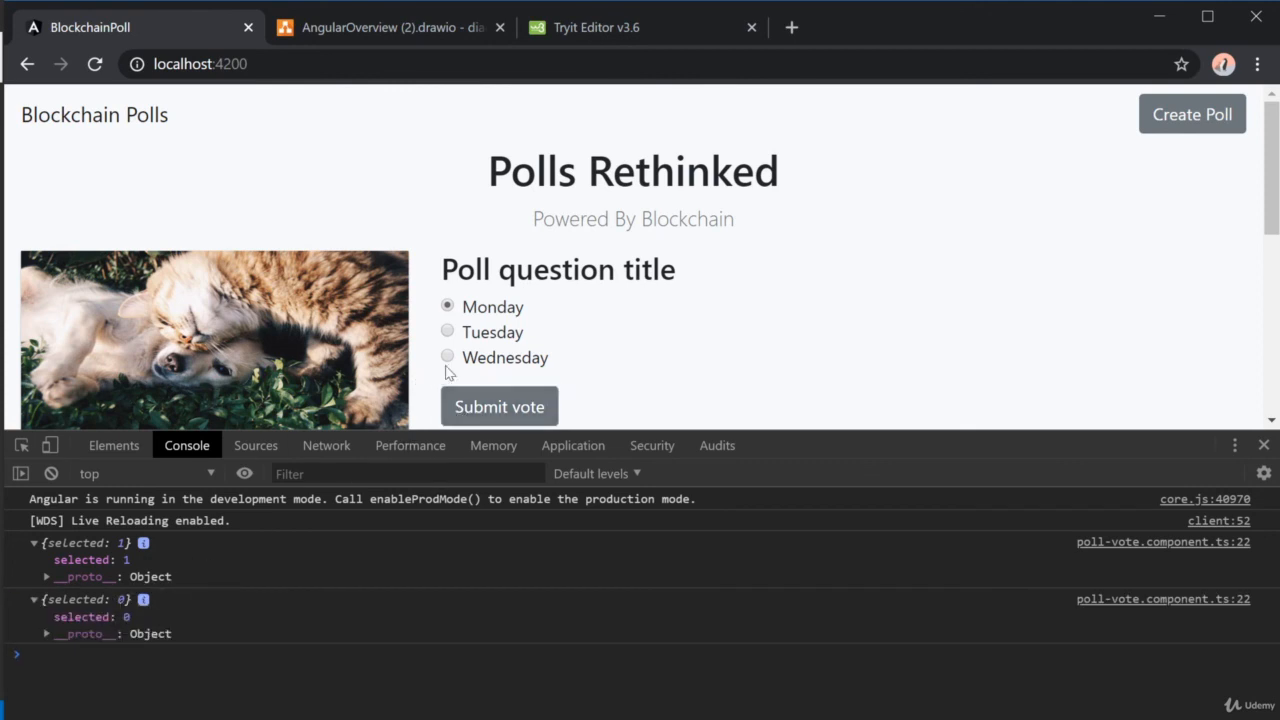
left_click(447, 357)
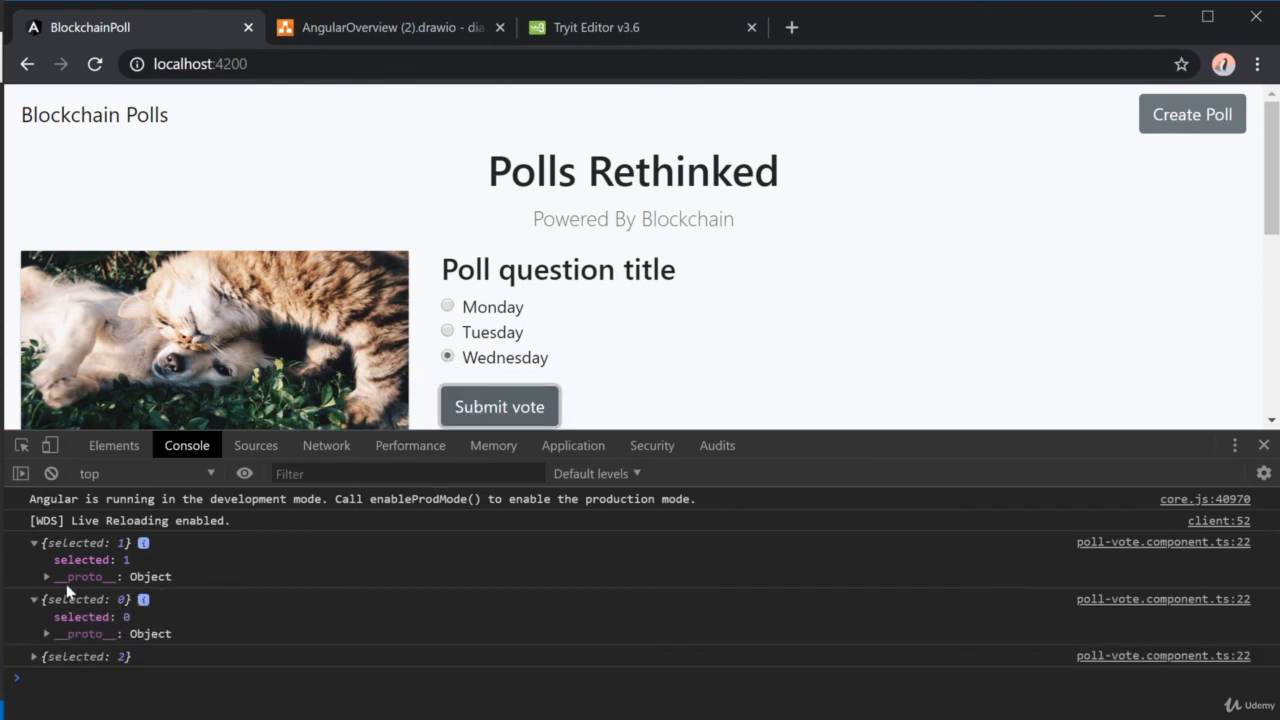
left_click(499, 406)
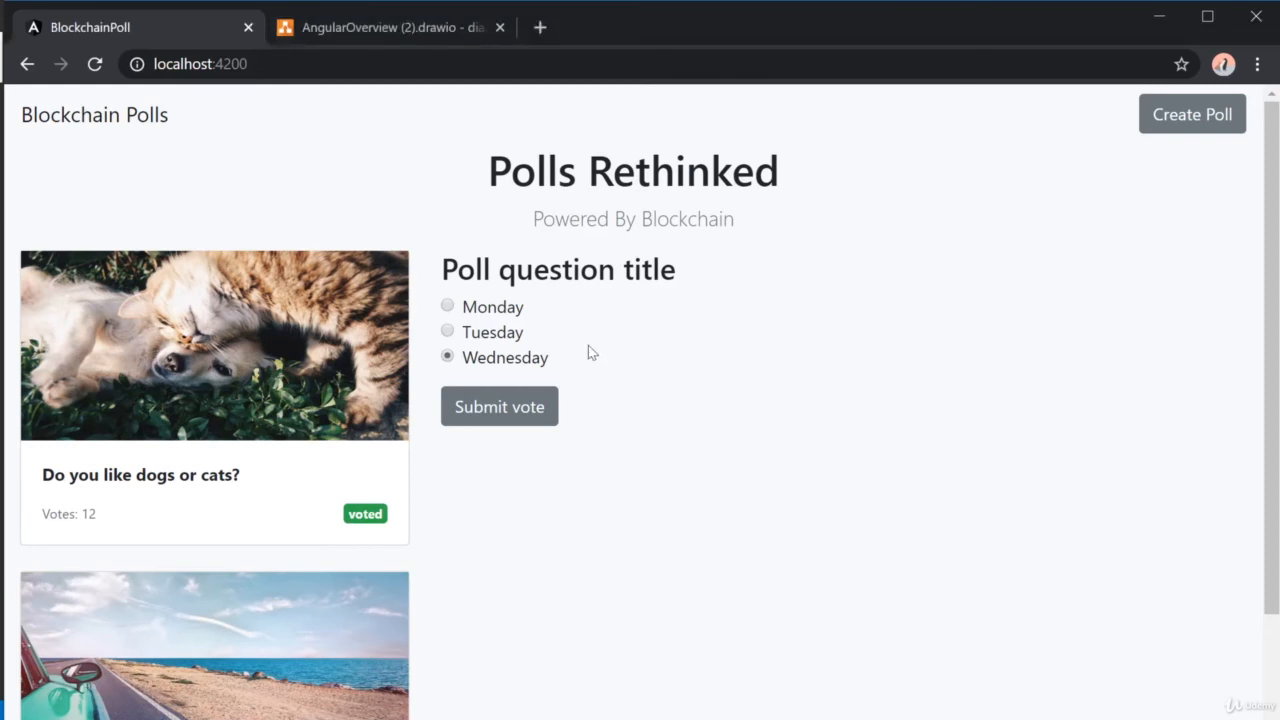
double_click(450, 269)
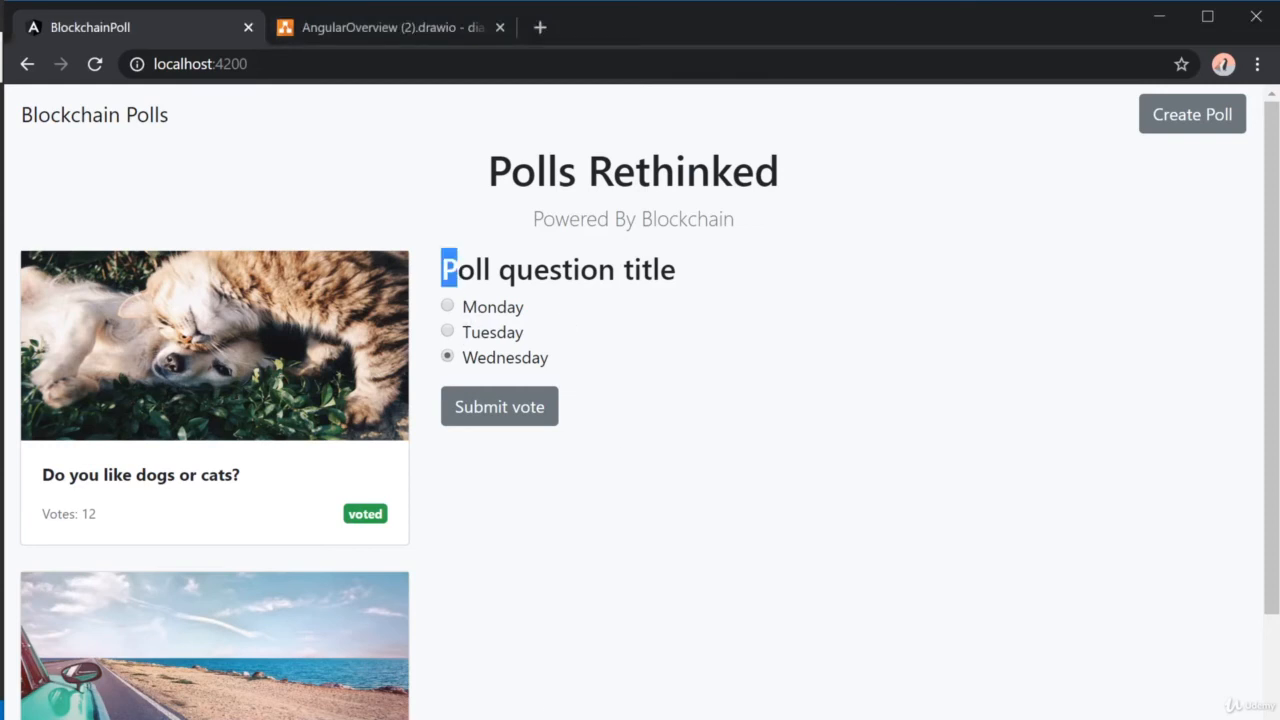
left_click_drag(445, 268, 600, 420)
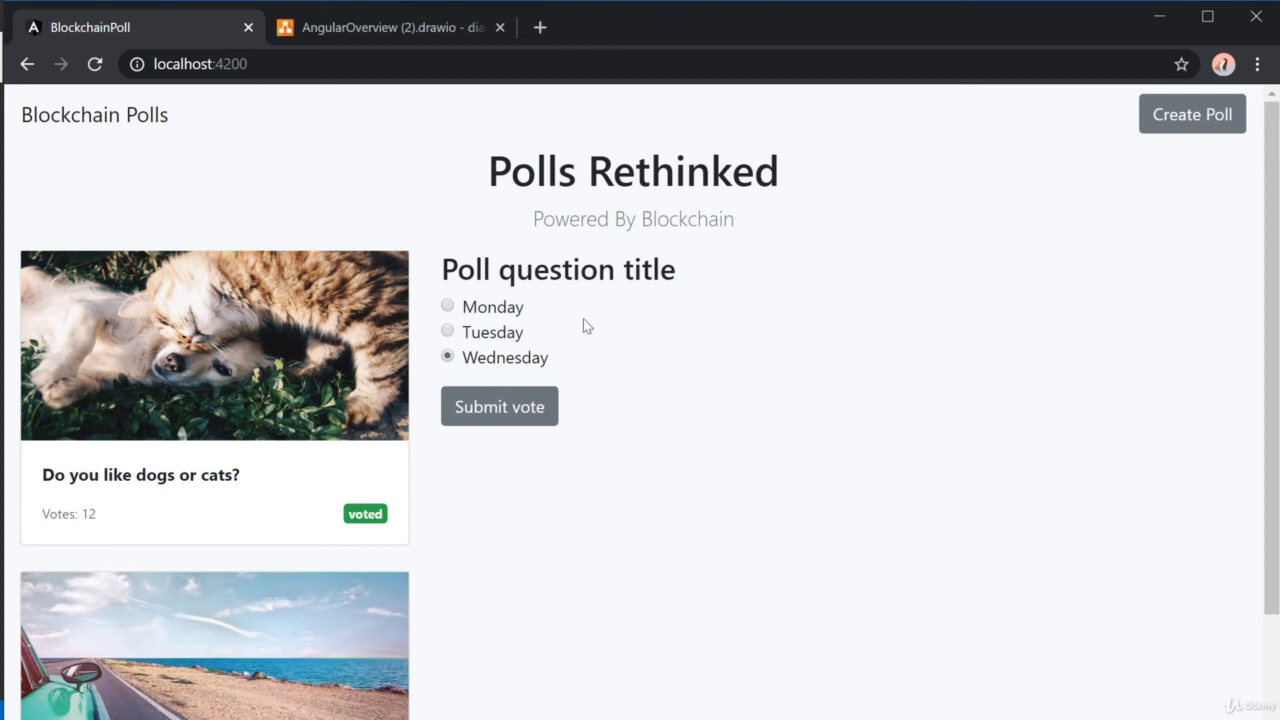
mouse_move(560, 245)
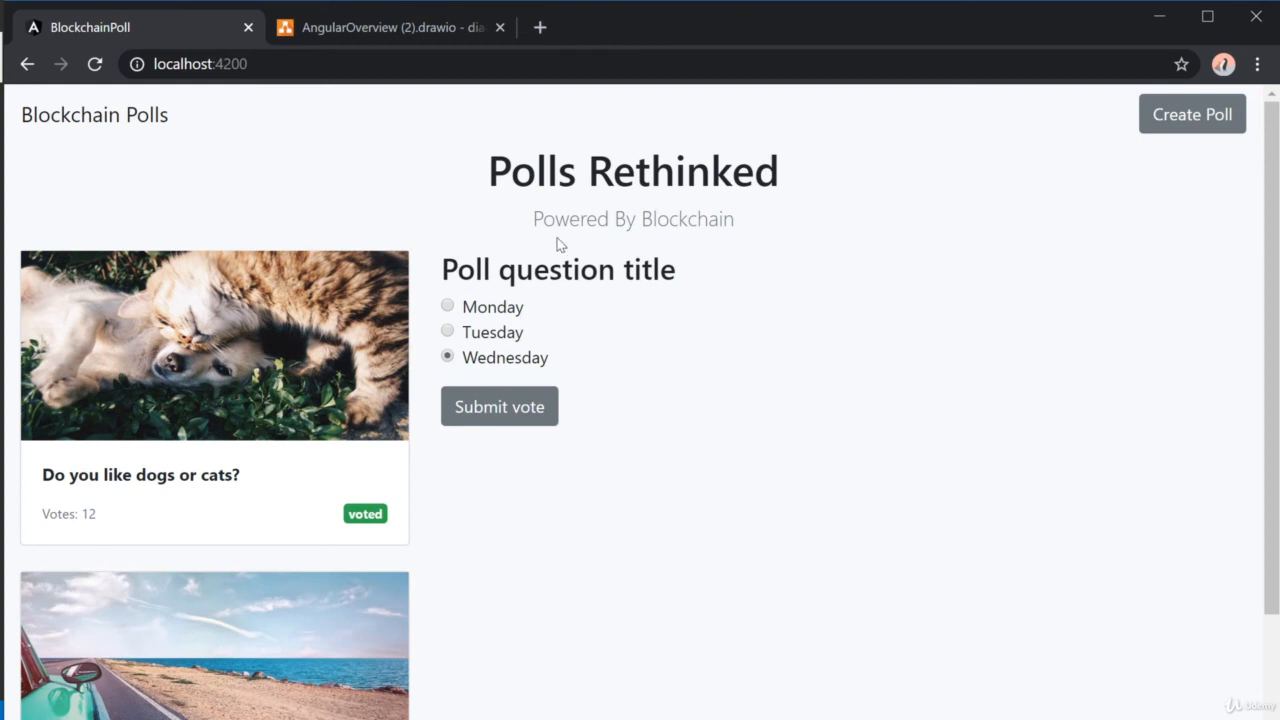
mouse_move(583, 314)
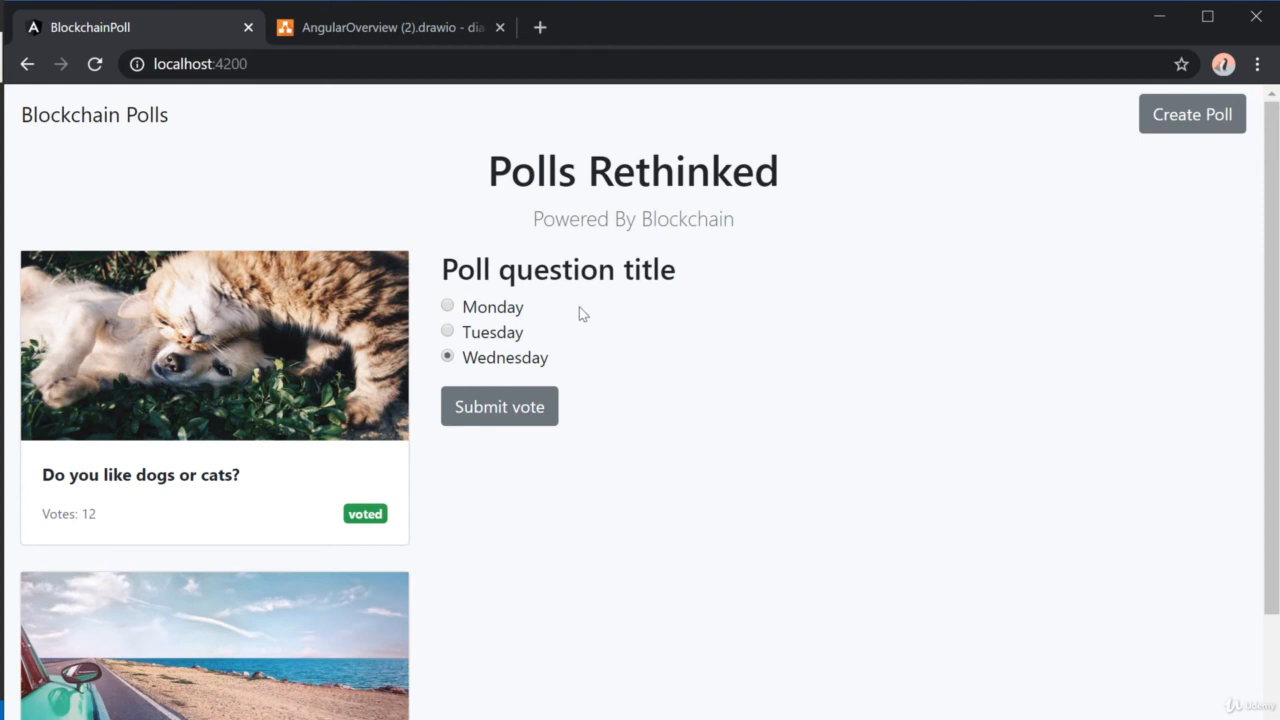
mouse_move(1054, 480)
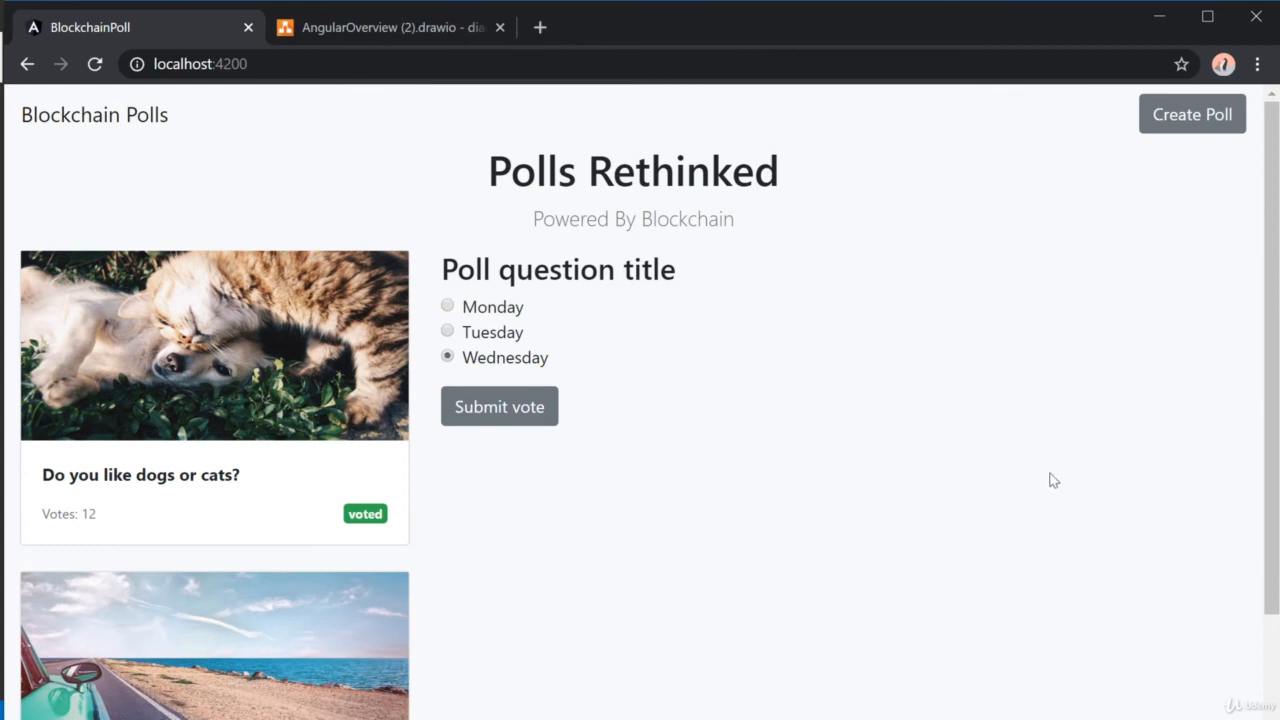